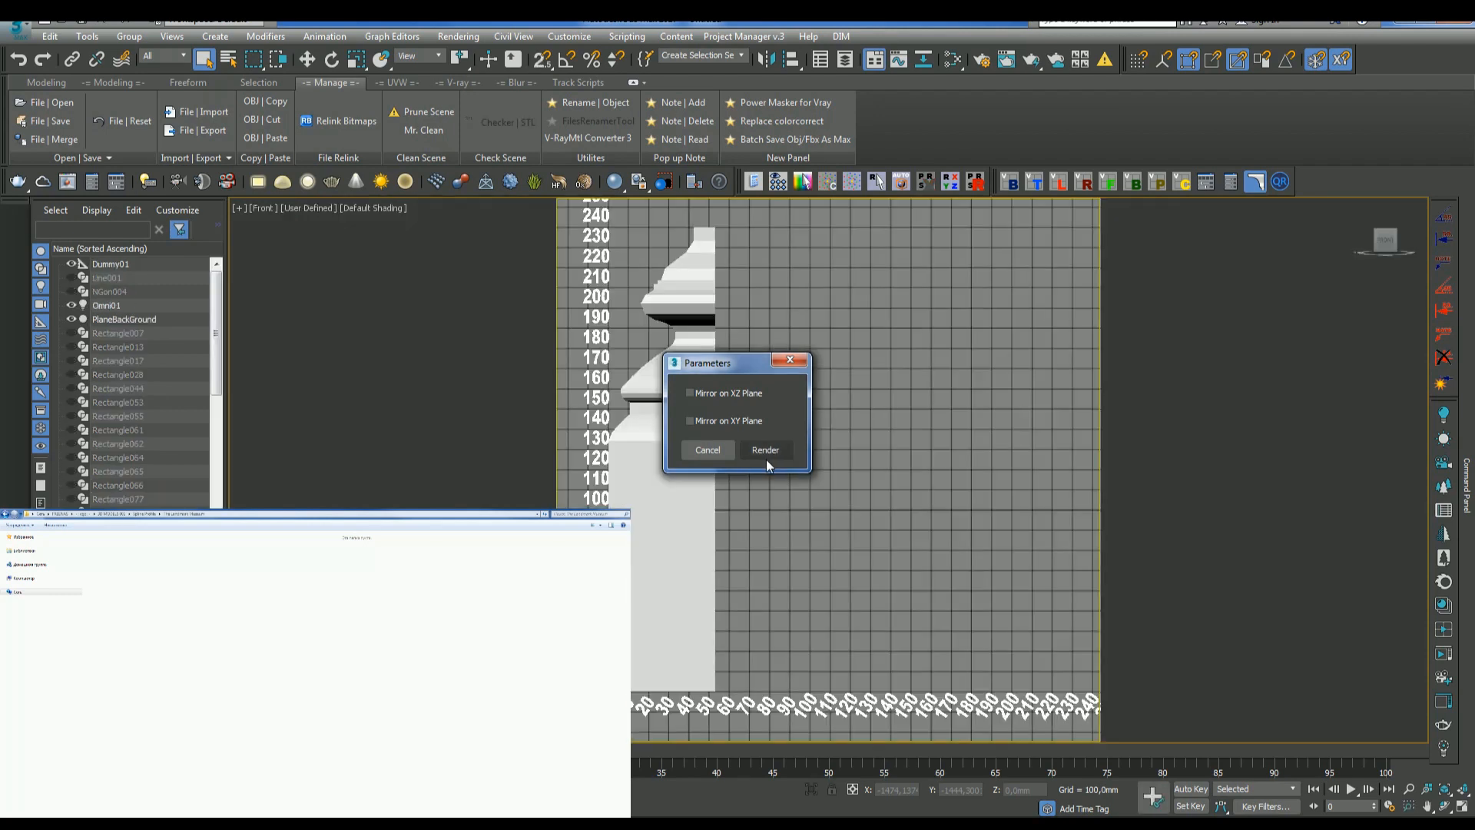
Render thumbnails for each cornice profile, including the mirrored cornice profile.
{"action": "left_click", "coordinate": [766, 449]}
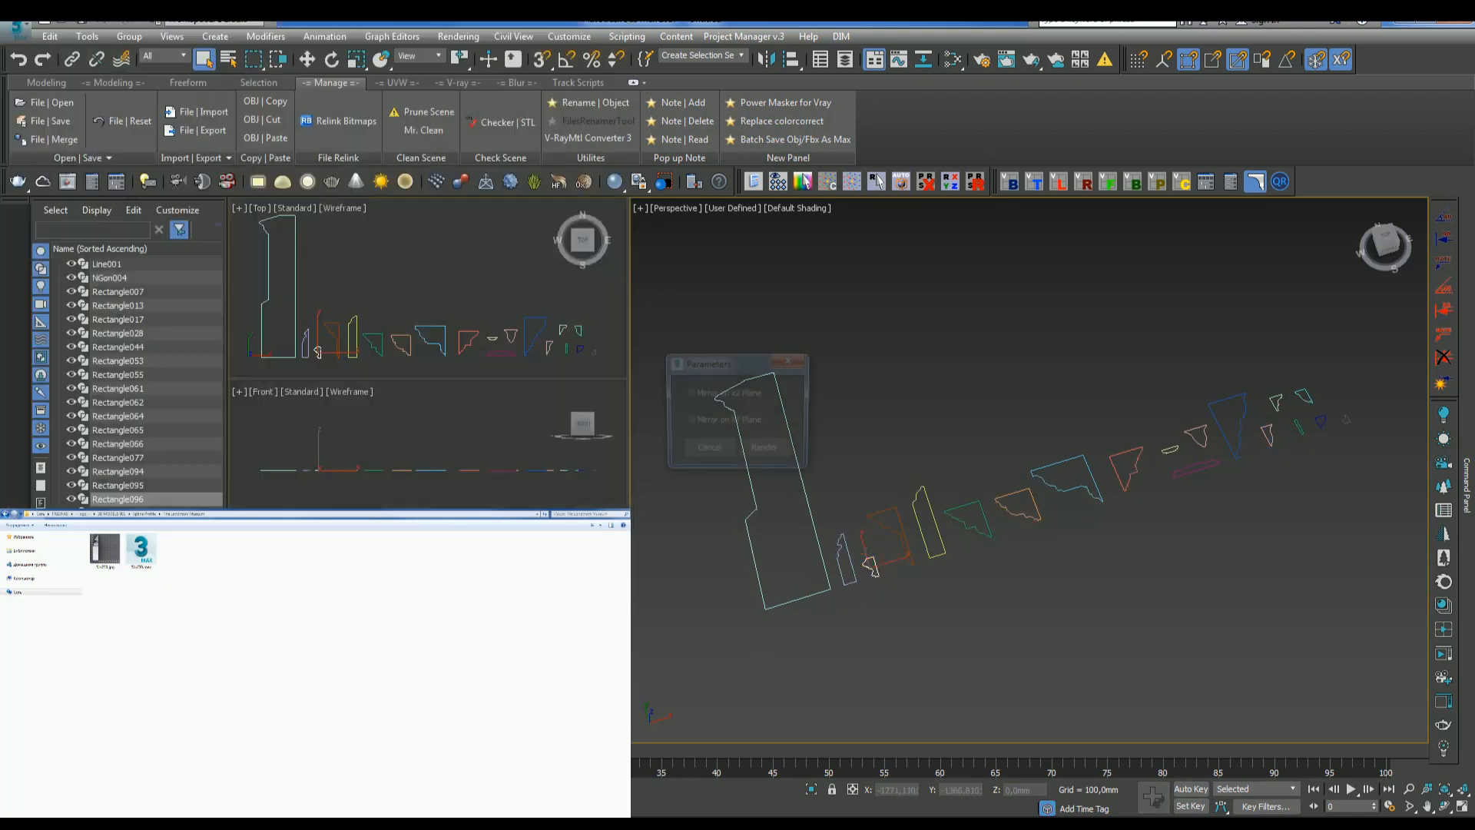
{"action": "left_click", "coordinate": [764, 450]}
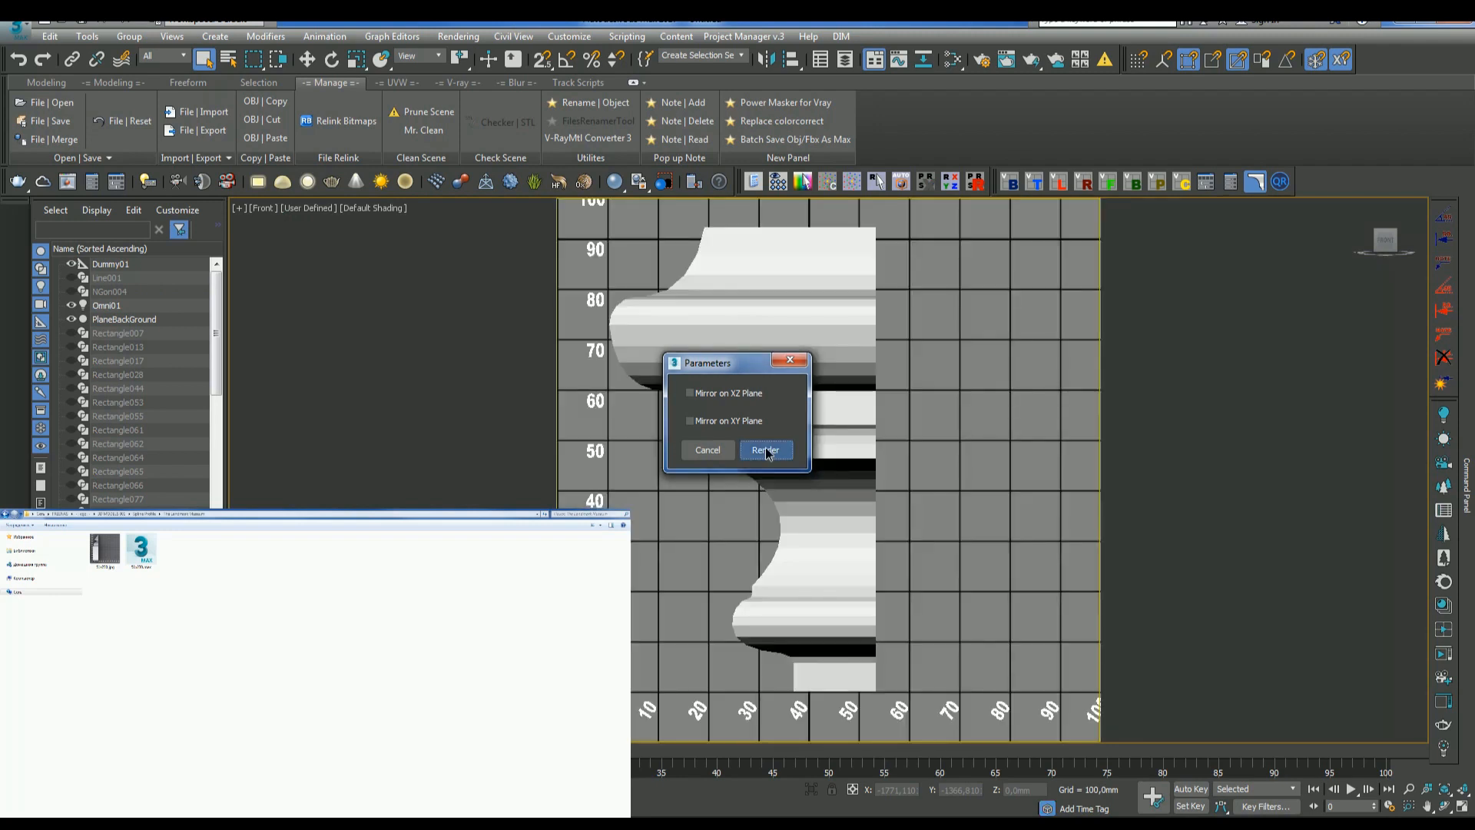
{"action": "left_click", "coordinate": [766, 449]}
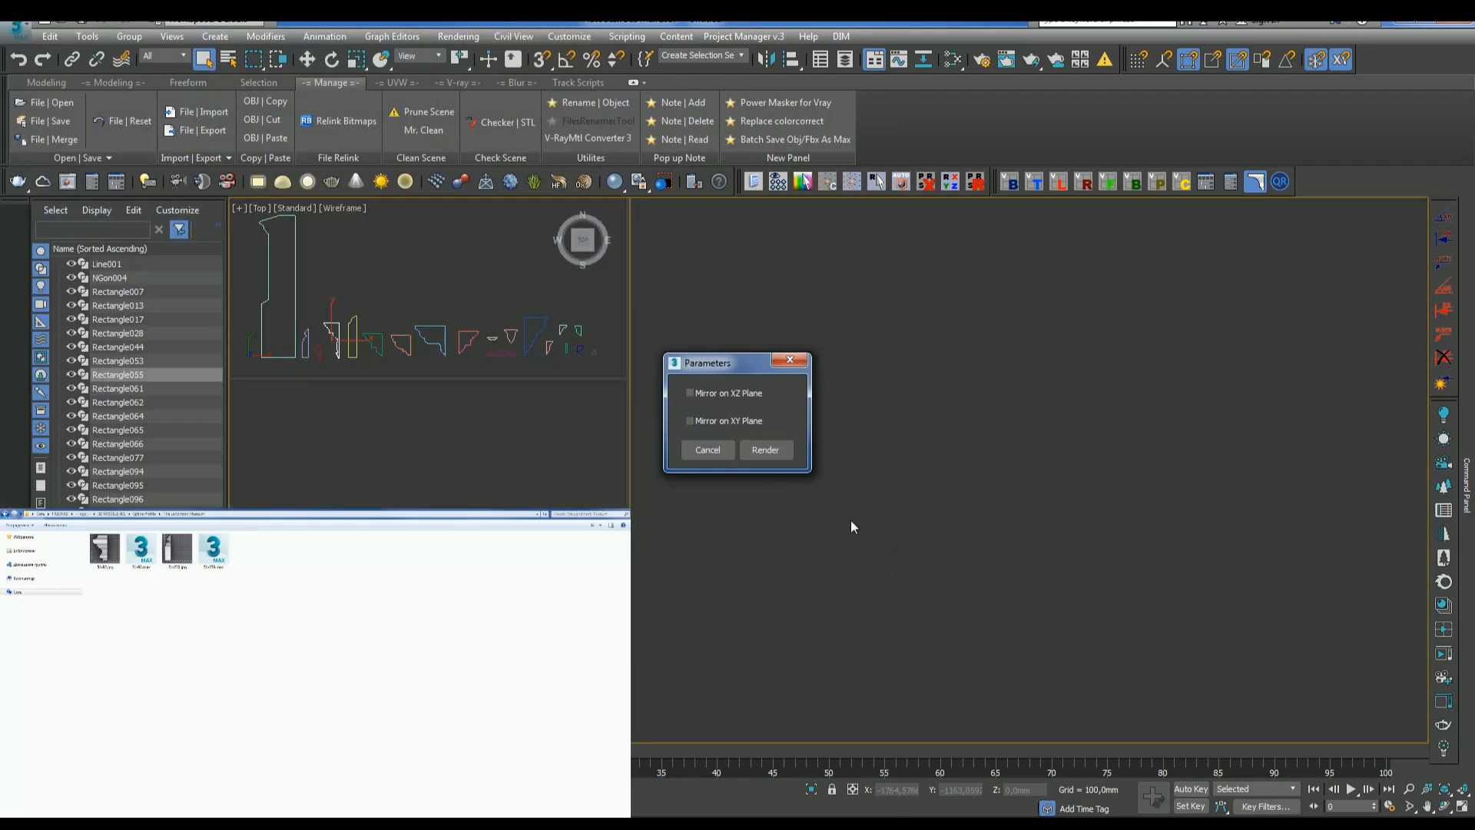
{"action": "left_click", "coordinate": [690, 393]}
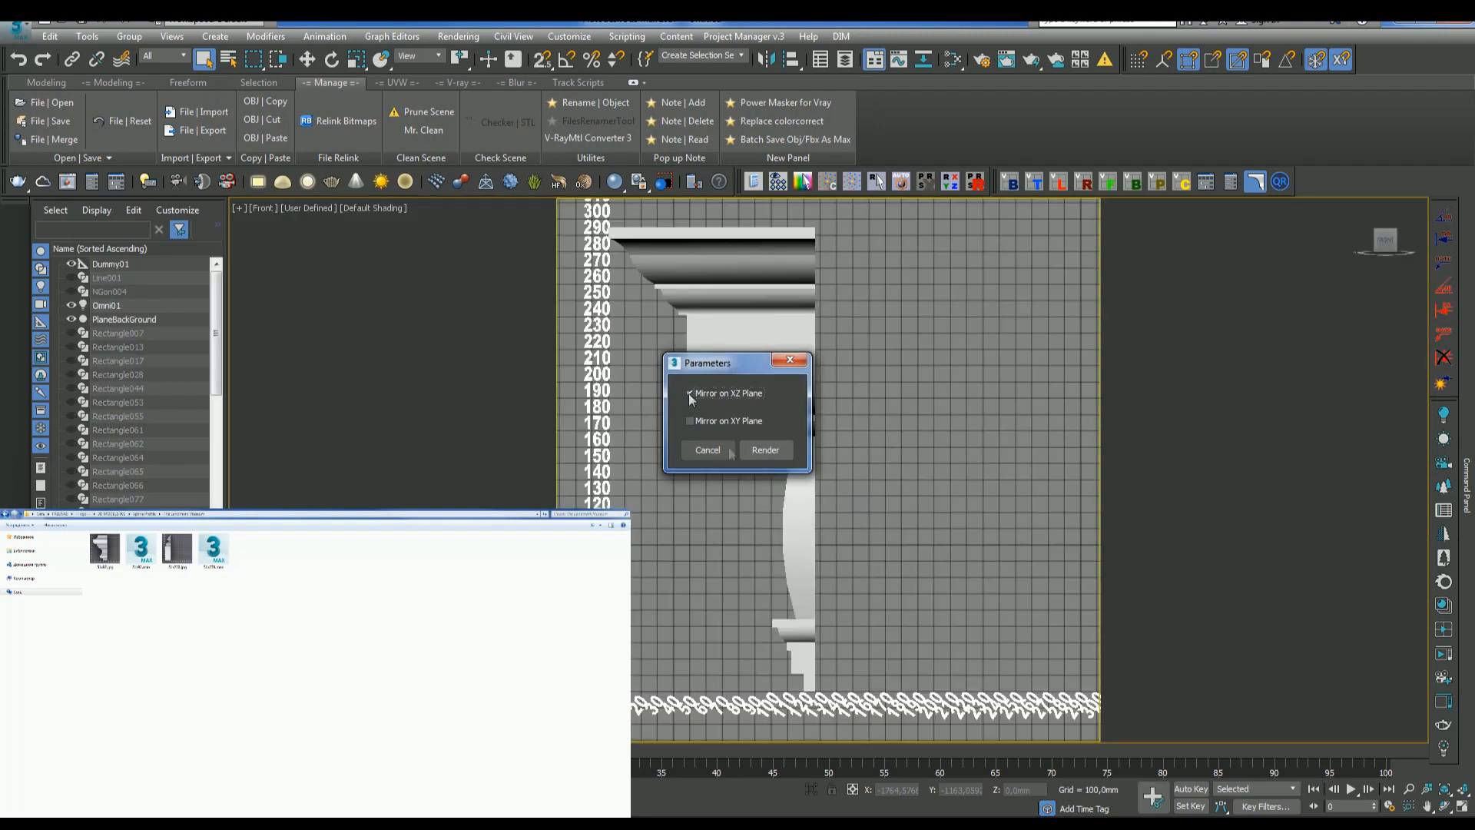
{"action": "left_click", "coordinate": [766, 449]}
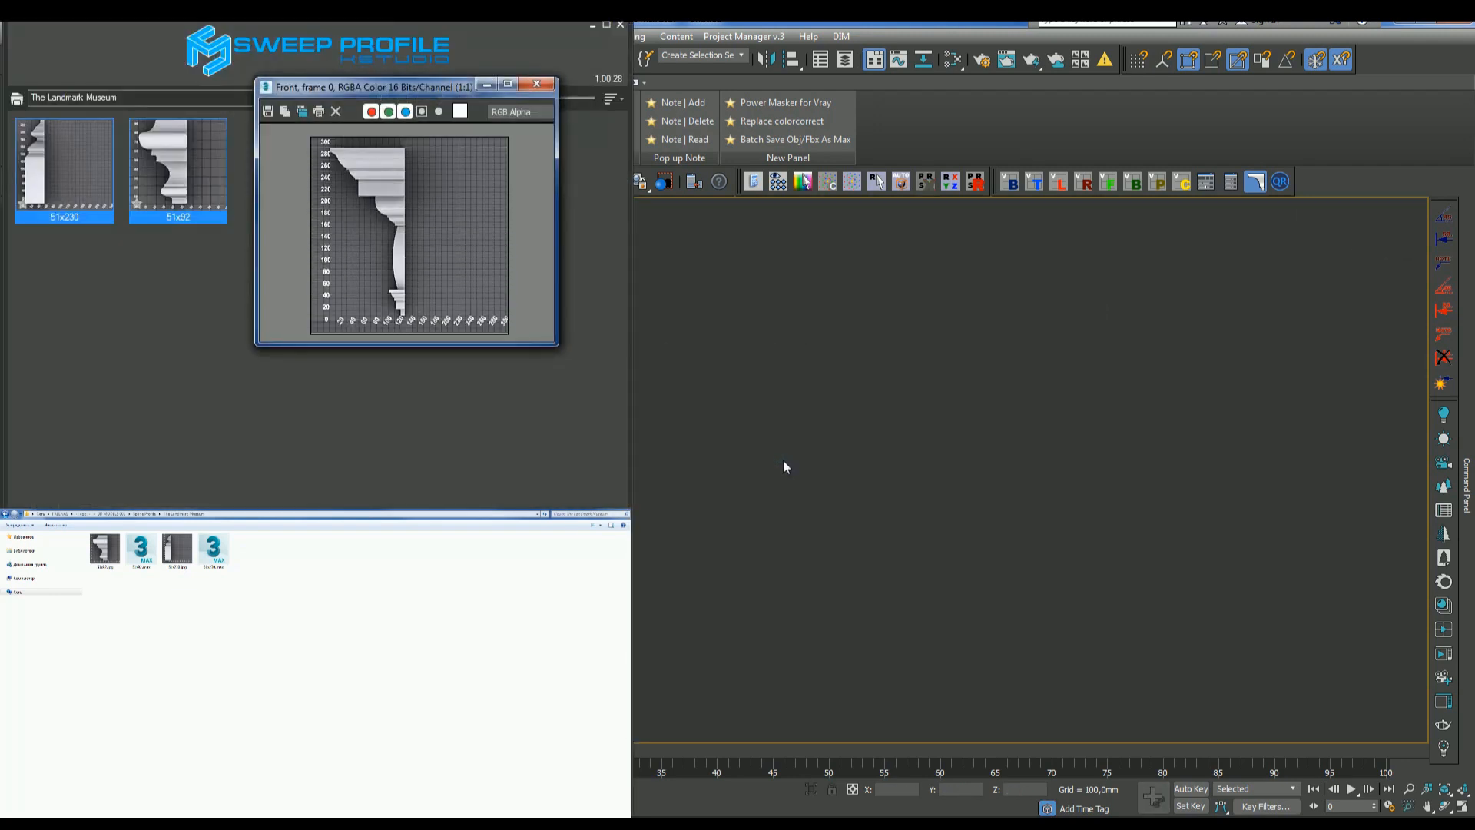
{"action": "left_click", "coordinate": [537, 84]}
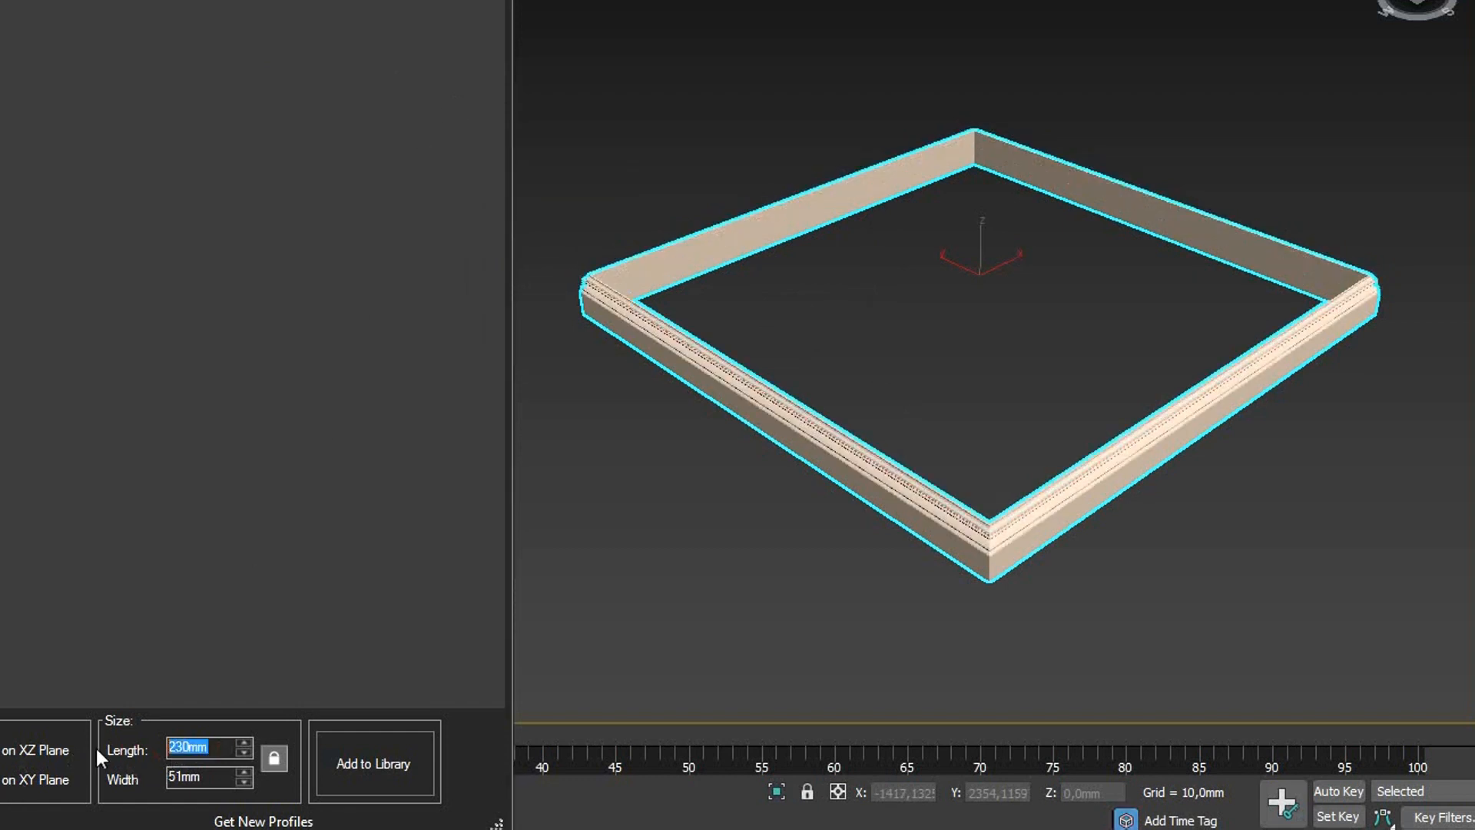
Enter 130mm for the sweep profile Length and 3300 in the next field.
{"action": "type", "text": "130mm"}
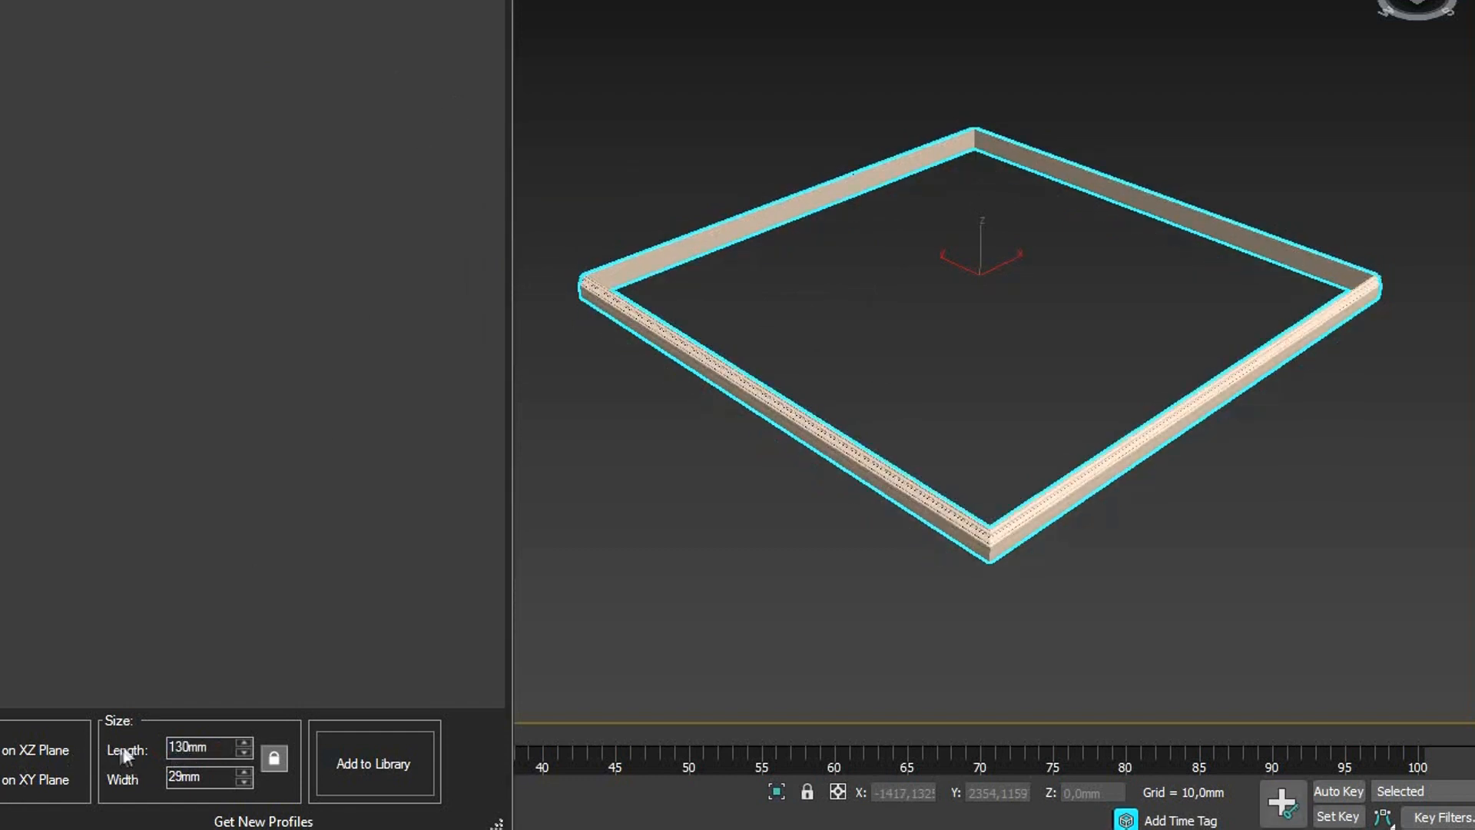
{"action": "type", "text": "3300"}
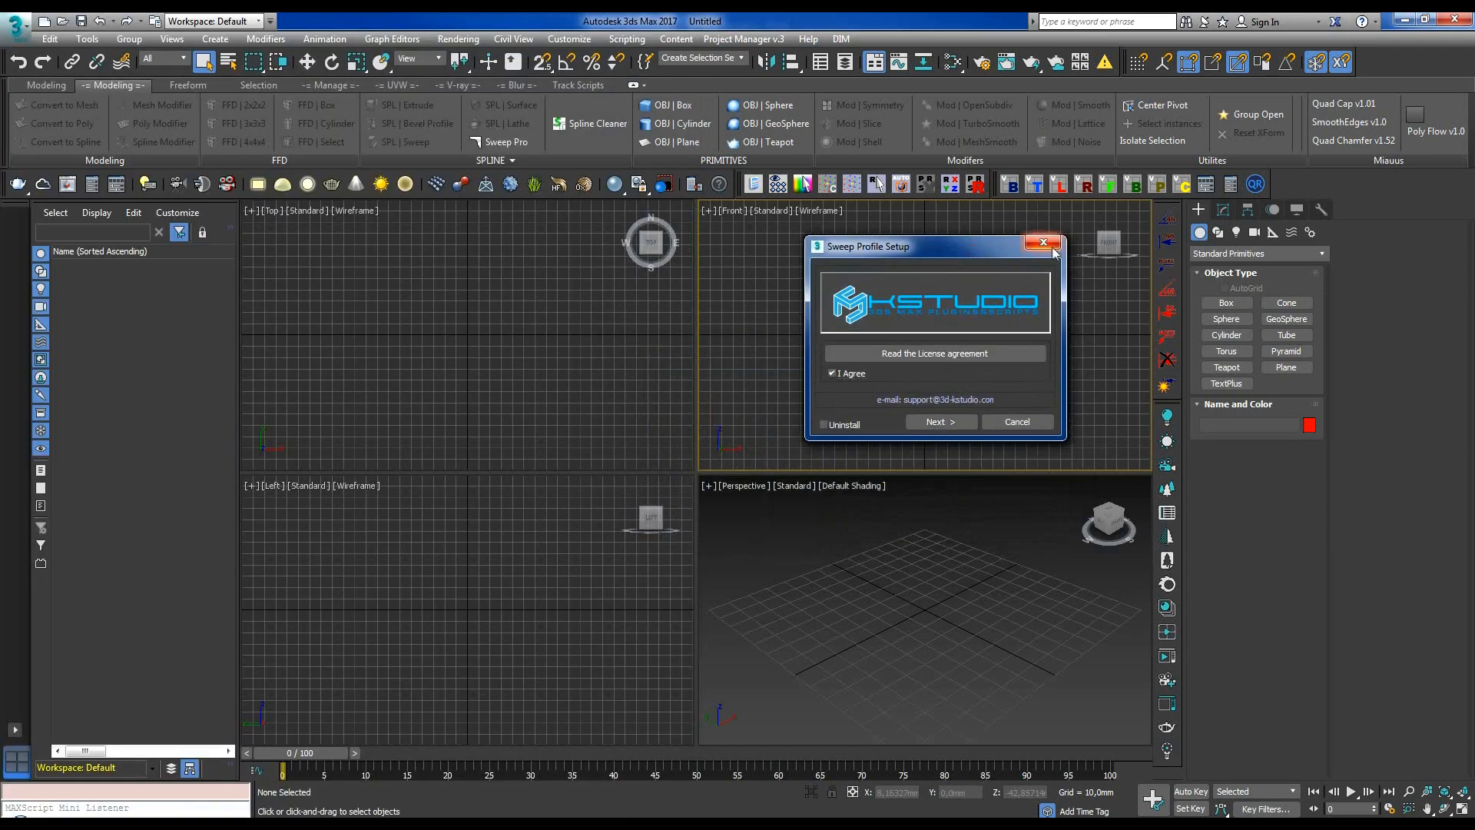
Close Sweep Profile Setup, then launch and close the Sweep Profile Registration utility.
{"action": "left_click", "coordinate": [1042, 242]}
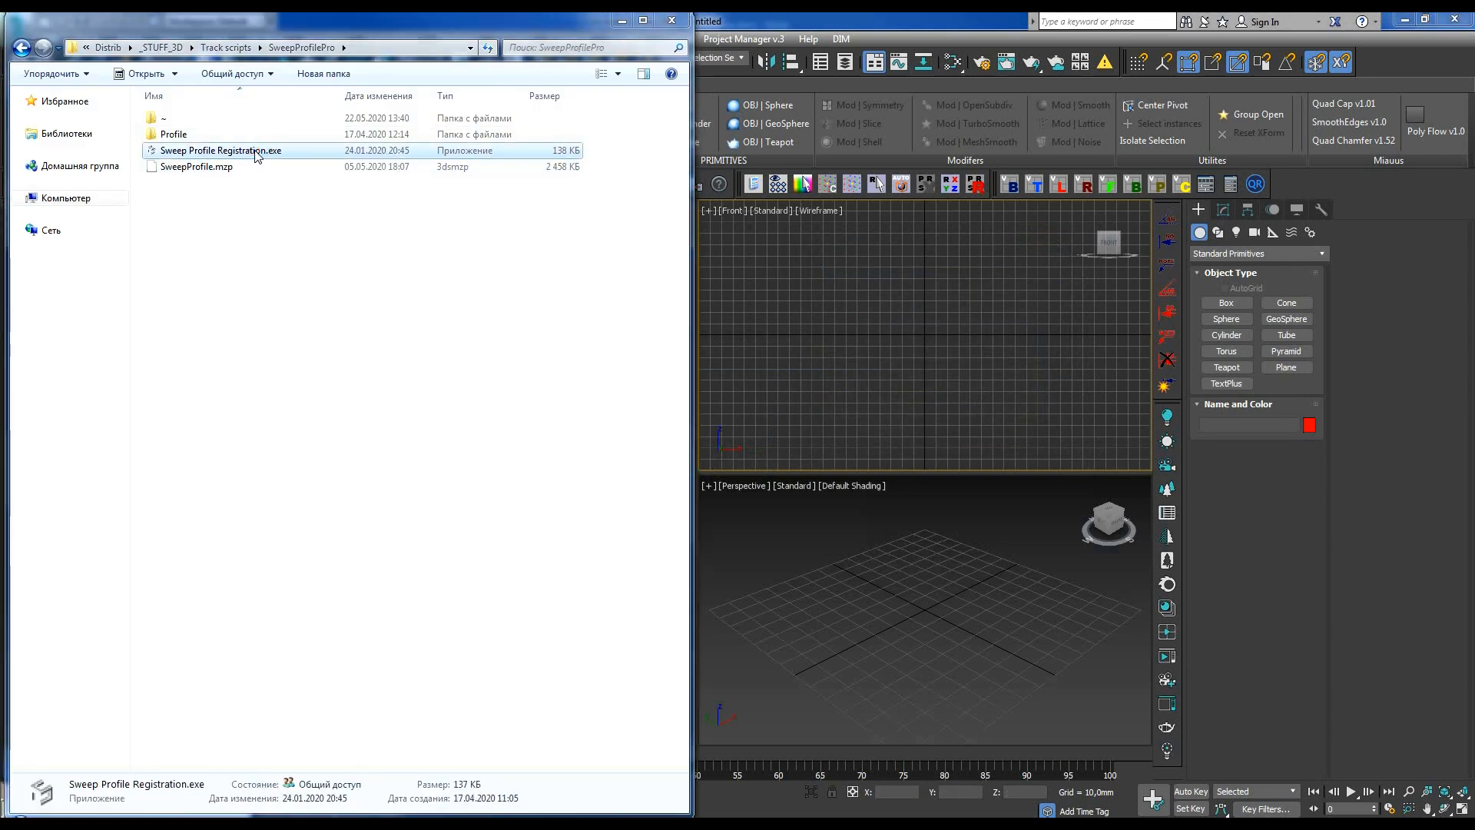
{"action": "double_click", "coordinate": [220, 150]}
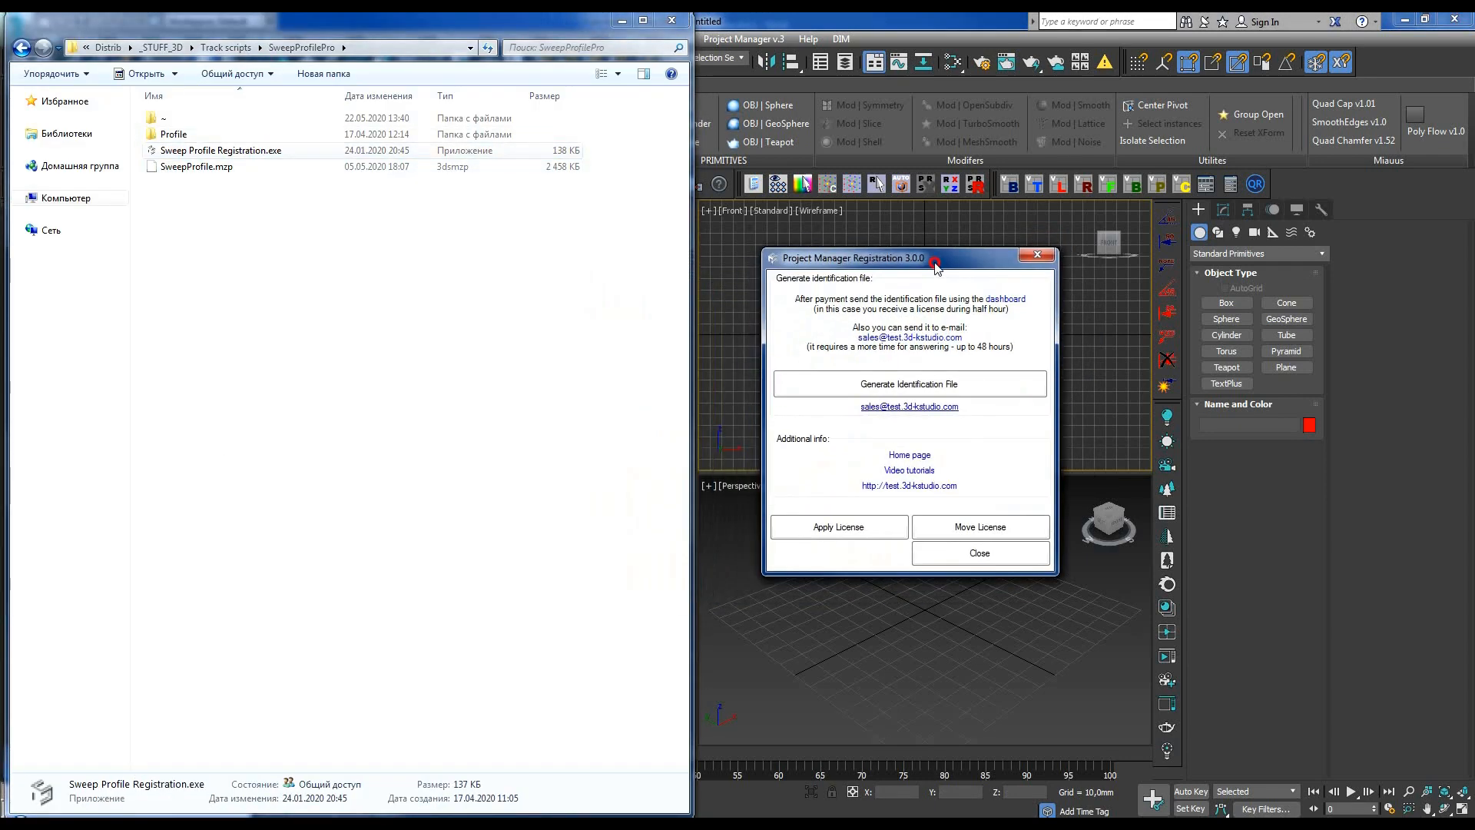
{"action": "mouse_move", "coordinate": [796, 307]}
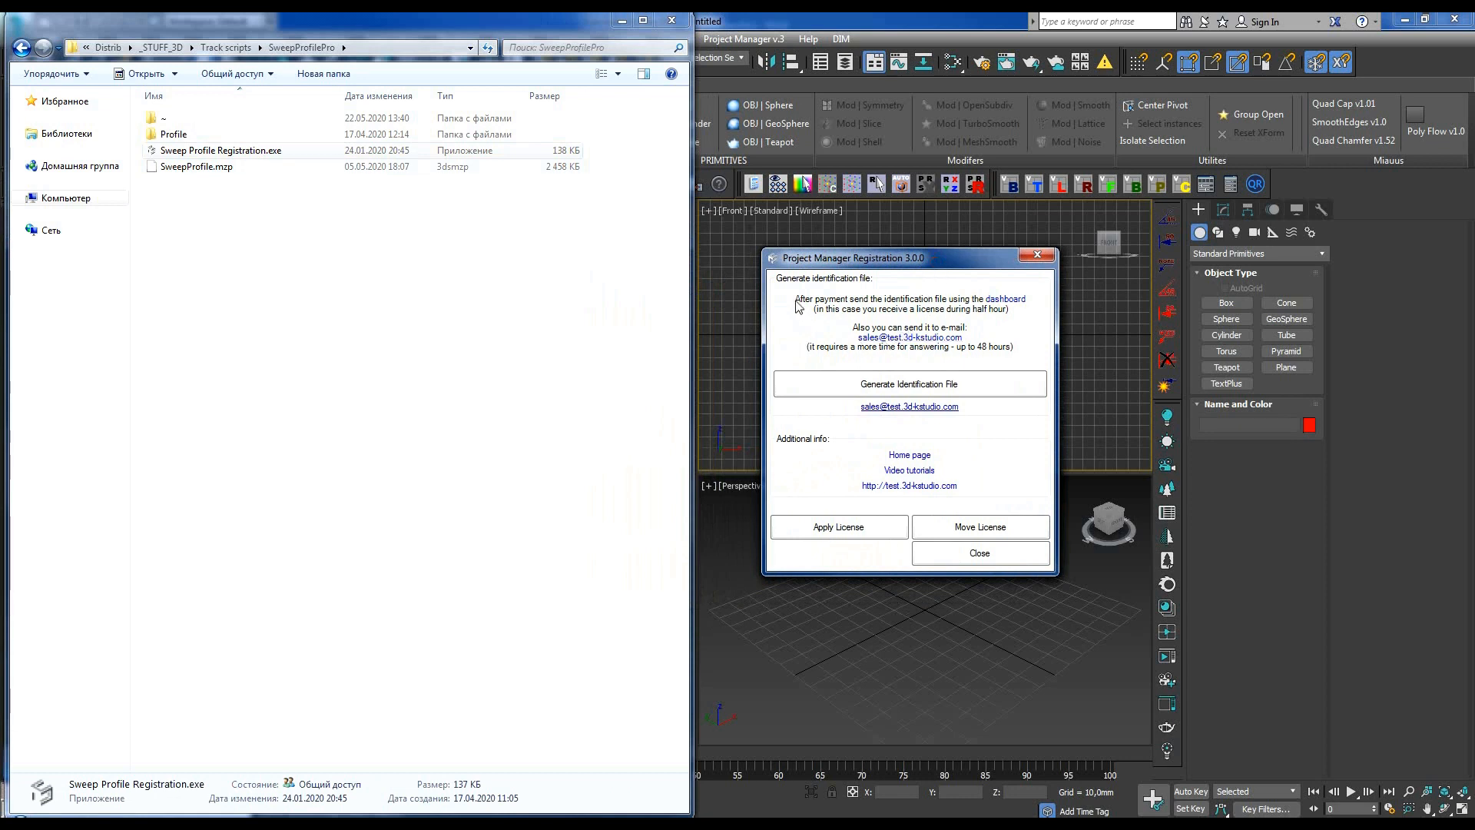
{"action": "mouse_move", "coordinate": [945, 288]}
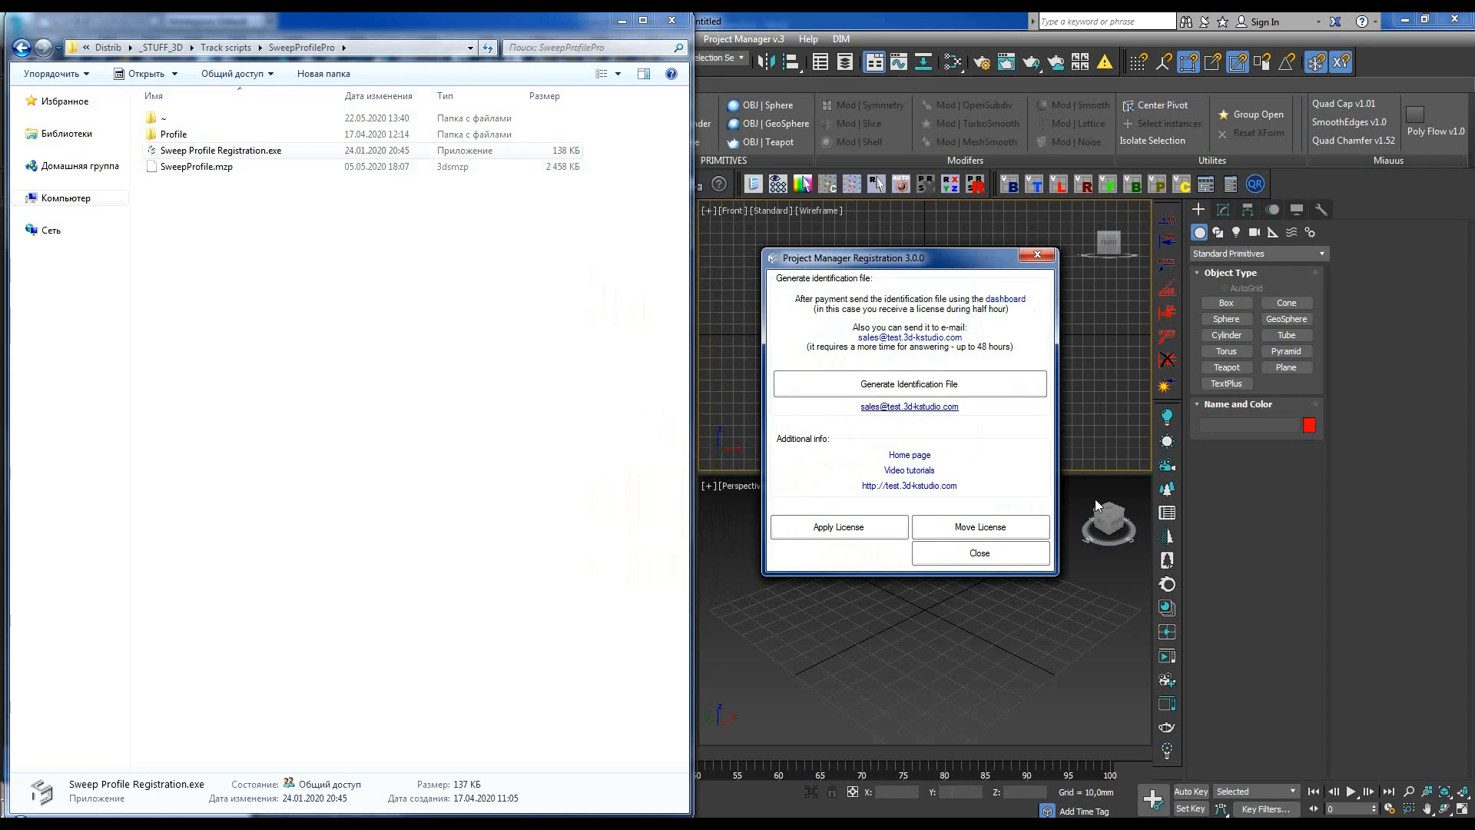
{"action": "left_click", "coordinate": [978, 553]}
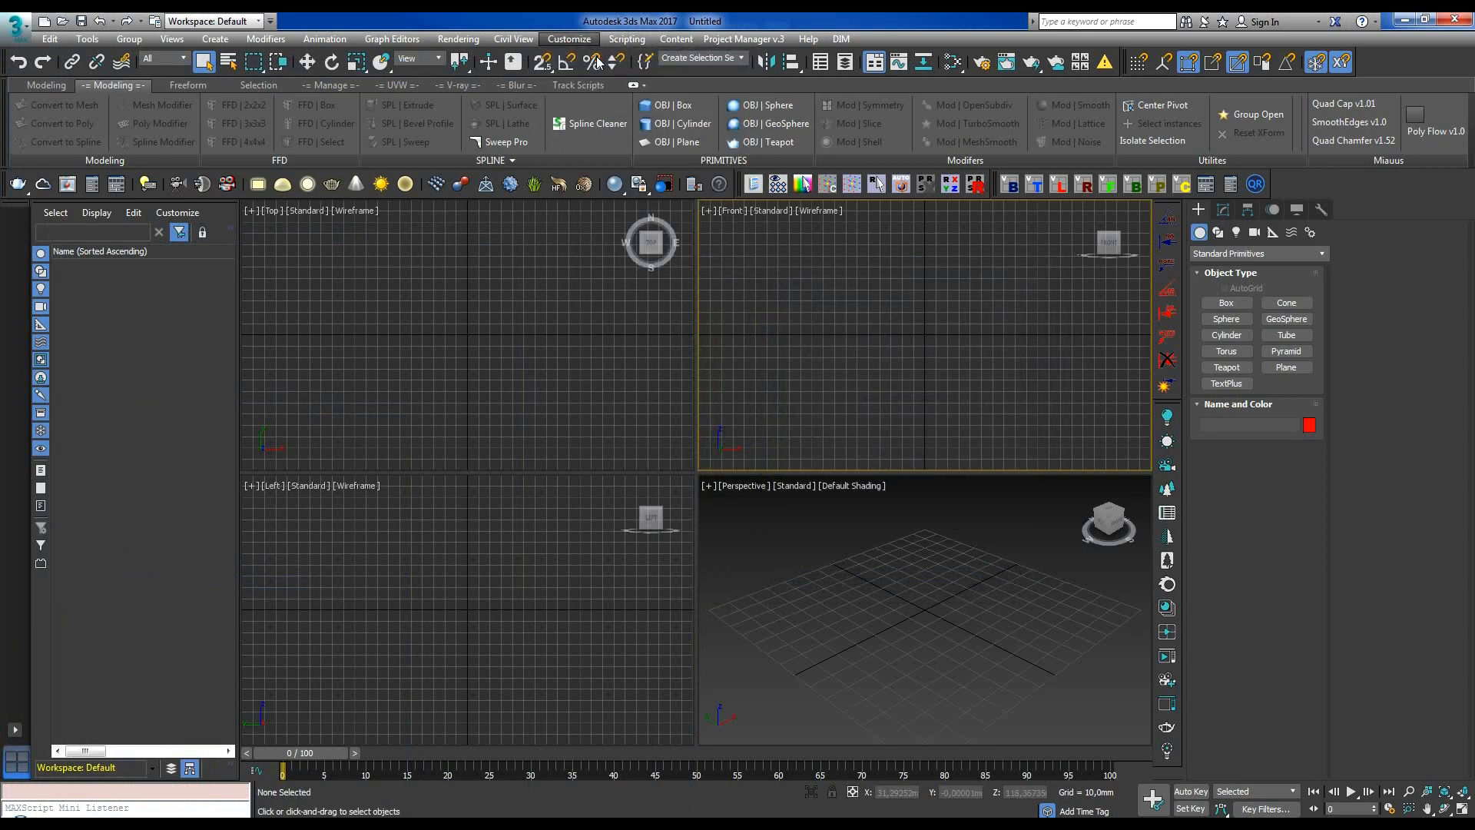
Pick the Kstudio category in the action category list to reach Sweep Profile.
{"action": "left_click", "coordinate": [569, 38]}
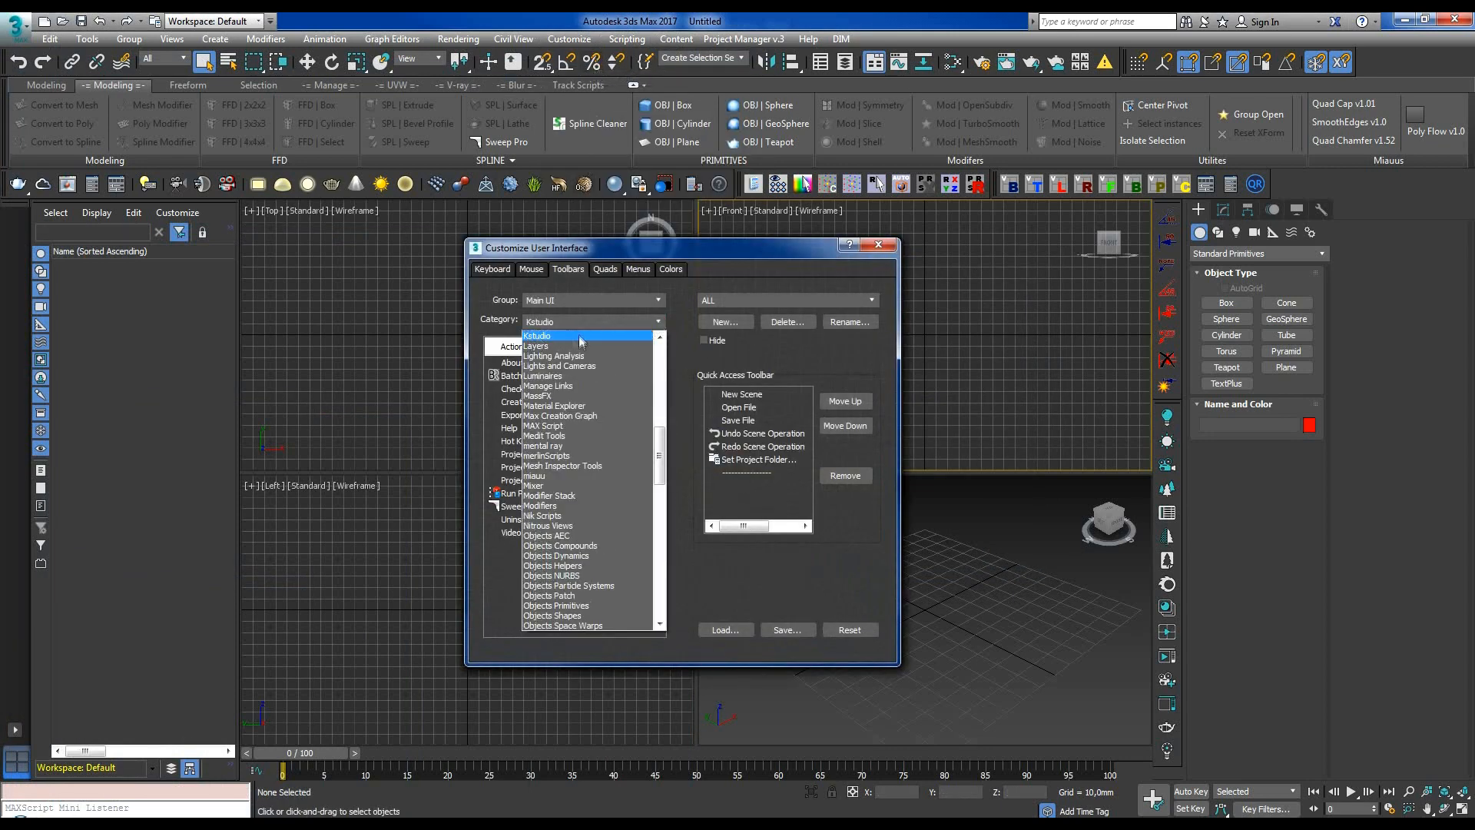
{"action": "left_click", "coordinate": [537, 335]}
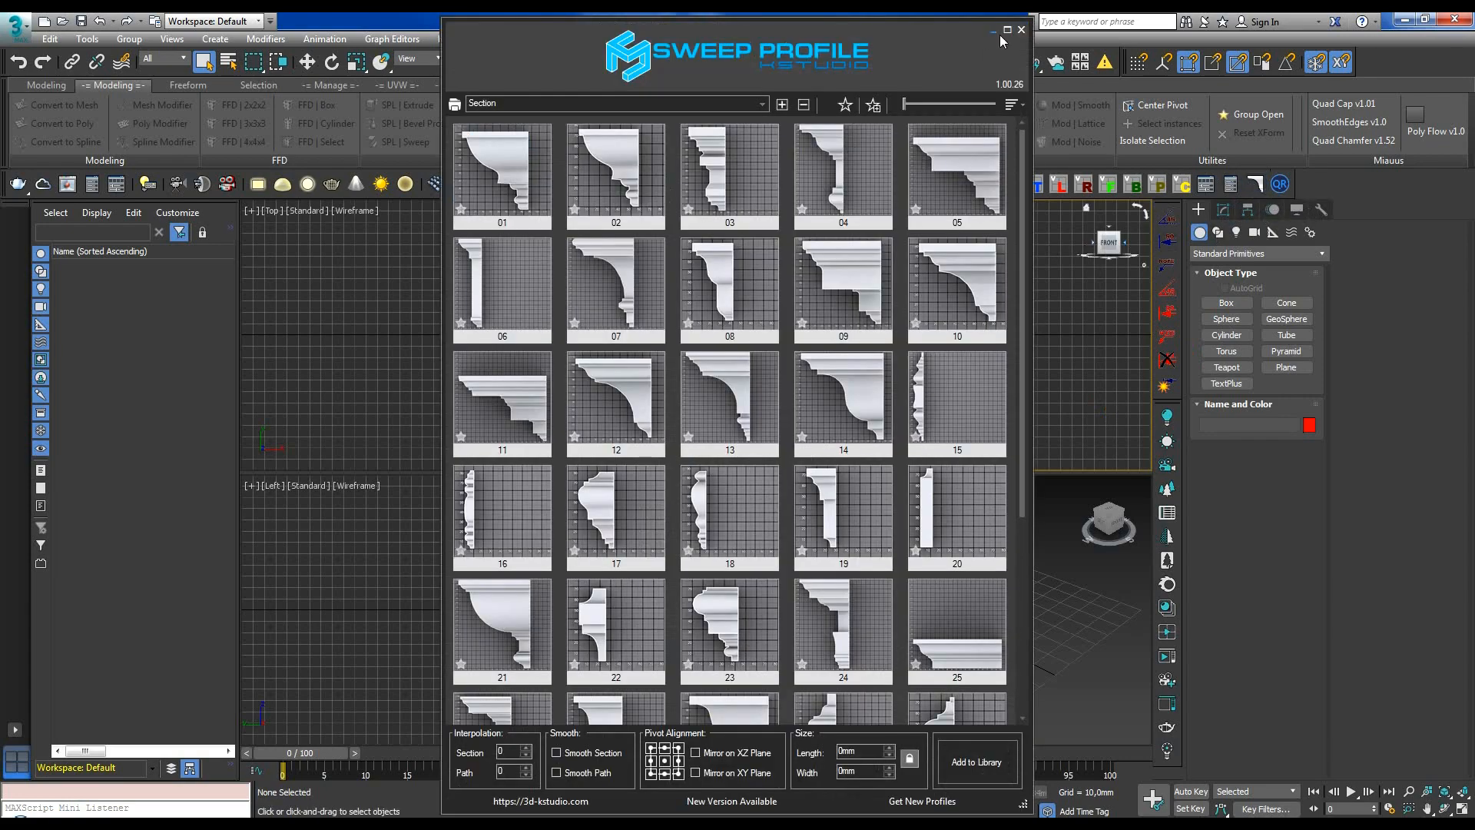
Maximize the Sweep Profile library window to full screen.
{"action": "left_click", "coordinate": [1007, 30]}
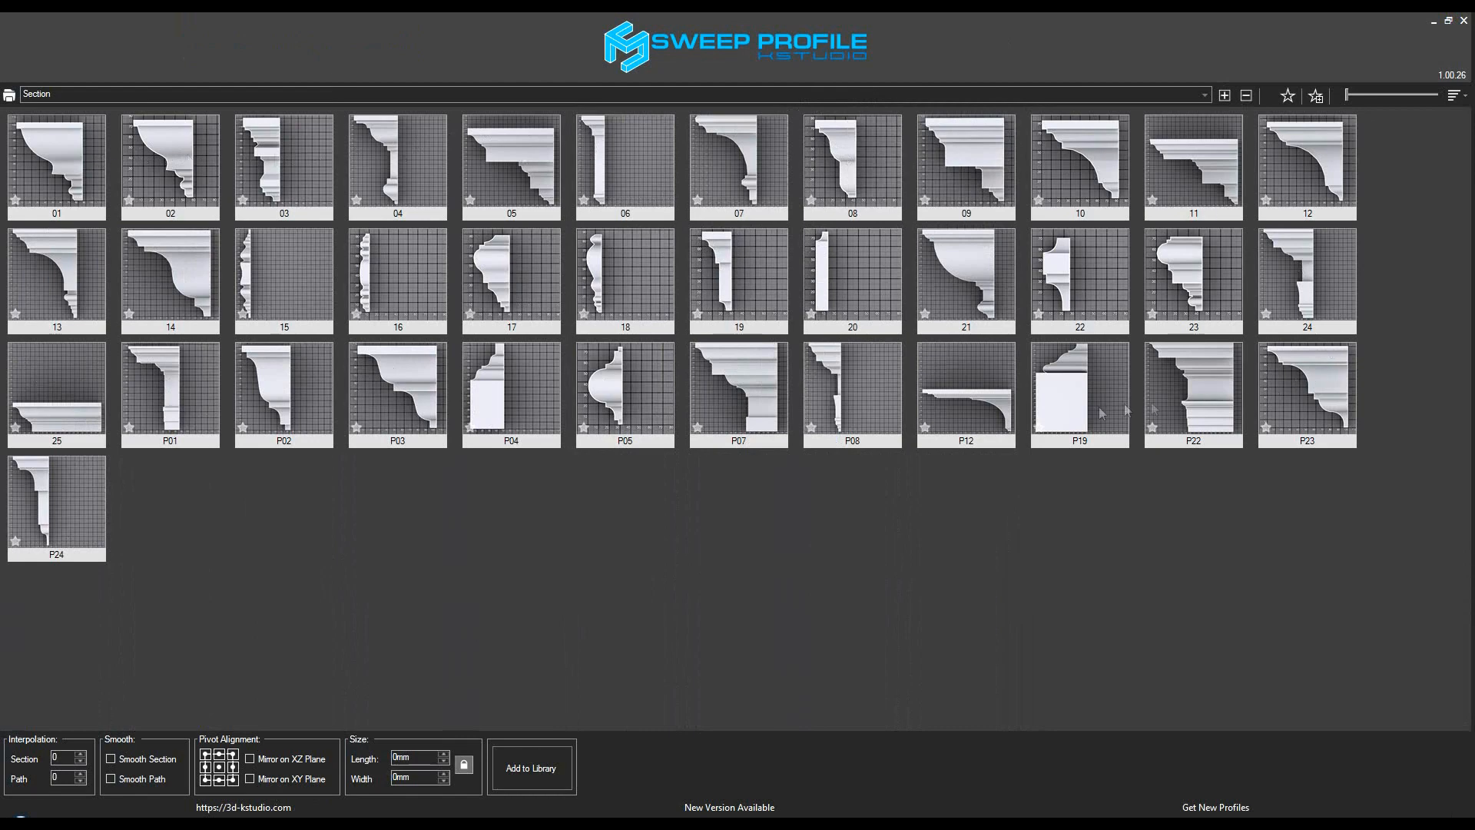
{"action": "mouse_move", "coordinate": [52, 522]}
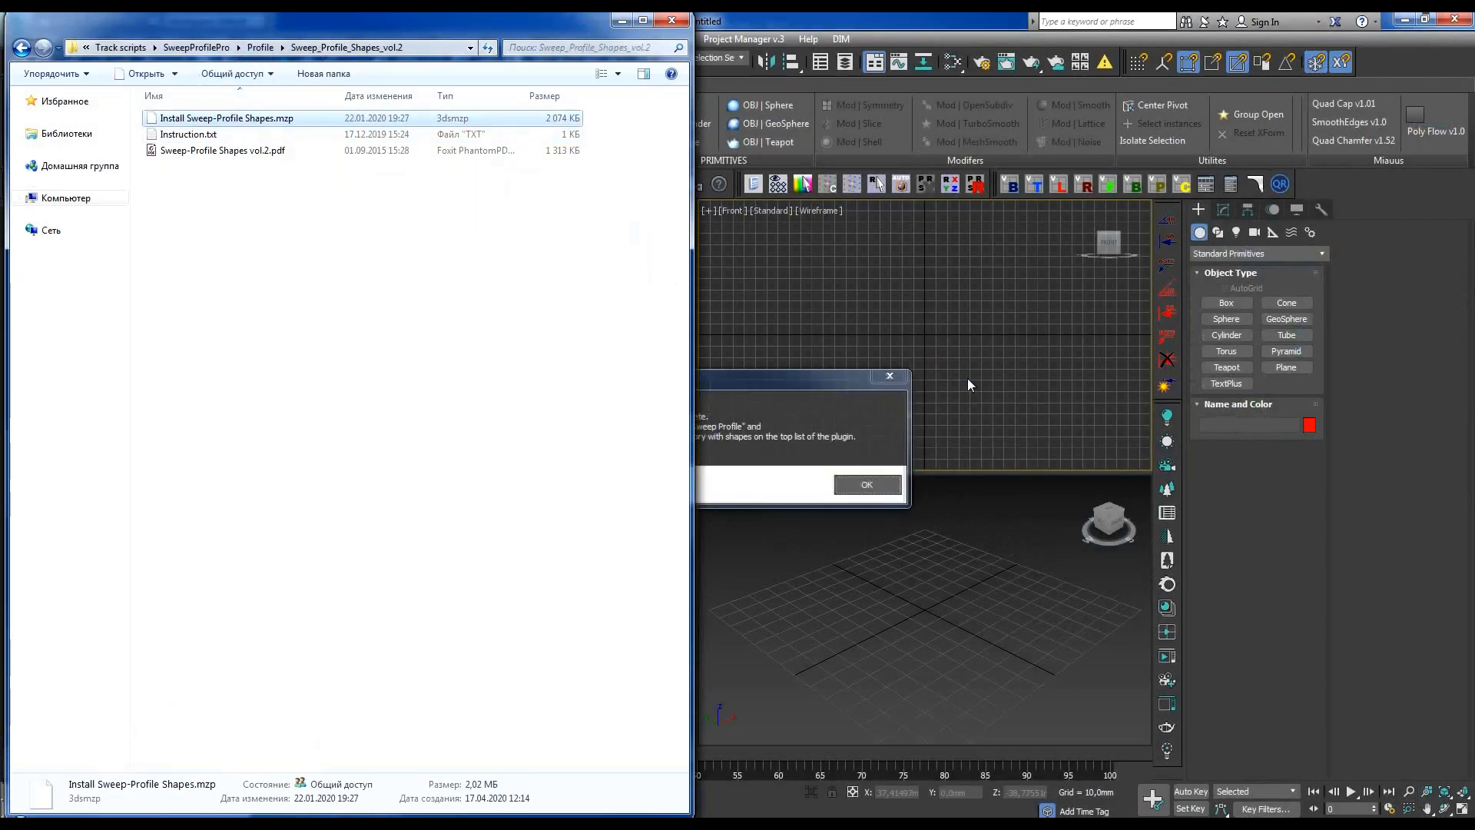
Dismiss the vol.2 message, install Baseboards-A-part-1, and confirm installation complete.
{"action": "left_click", "coordinate": [864, 485]}
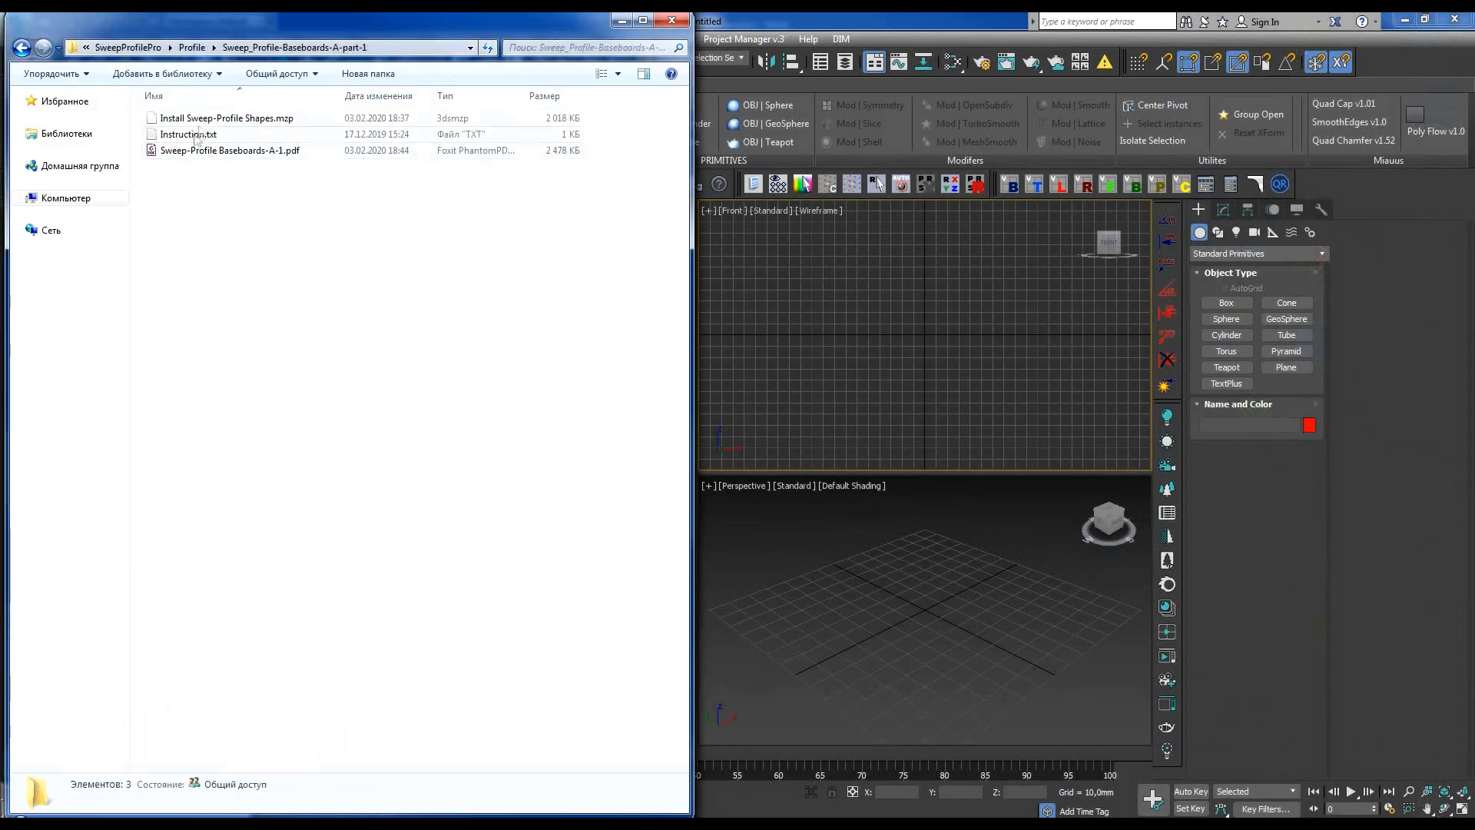
{"action": "left_click", "coordinate": [225, 118]}
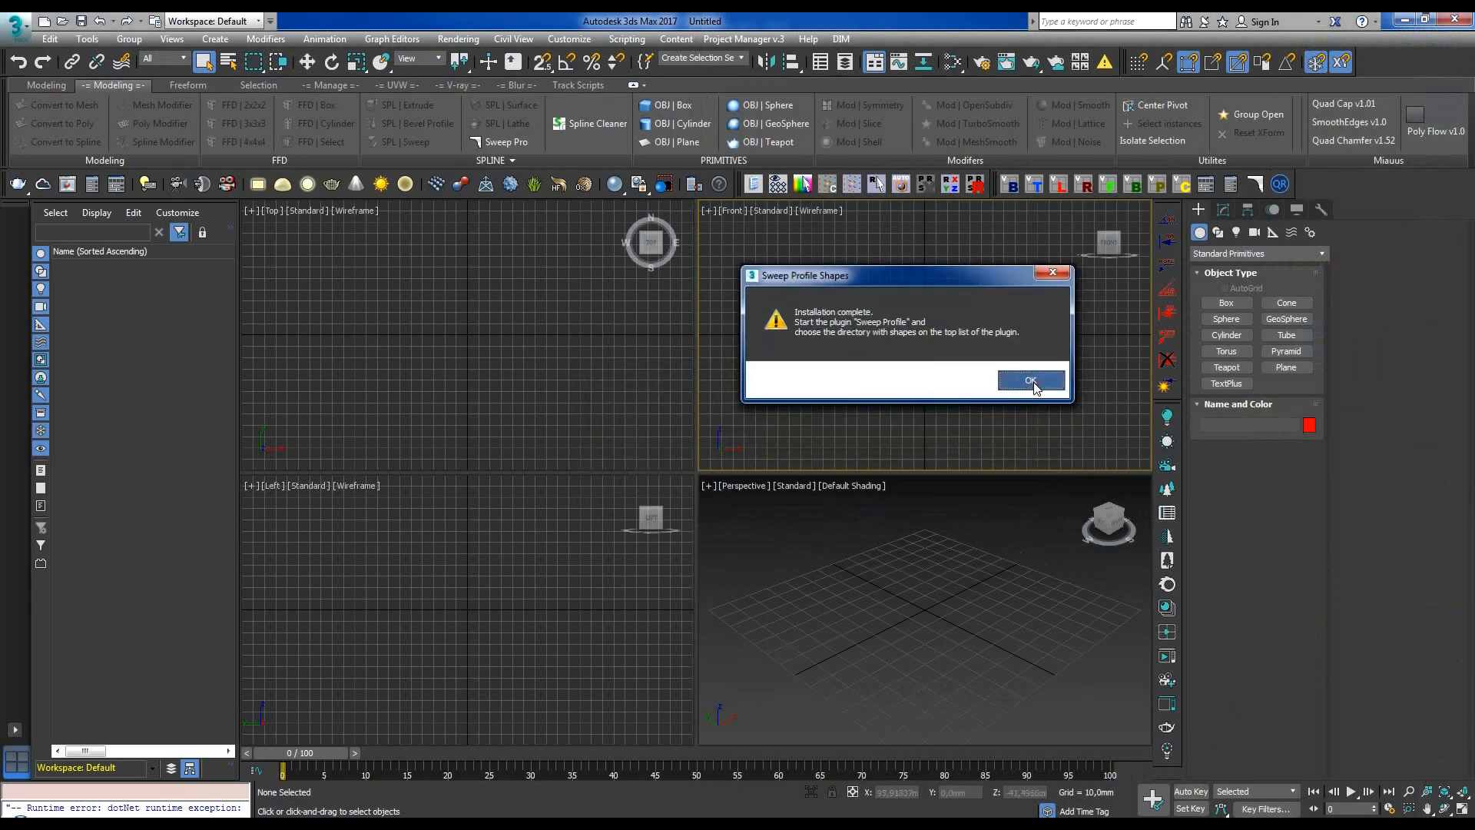
{"action": "left_click", "coordinate": [1029, 381]}
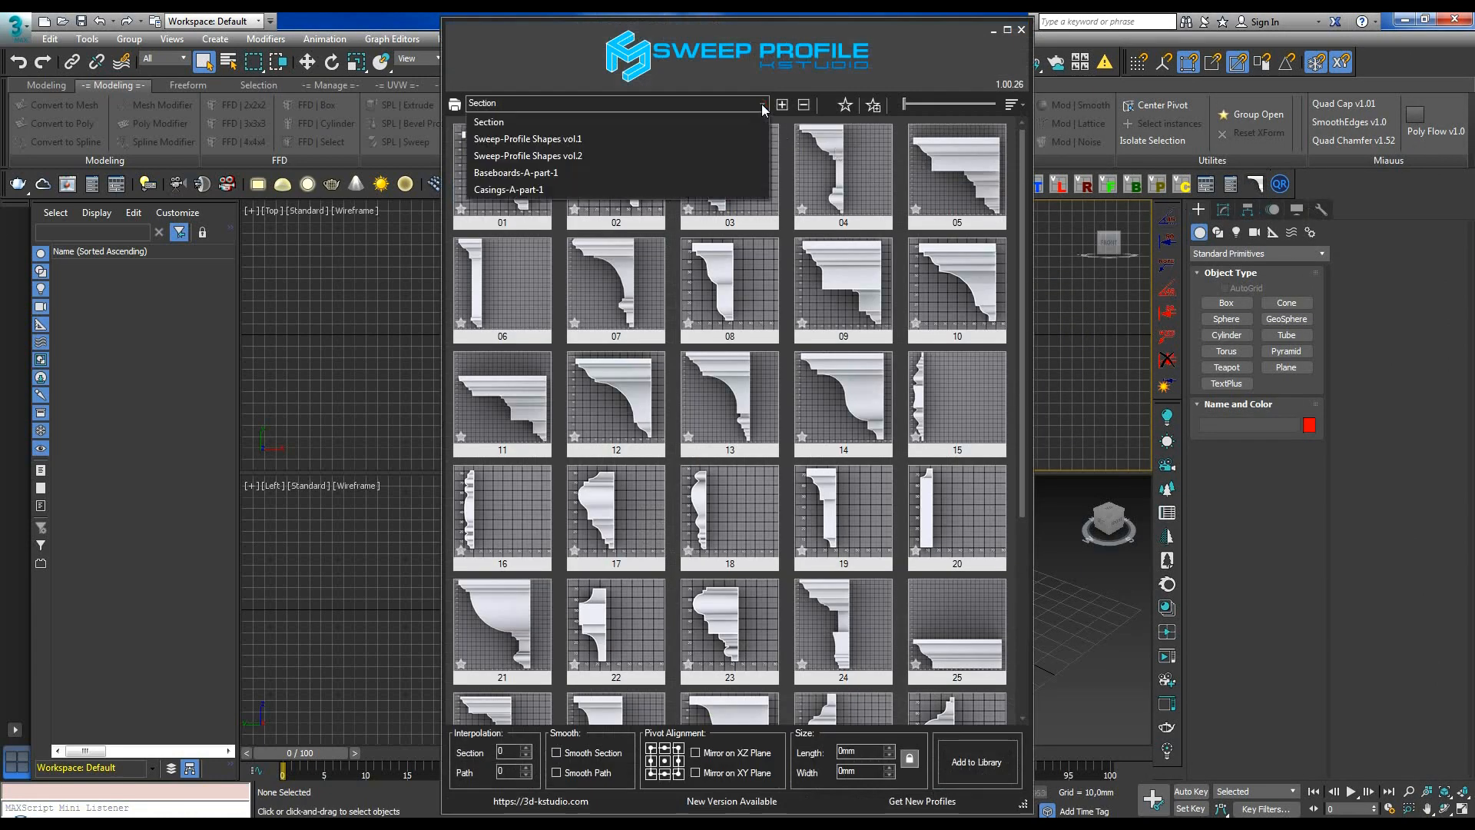
Browse vol.1, switch to Casings-A-part-1, and star a casing profile as favourite.
{"action": "left_click", "coordinate": [528, 155]}
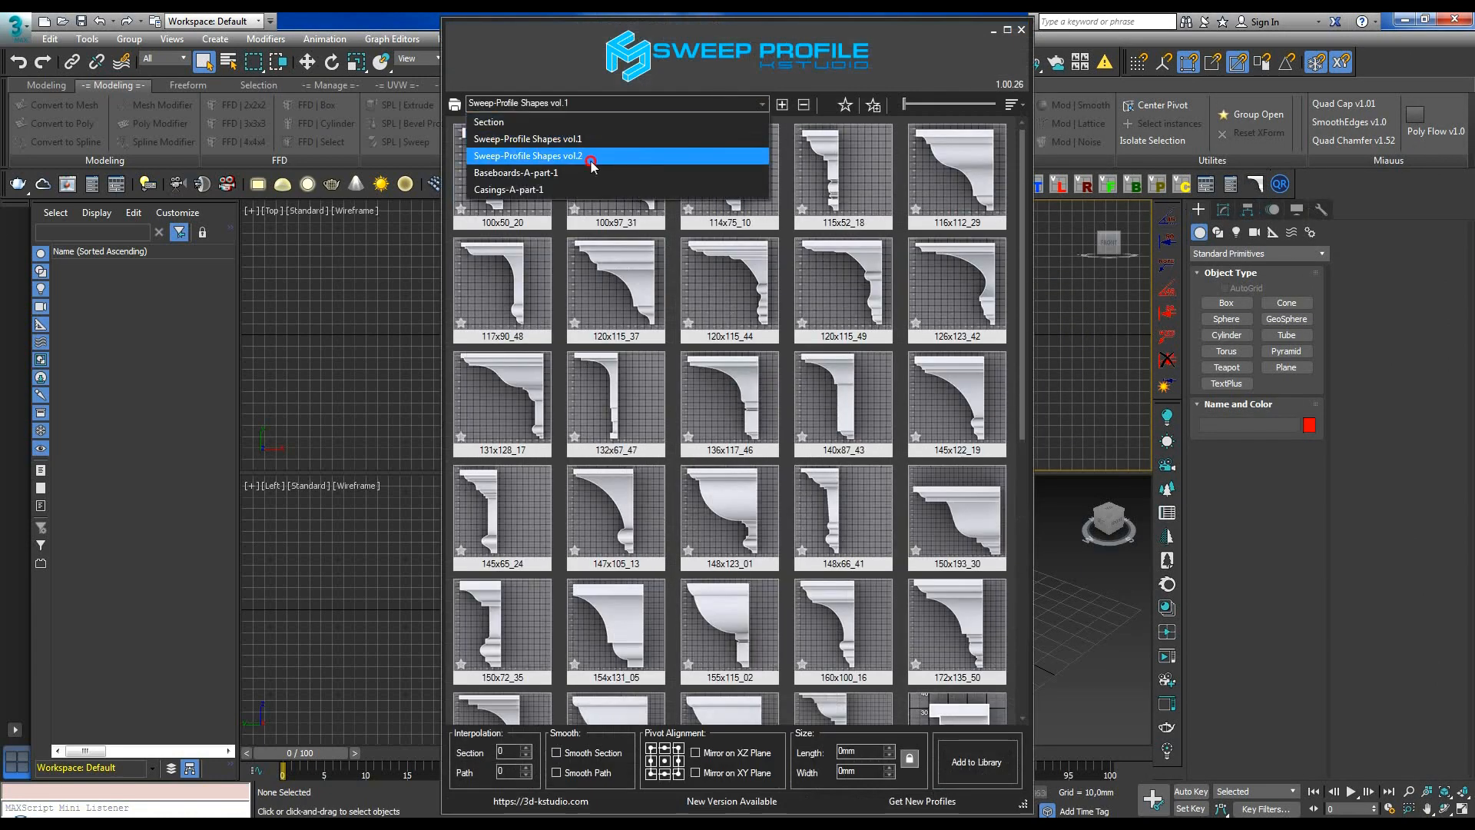
{"action": "left_click", "coordinate": [528, 155]}
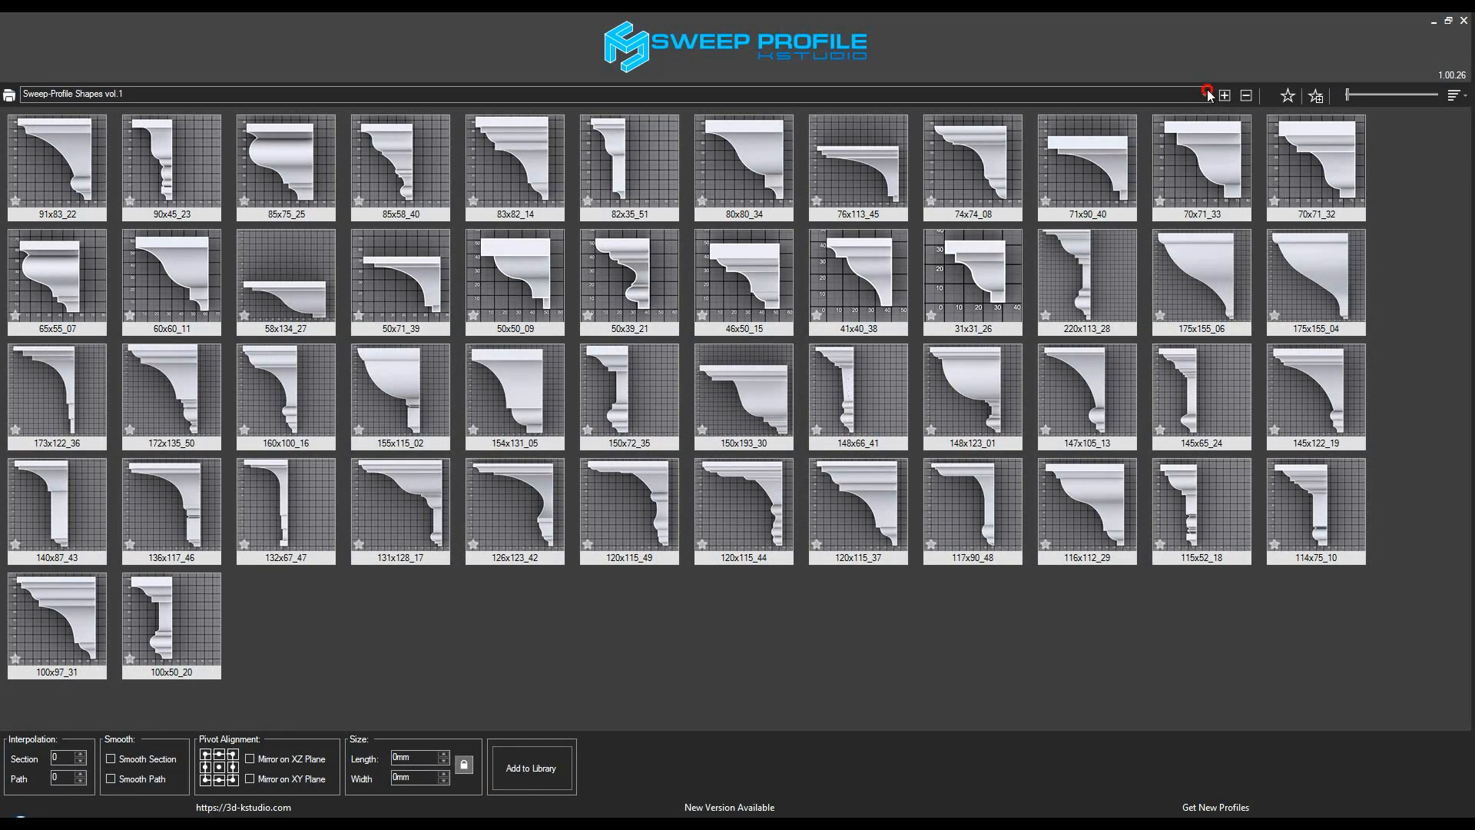
{"action": "left_click", "coordinate": [1209, 93]}
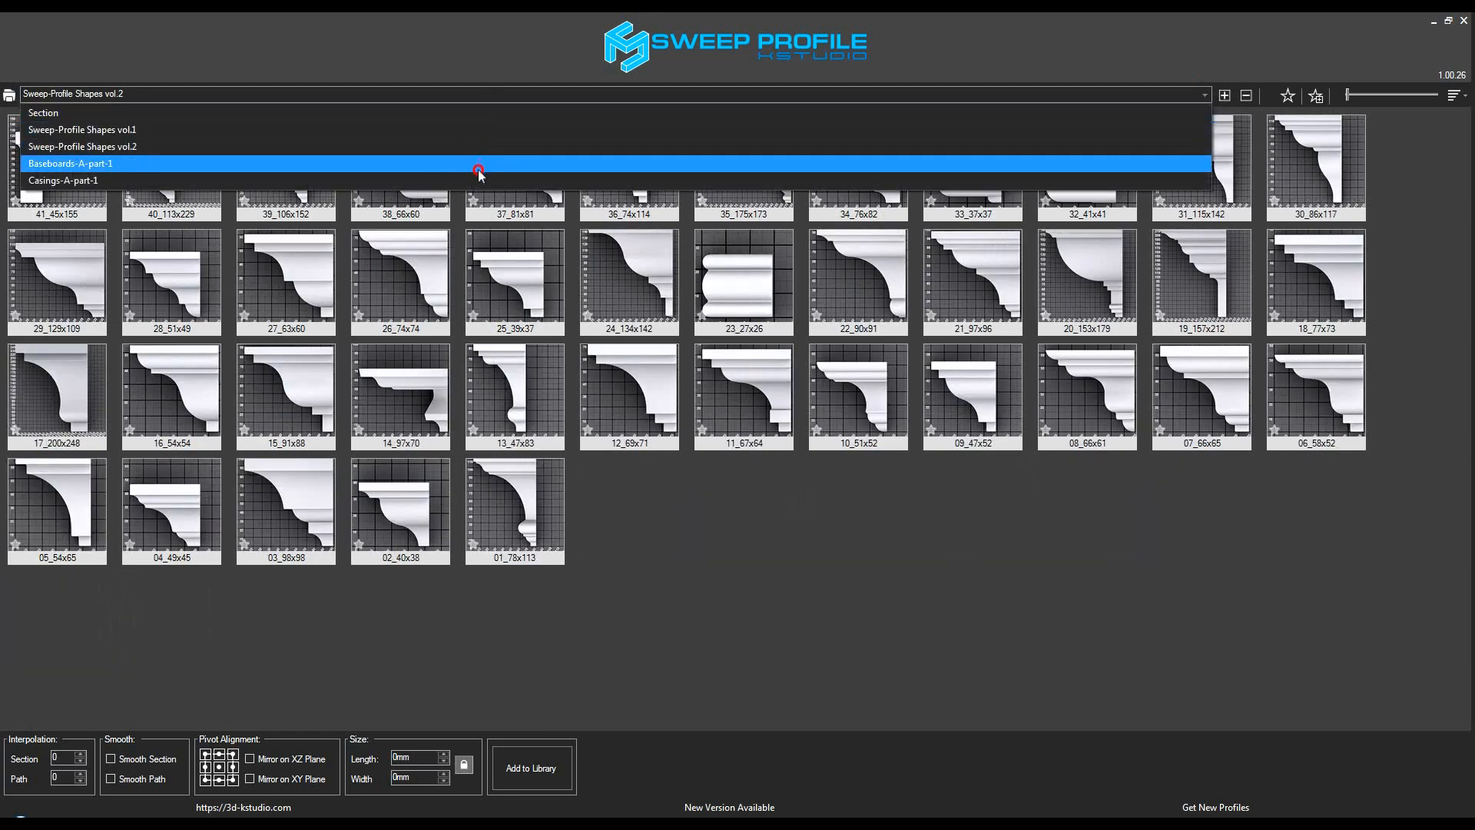
{"action": "left_click", "coordinate": [63, 180]}
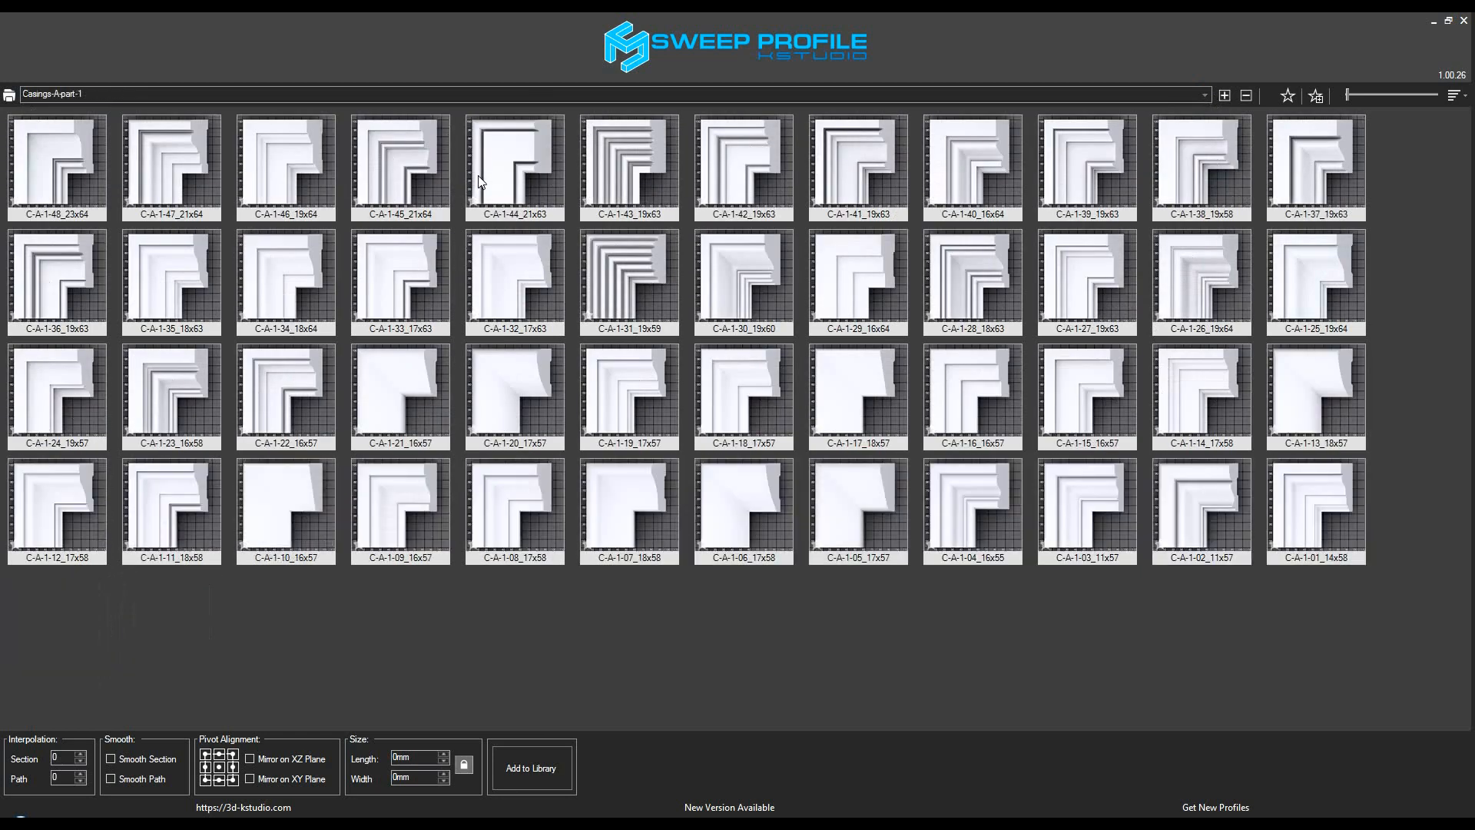
{"action": "mouse_move", "coordinate": [934, 205]}
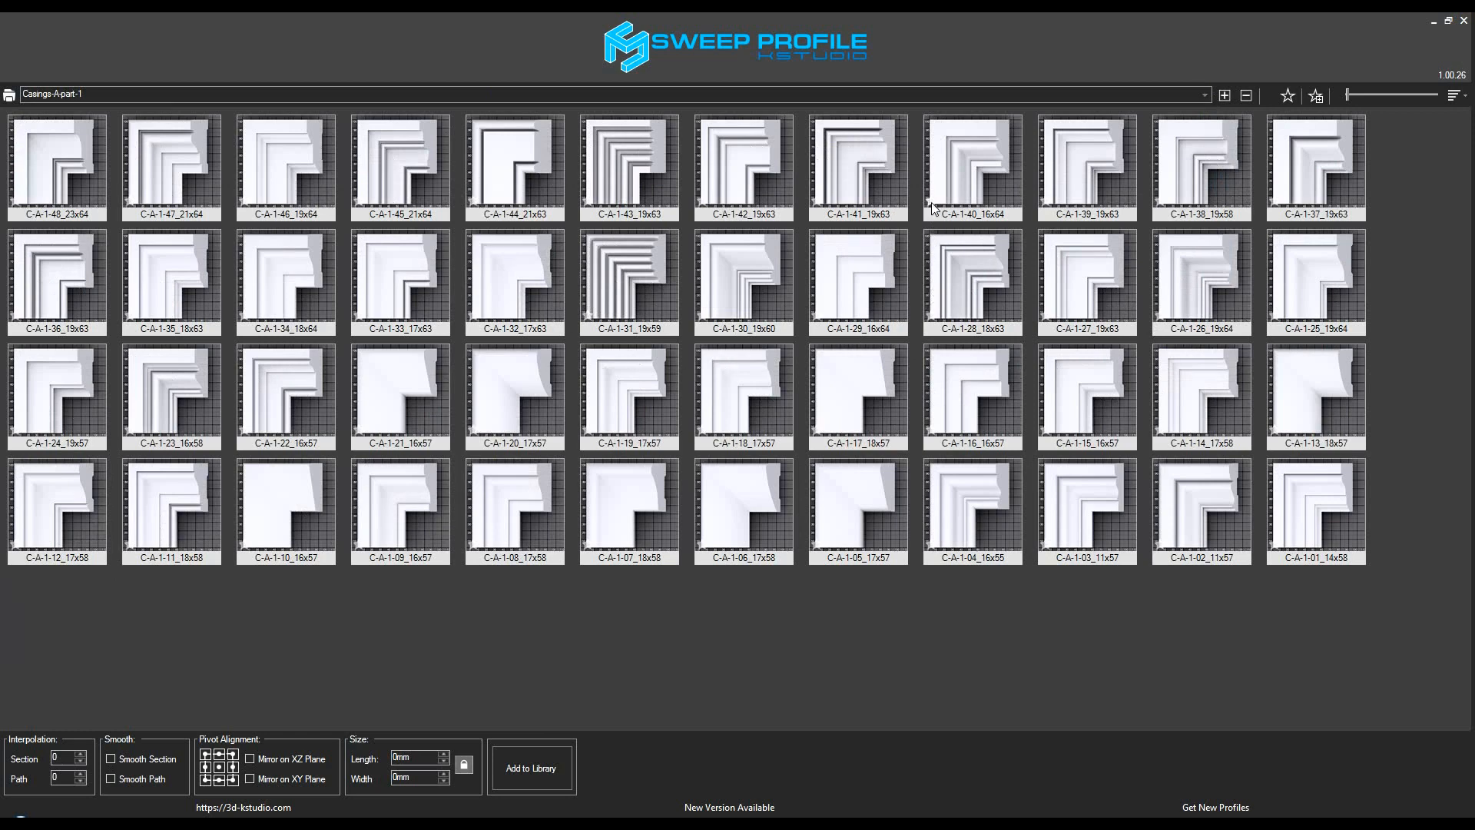
{"action": "left_click", "coordinate": [629, 508]}
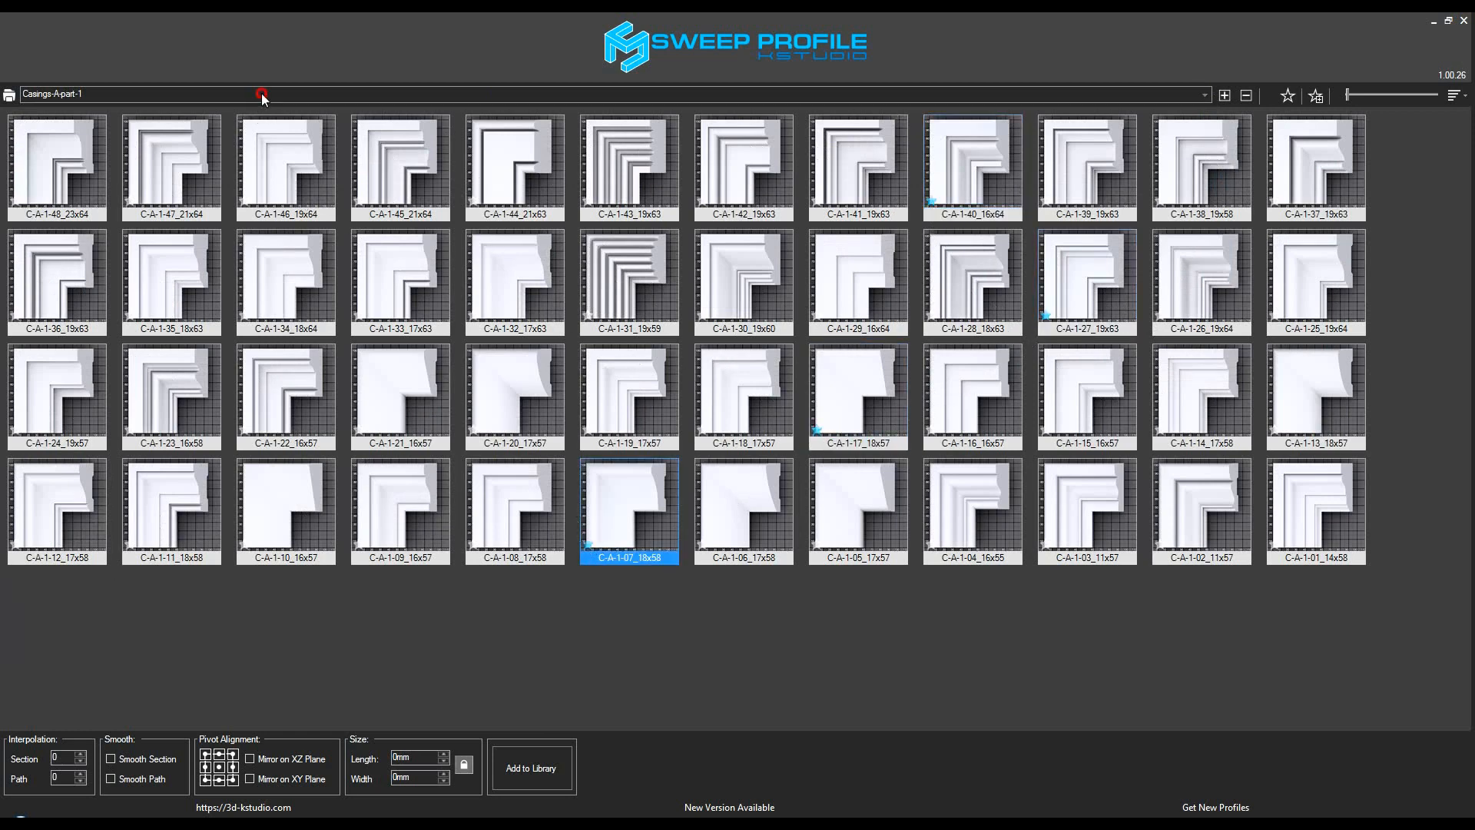
{"action": "left_click", "coordinate": [264, 93]}
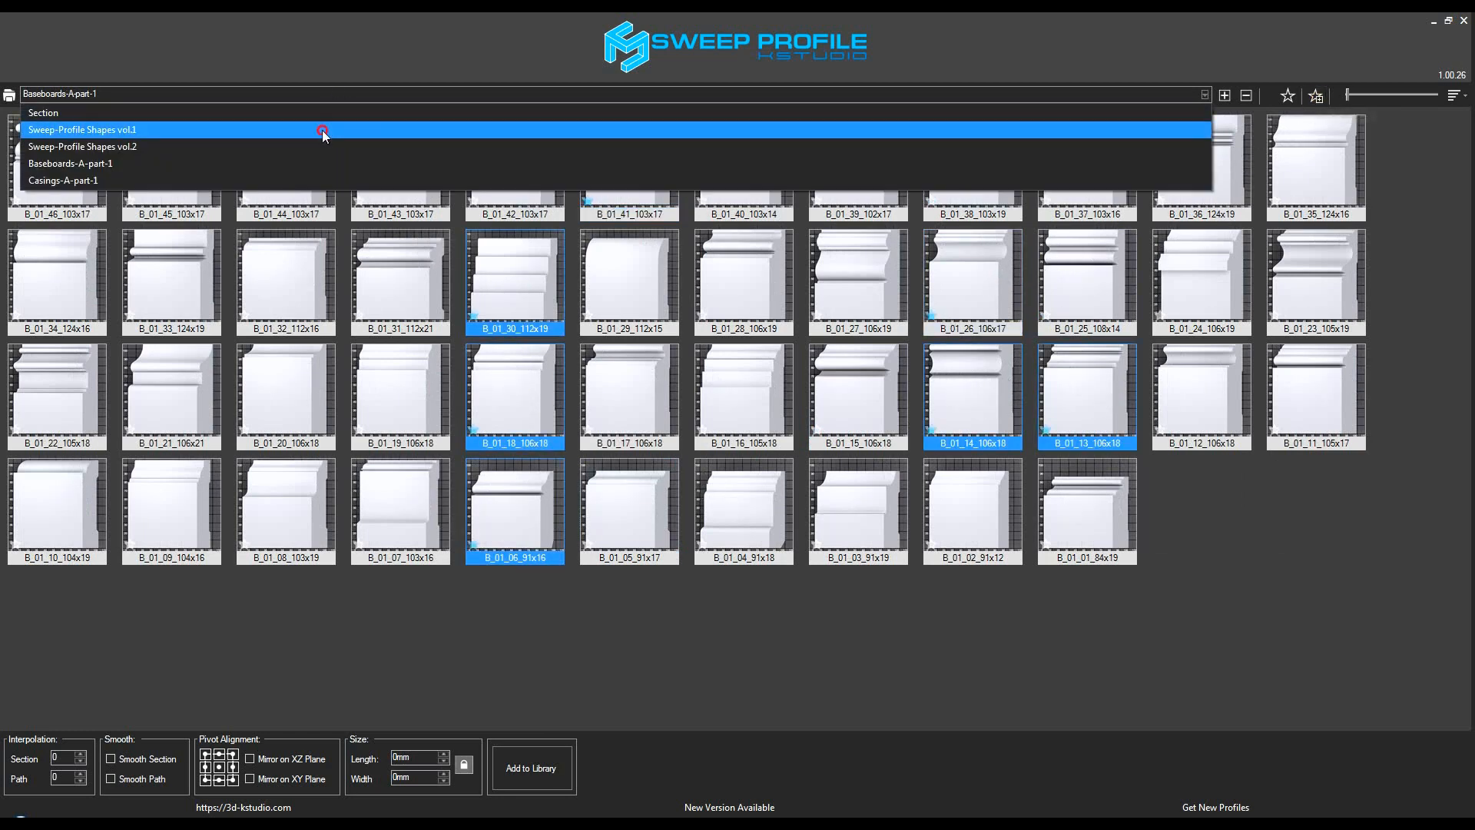
In vol.1, turn Display Favorites on to review favourites, then off again.
{"action": "left_click", "coordinate": [82, 129]}
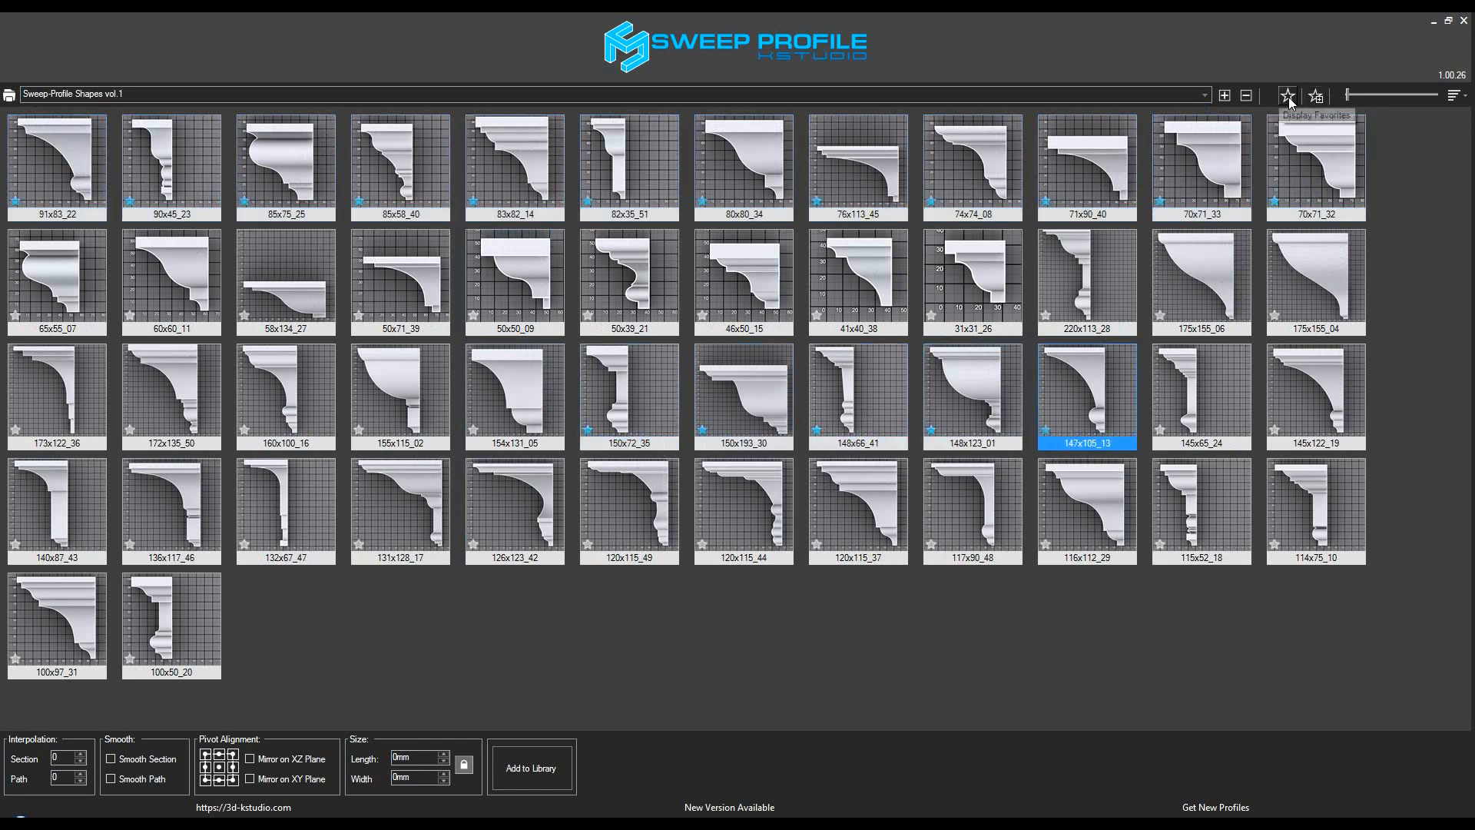
{"action": "left_click", "coordinate": [1288, 95]}
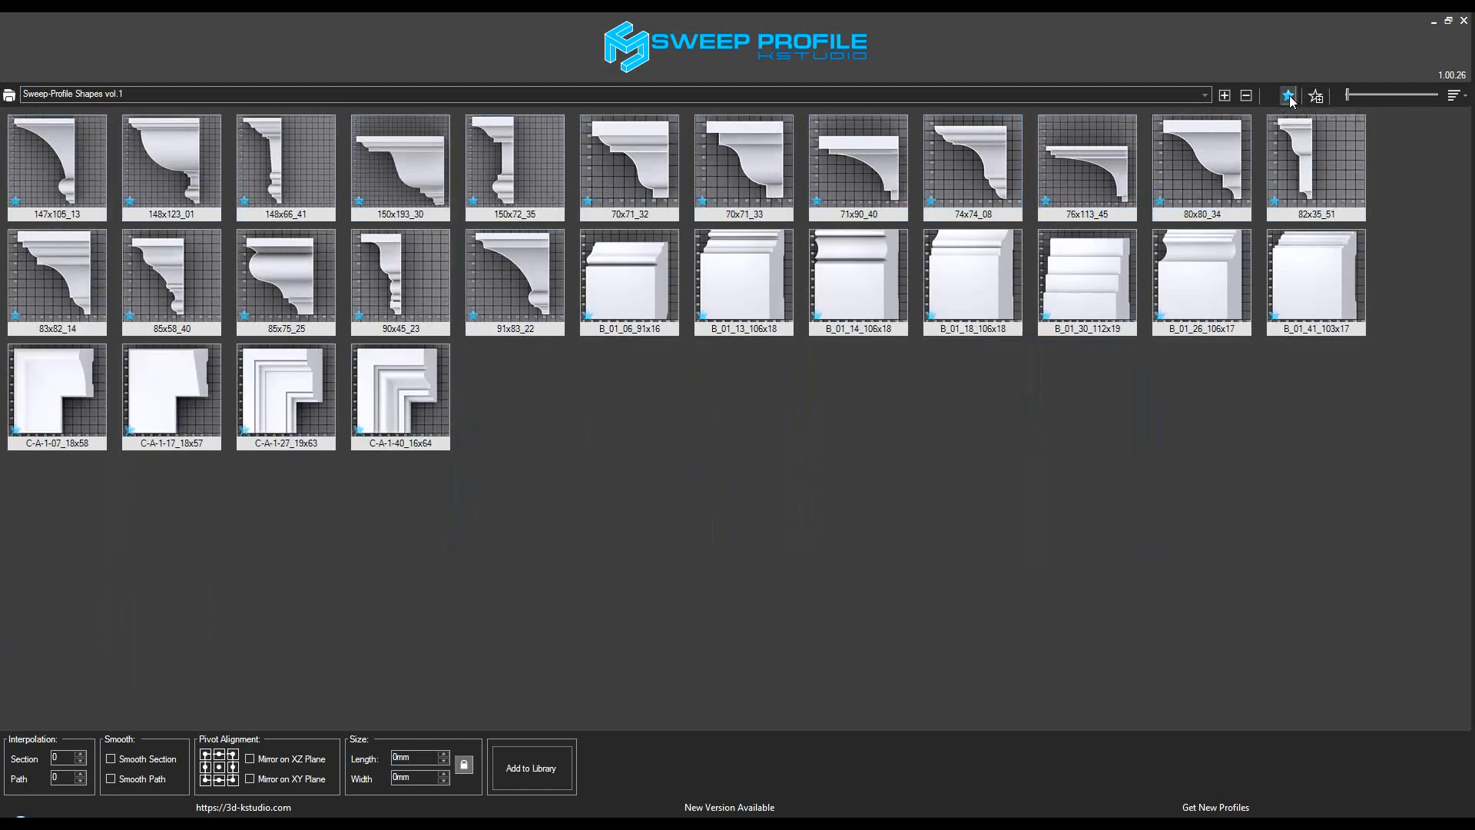
{"action": "left_click", "coordinate": [1288, 96]}
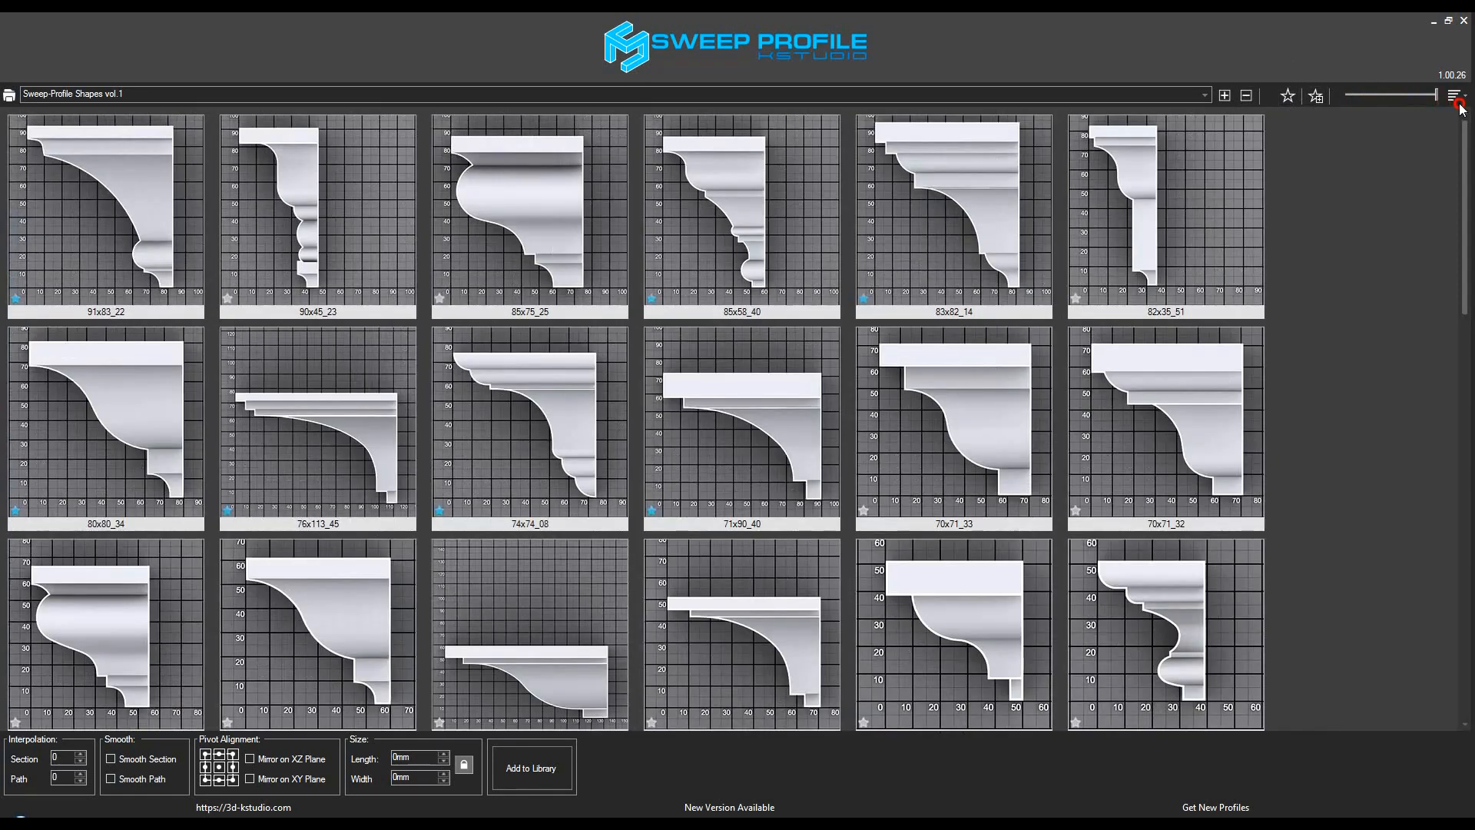
Sort the vol.1 profiles by aspect ratio from the sort menu.
{"action": "left_click", "coordinate": [1458, 96]}
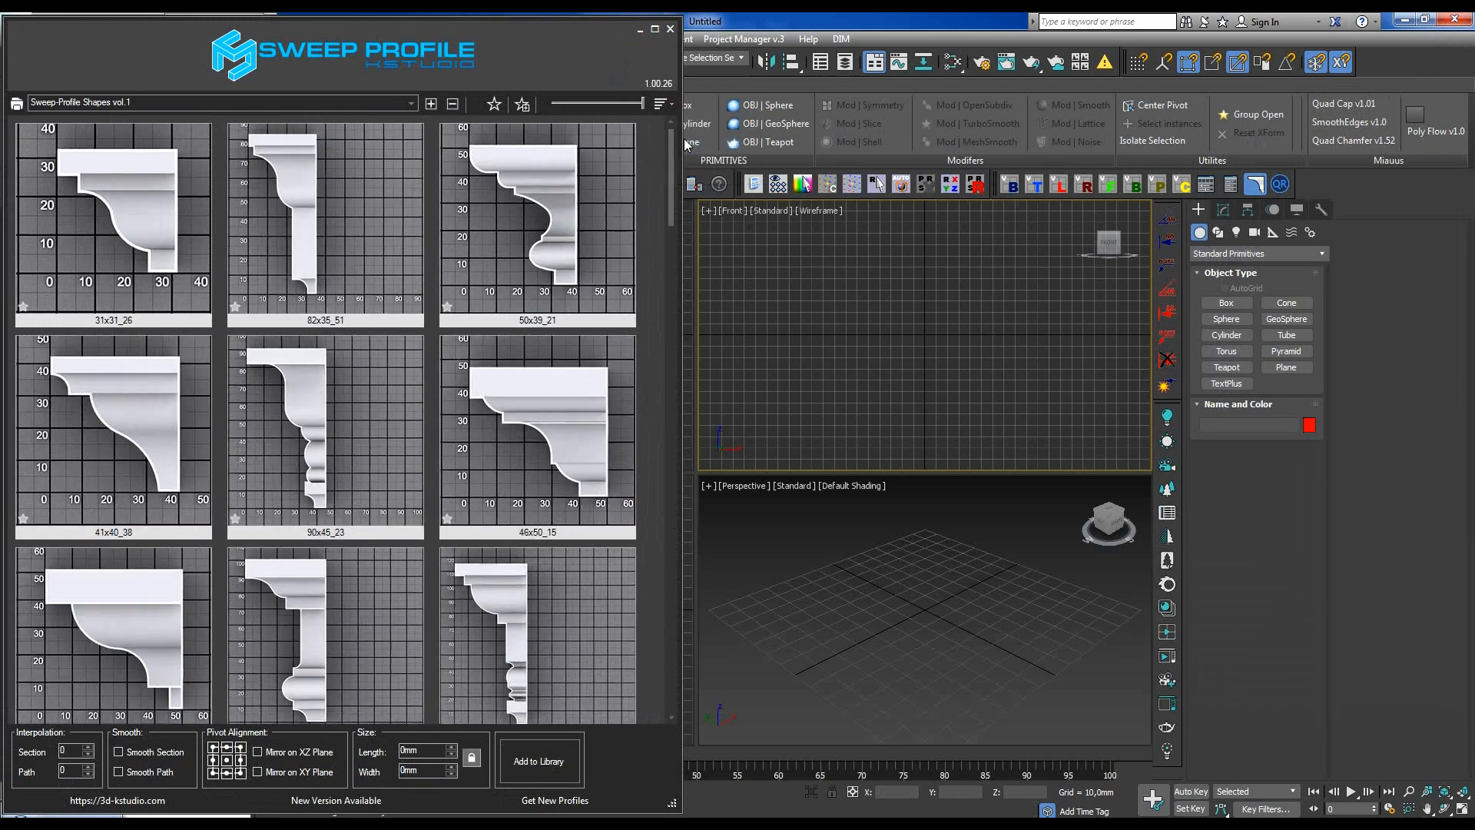
{"action": "left_click", "coordinate": [662, 104]}
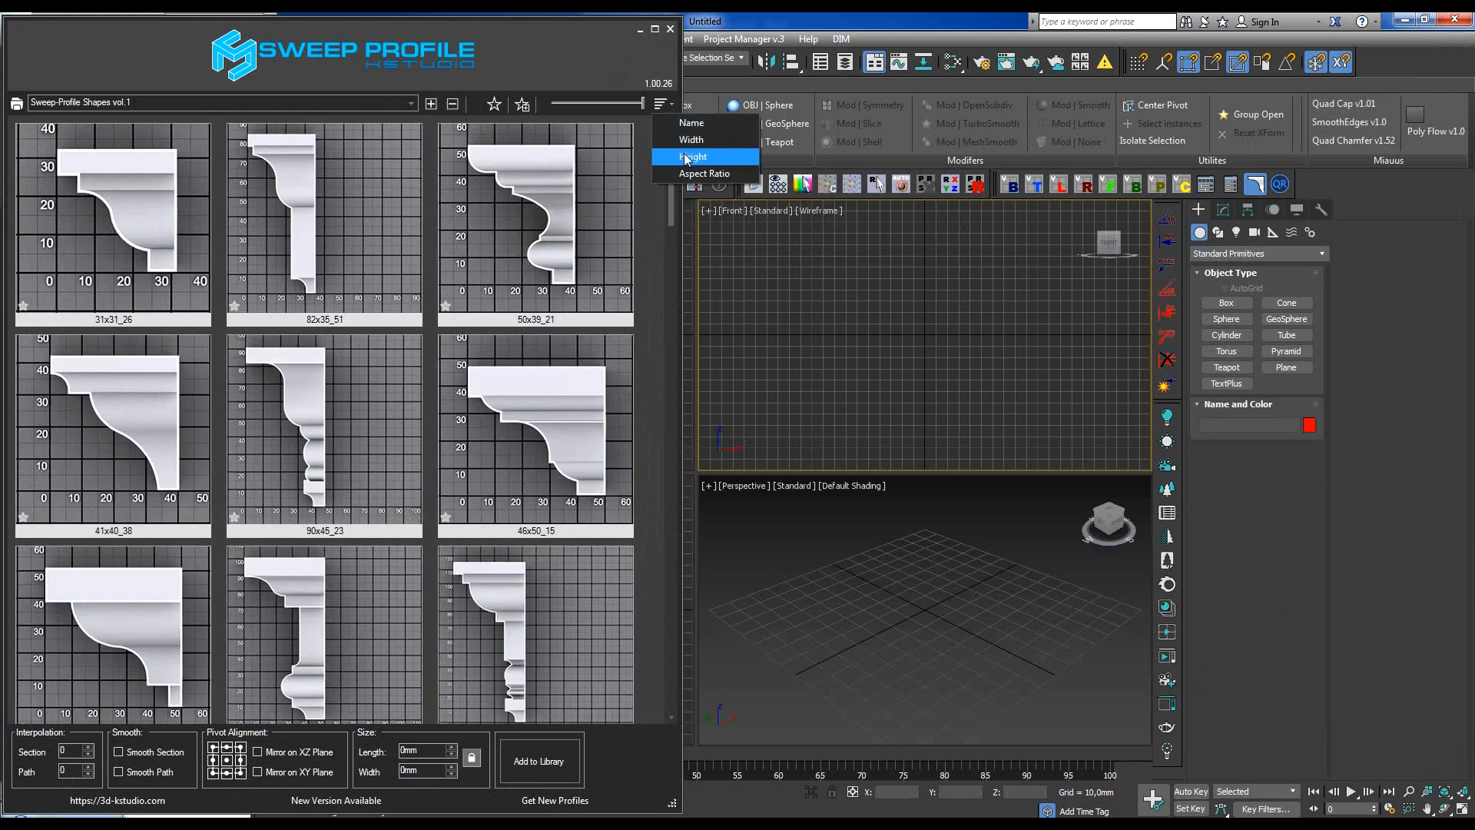
{"action": "left_click", "coordinate": [693, 155]}
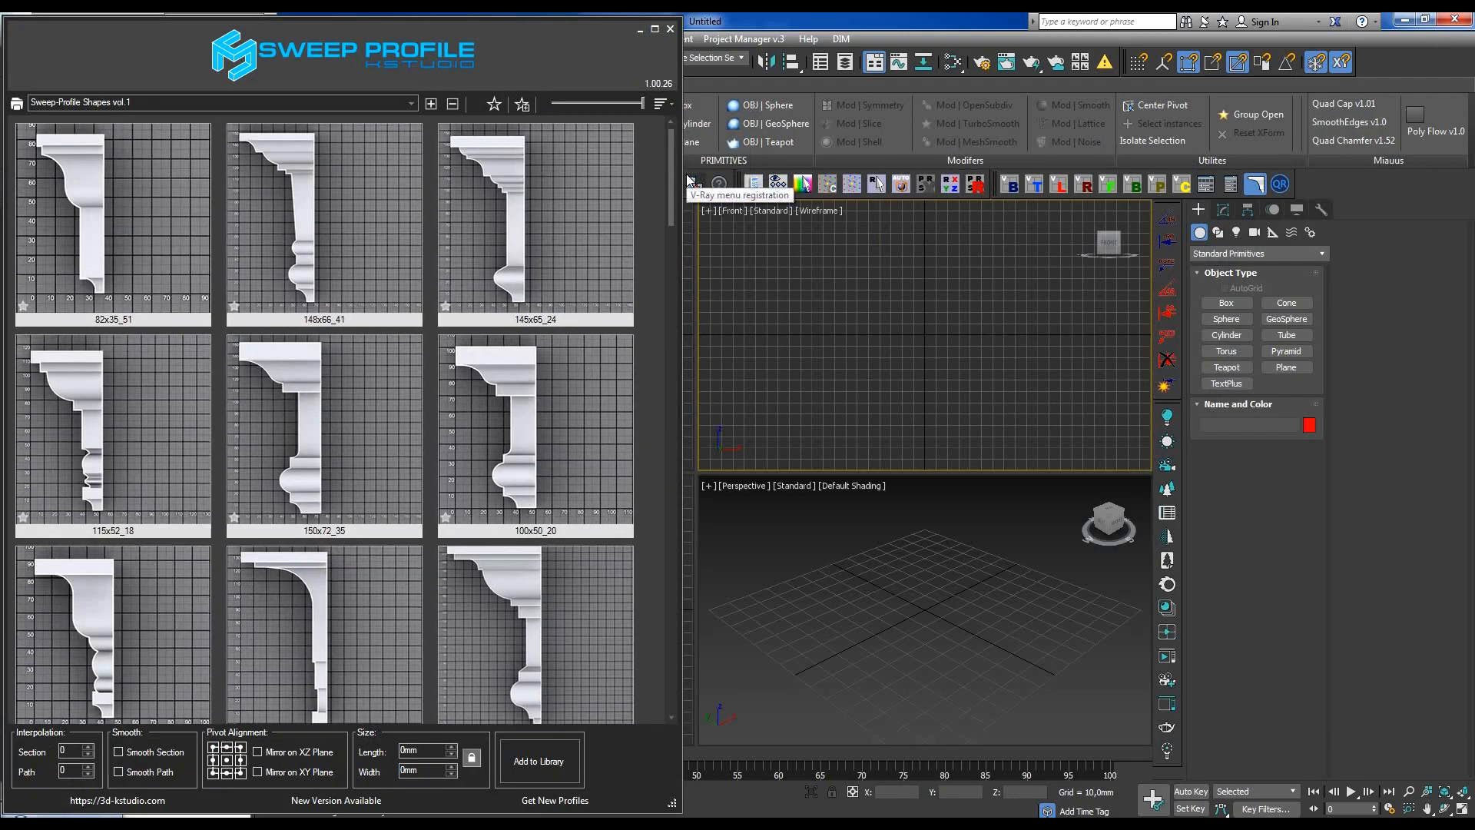
Scroll to shrink the profile thumbnails so more profiles are shown.
{"action": "scroll", "scroll_direction": "down", "scroll_amount": 3}
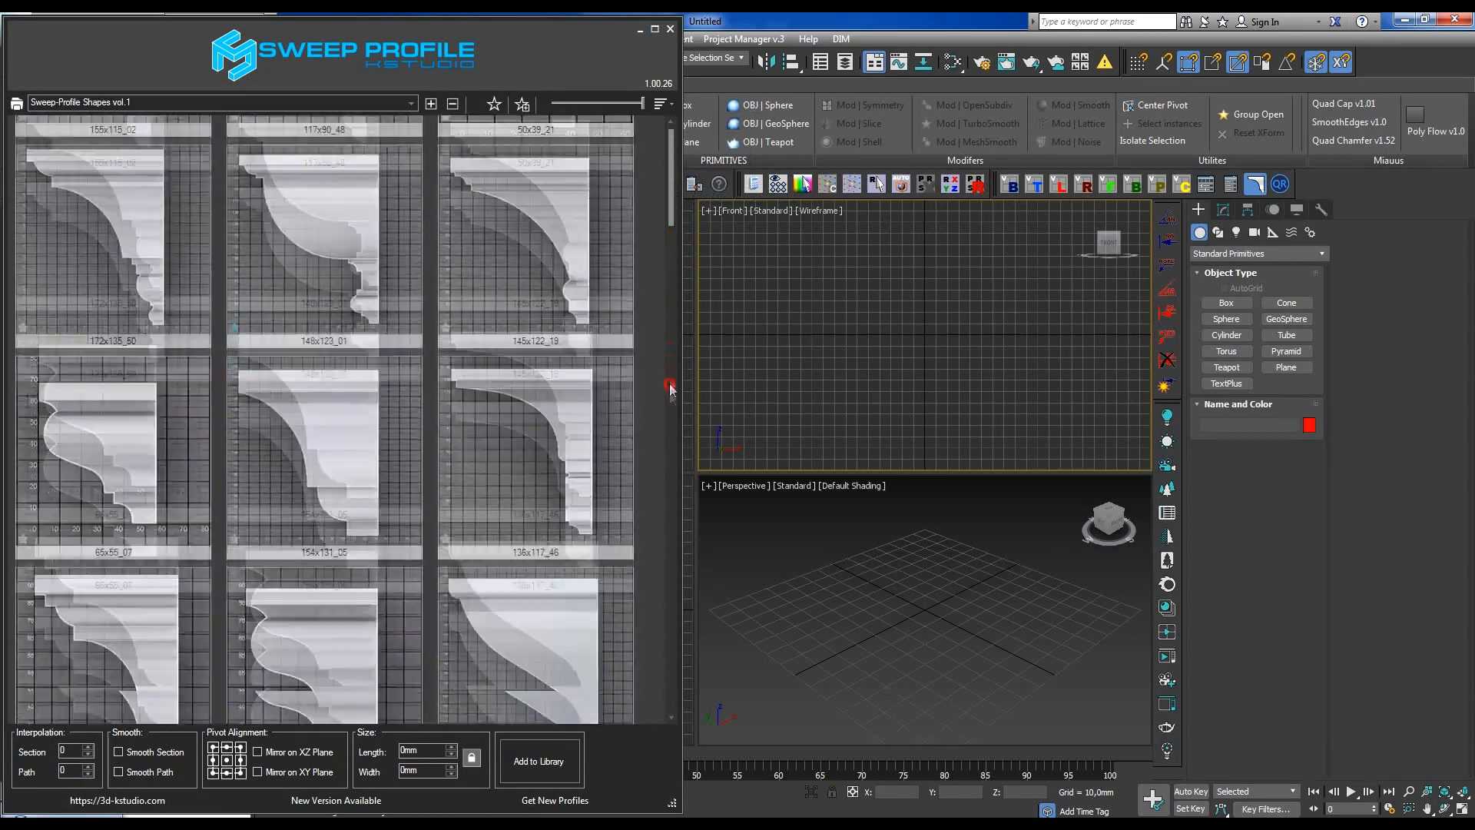
{"action": "scroll", "scroll_direction": "down", "scroll_amount": 3}
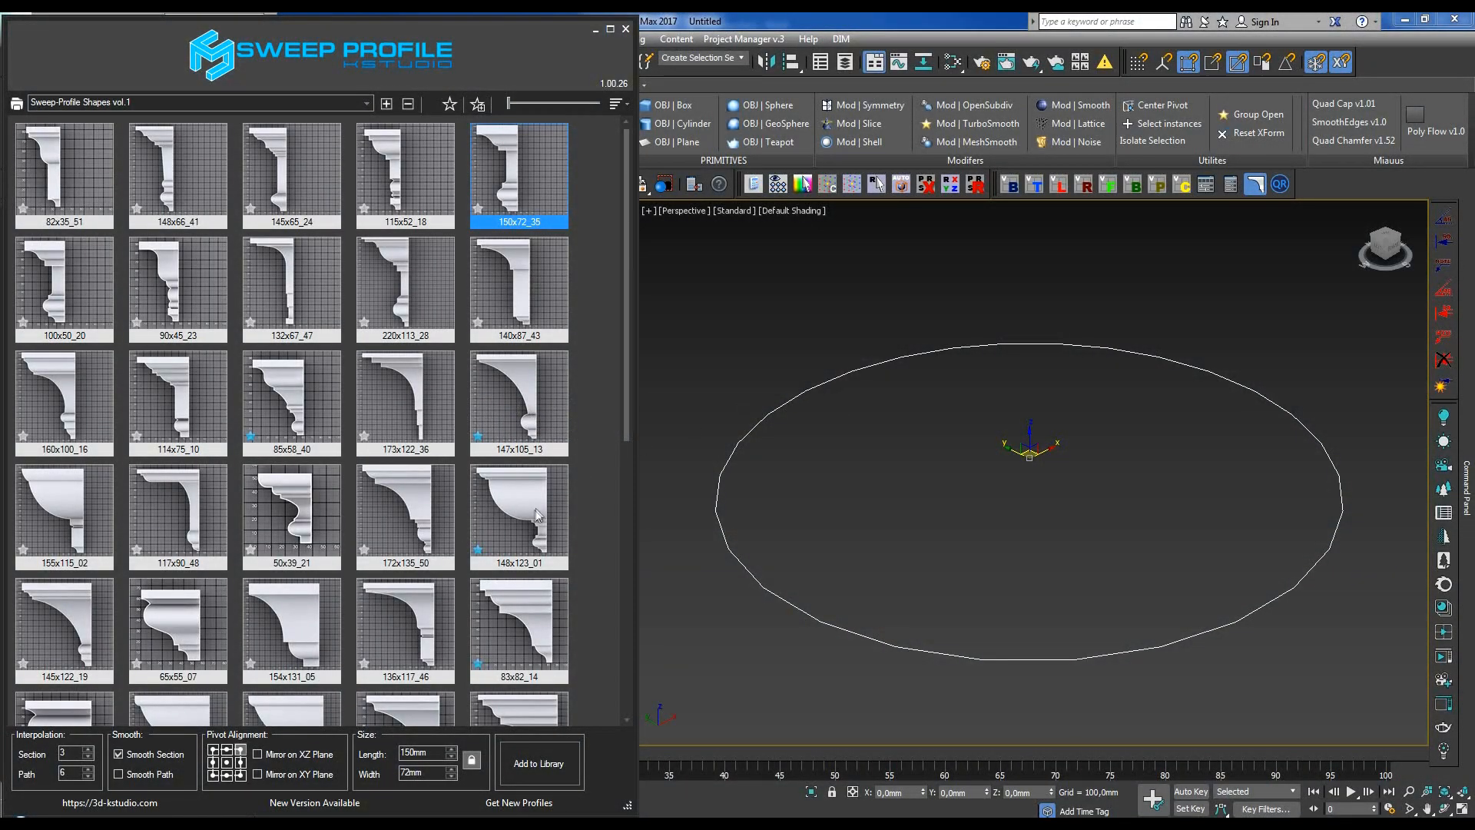
Sweep the circle with 148x123_01, lower section interpolation, mirror on XY, and enter new size values.
{"action": "left_click", "coordinate": [519, 515]}
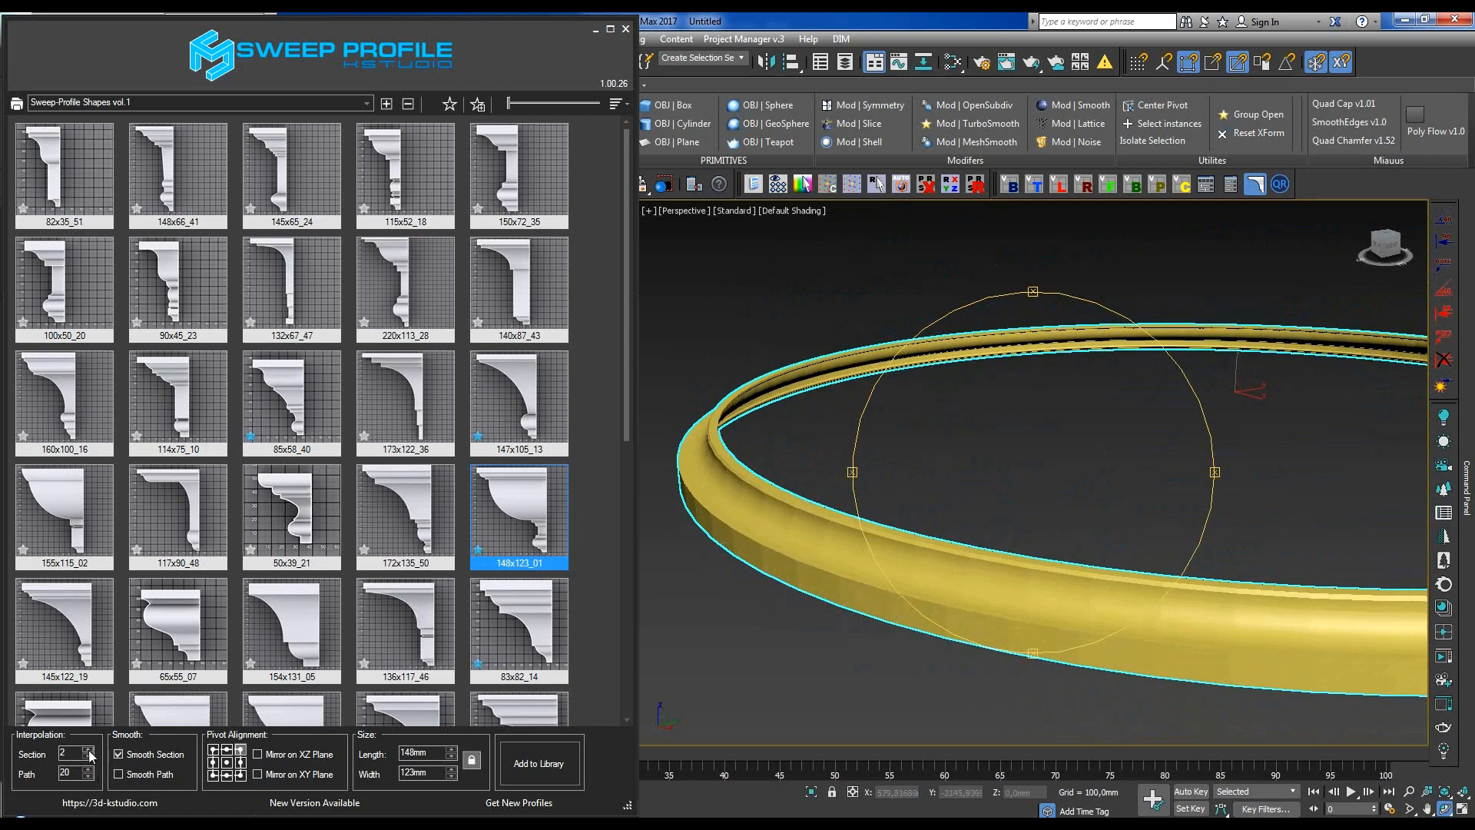
{"action": "left_click", "coordinate": [91, 749]}
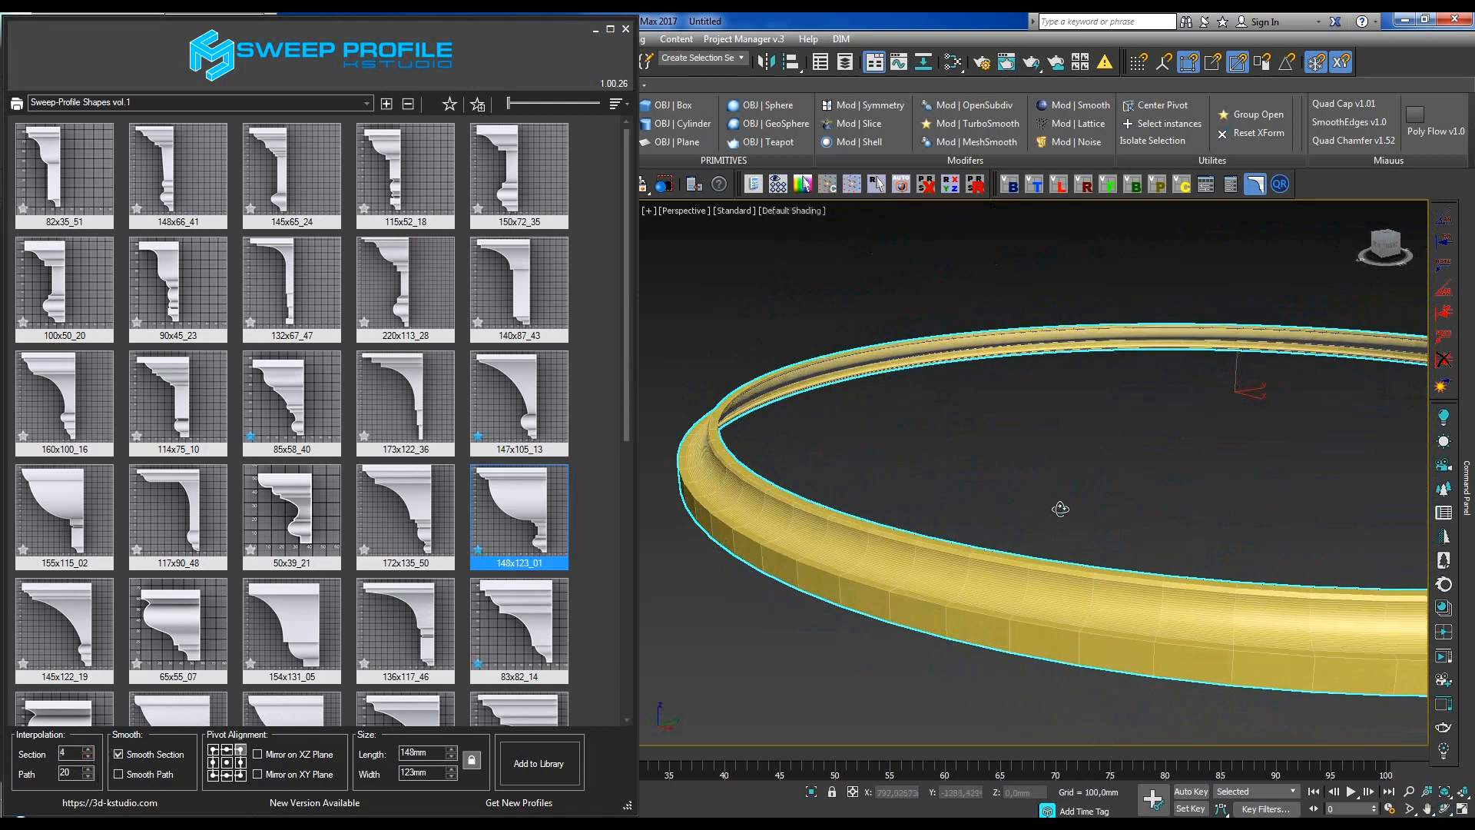
{"action": "left_click", "coordinate": [90, 756]}
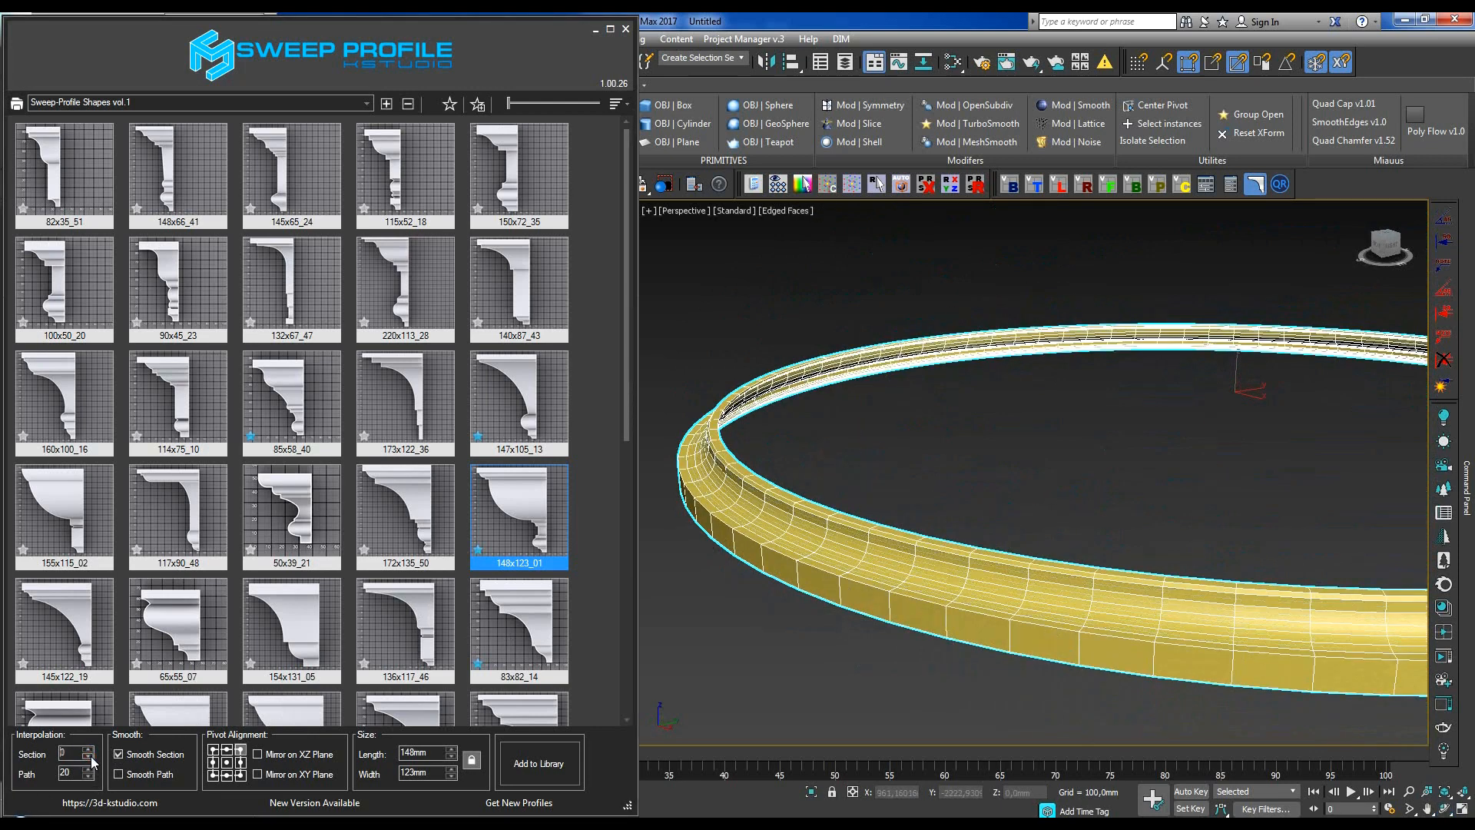
{"action": "left_click", "coordinate": [89, 750]}
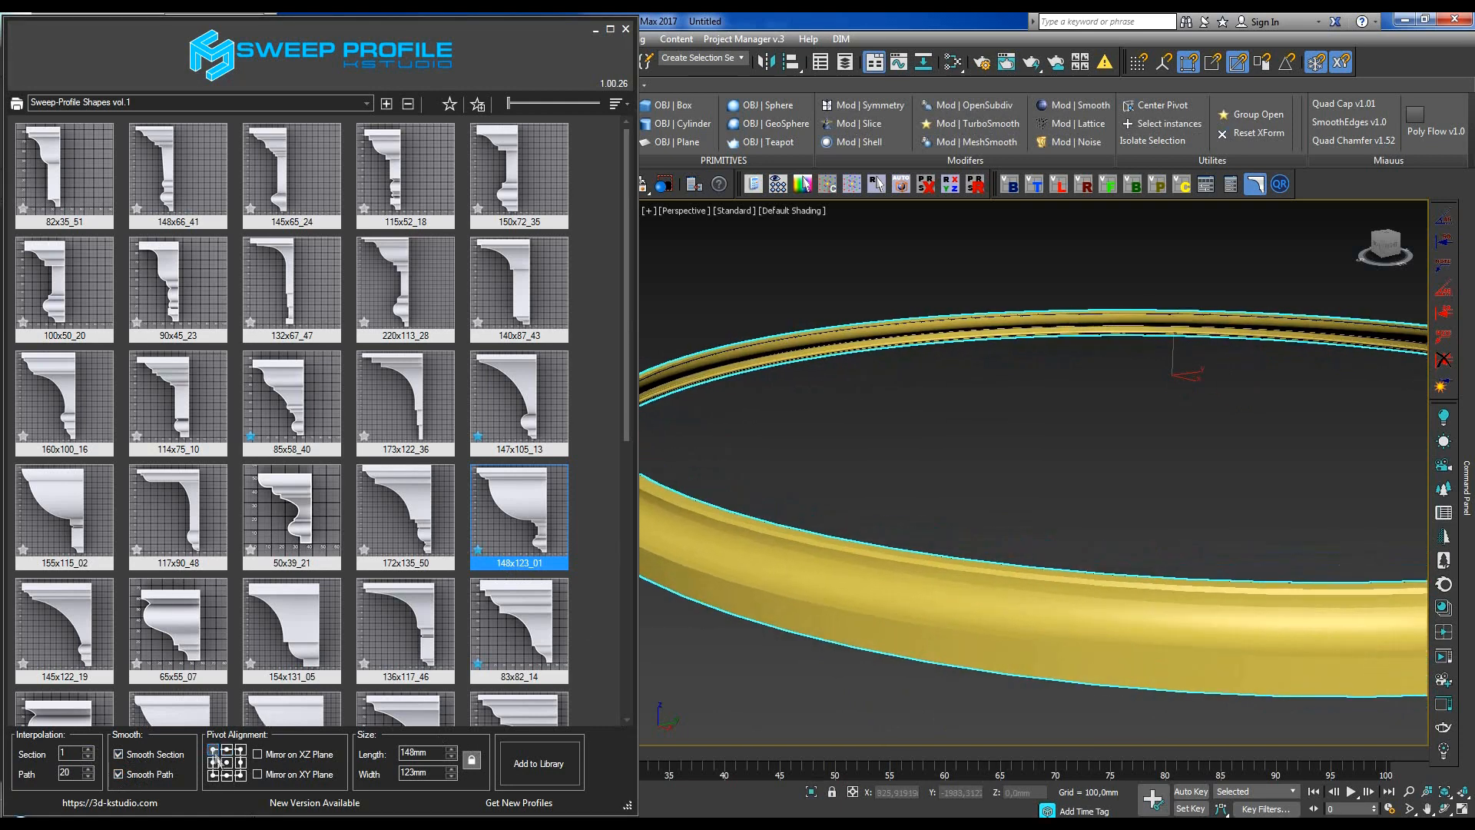
{"action": "left_click", "coordinate": [259, 754]}
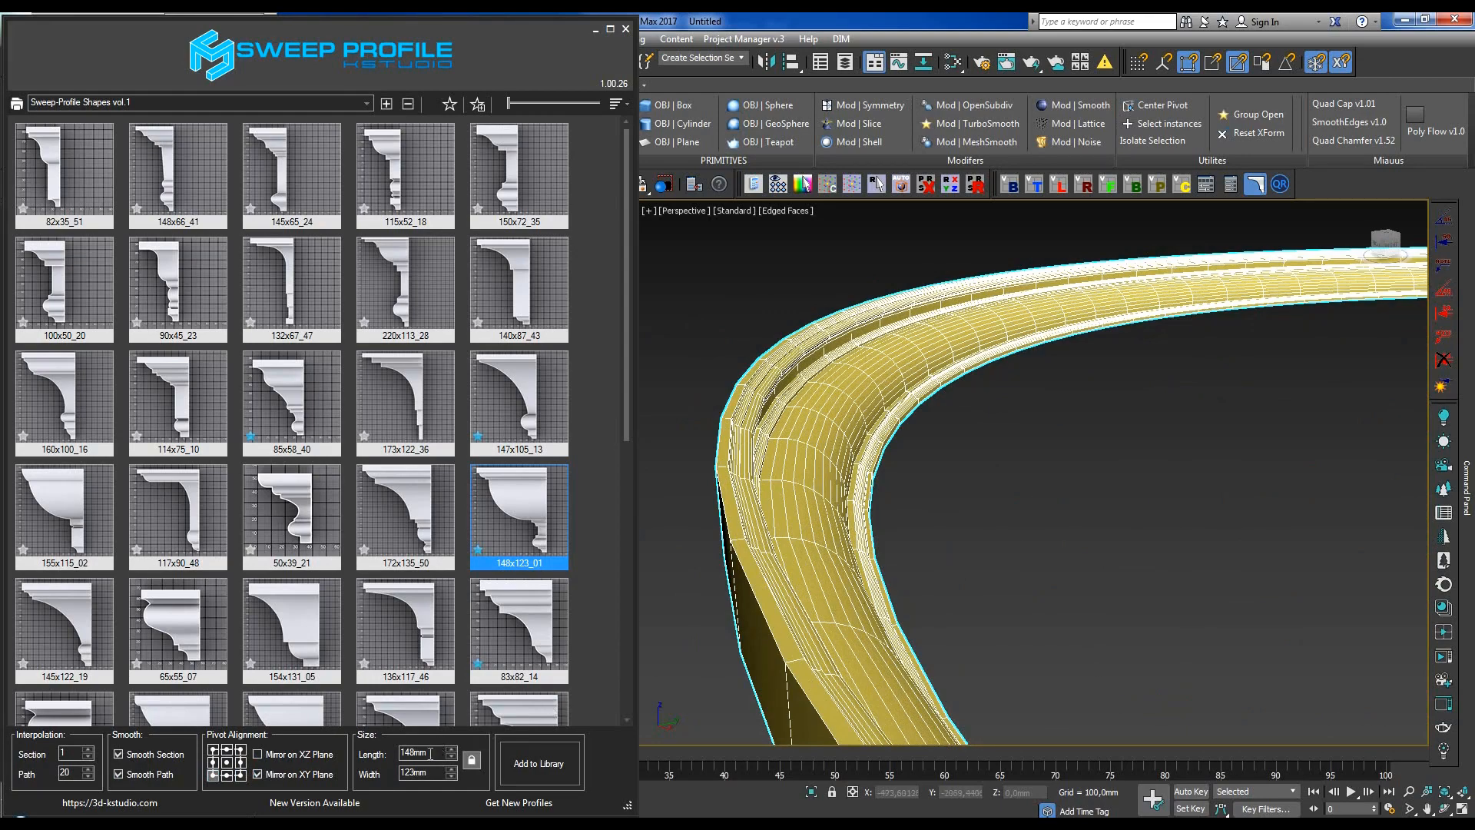
{"action": "type", "text": "50"}
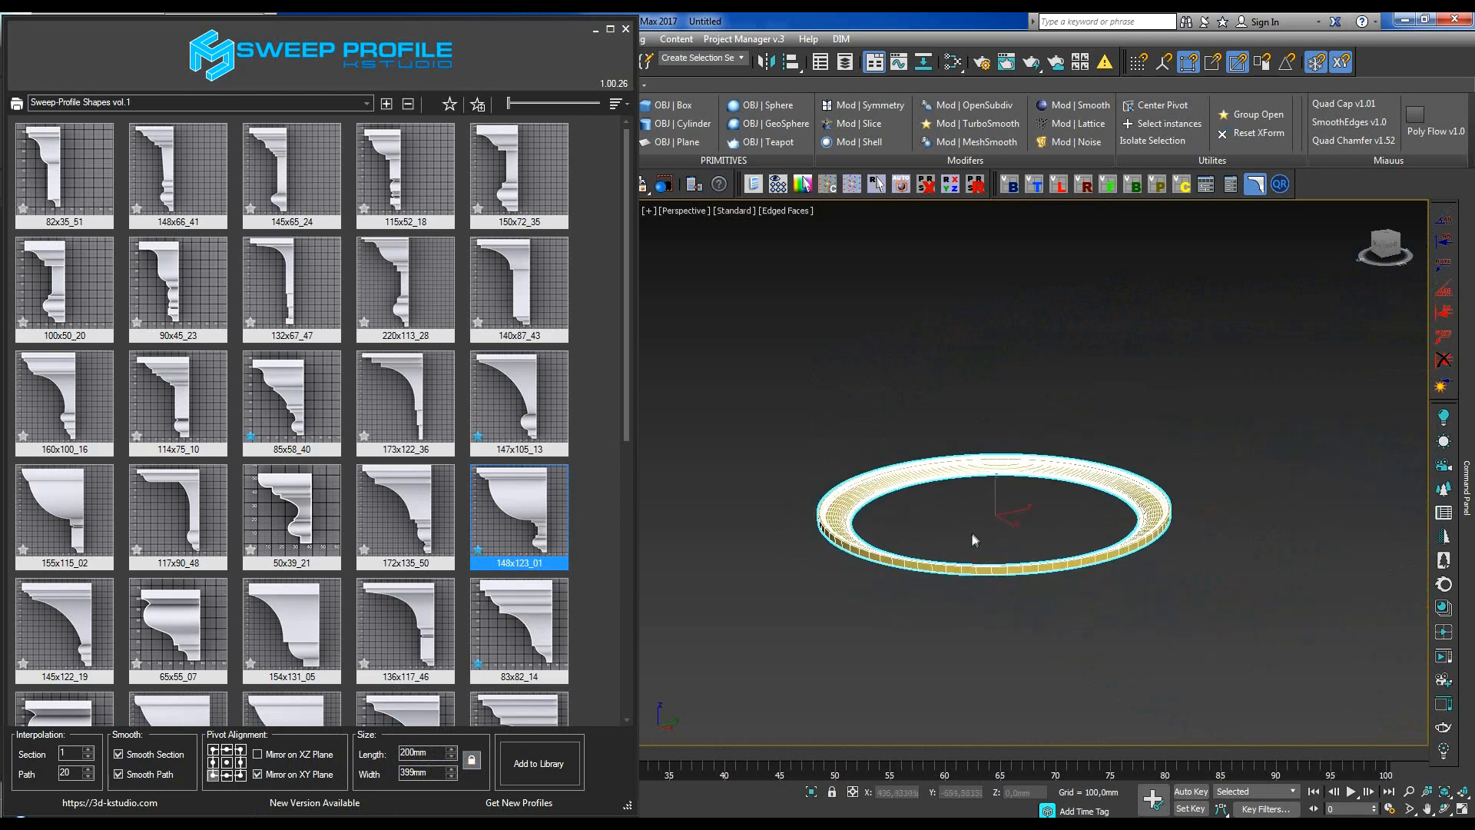
Try the 173x122_36, 117x90_48 and 50x39_21 profiles, then lower path interpolation to 4.
{"action": "left_click", "coordinate": [405, 399]}
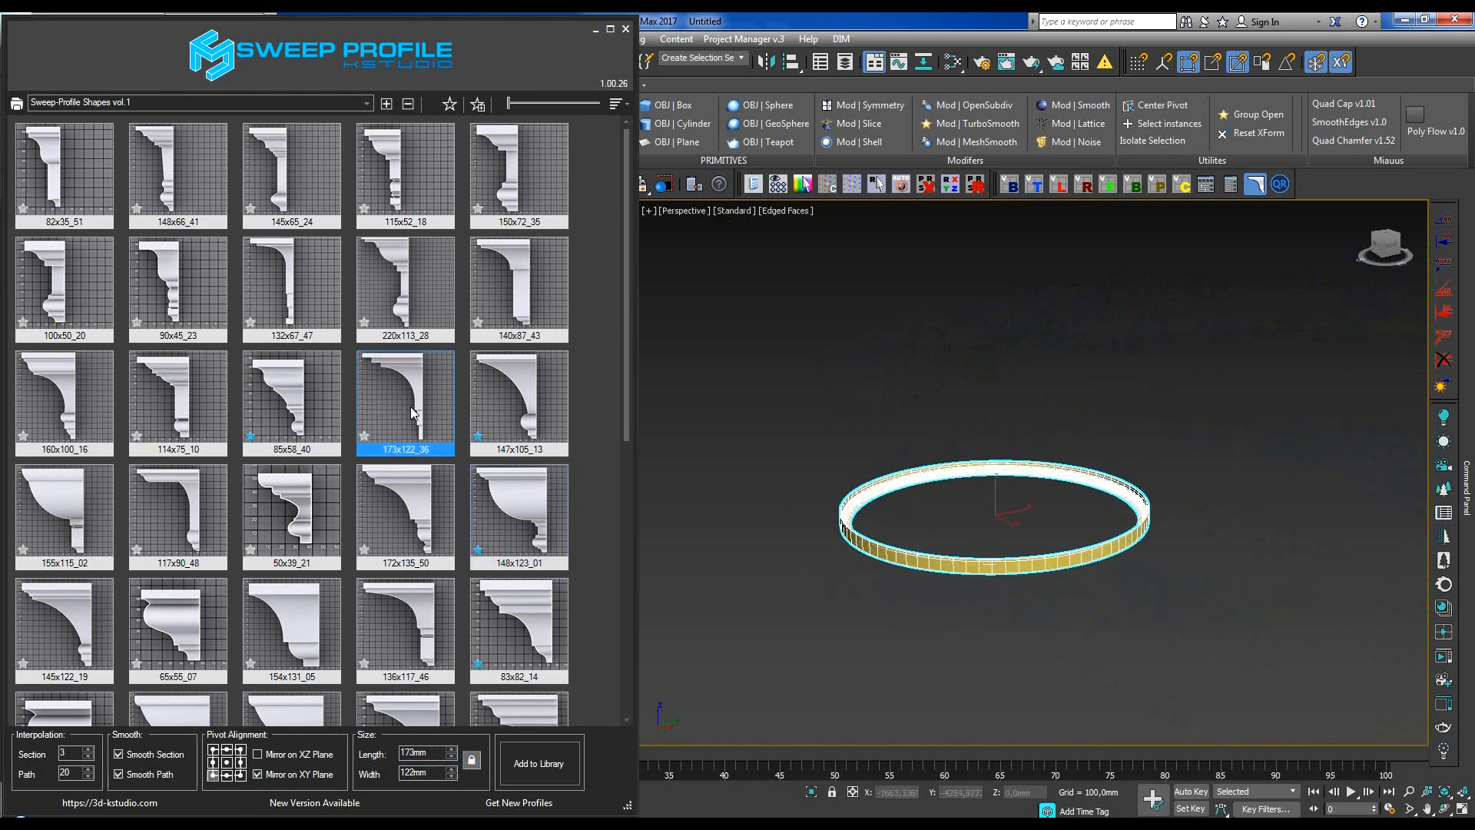
{"action": "left_click", "coordinate": [178, 516]}
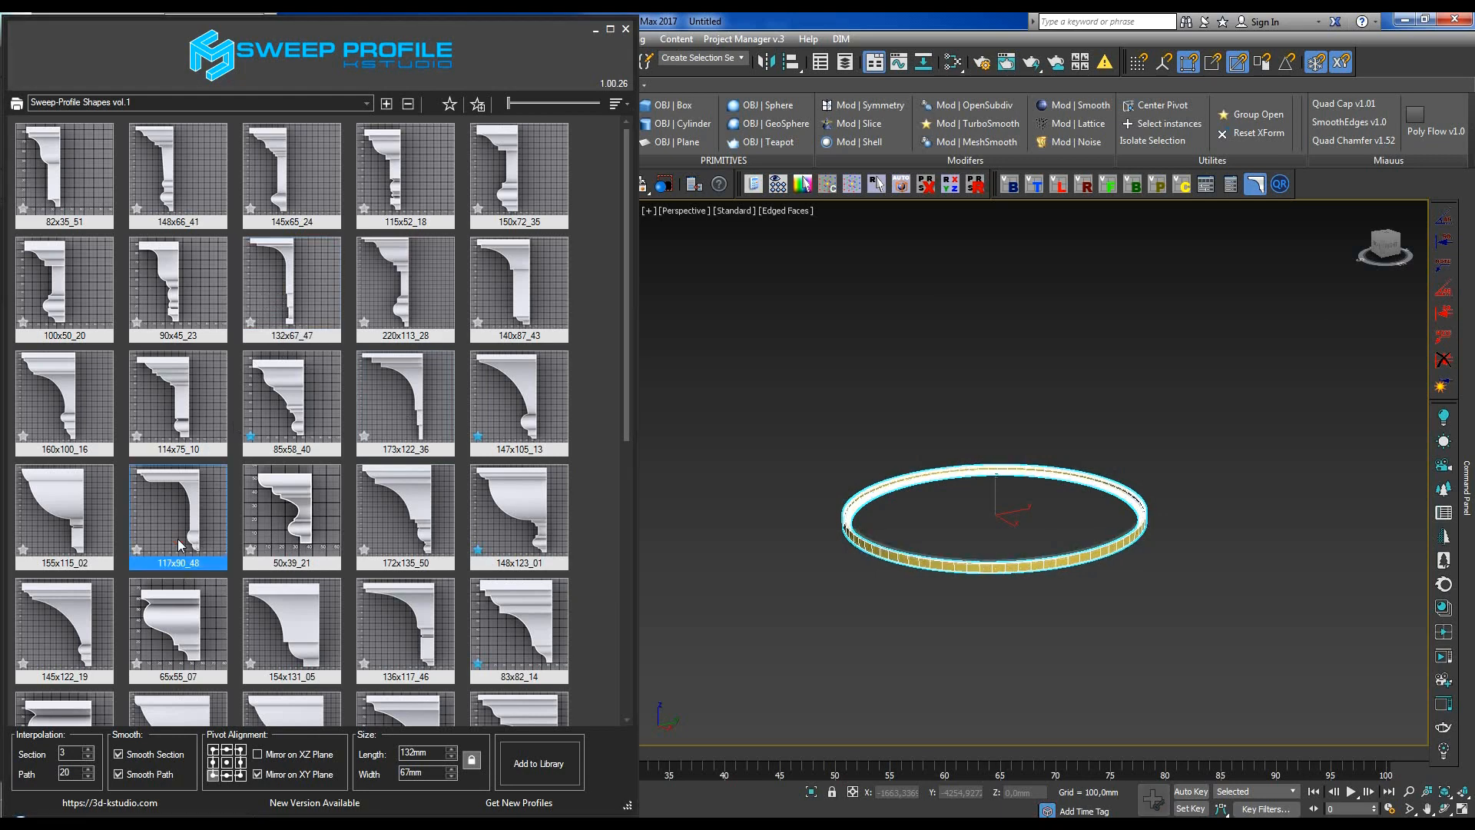
{"action": "left_click", "coordinate": [290, 515]}
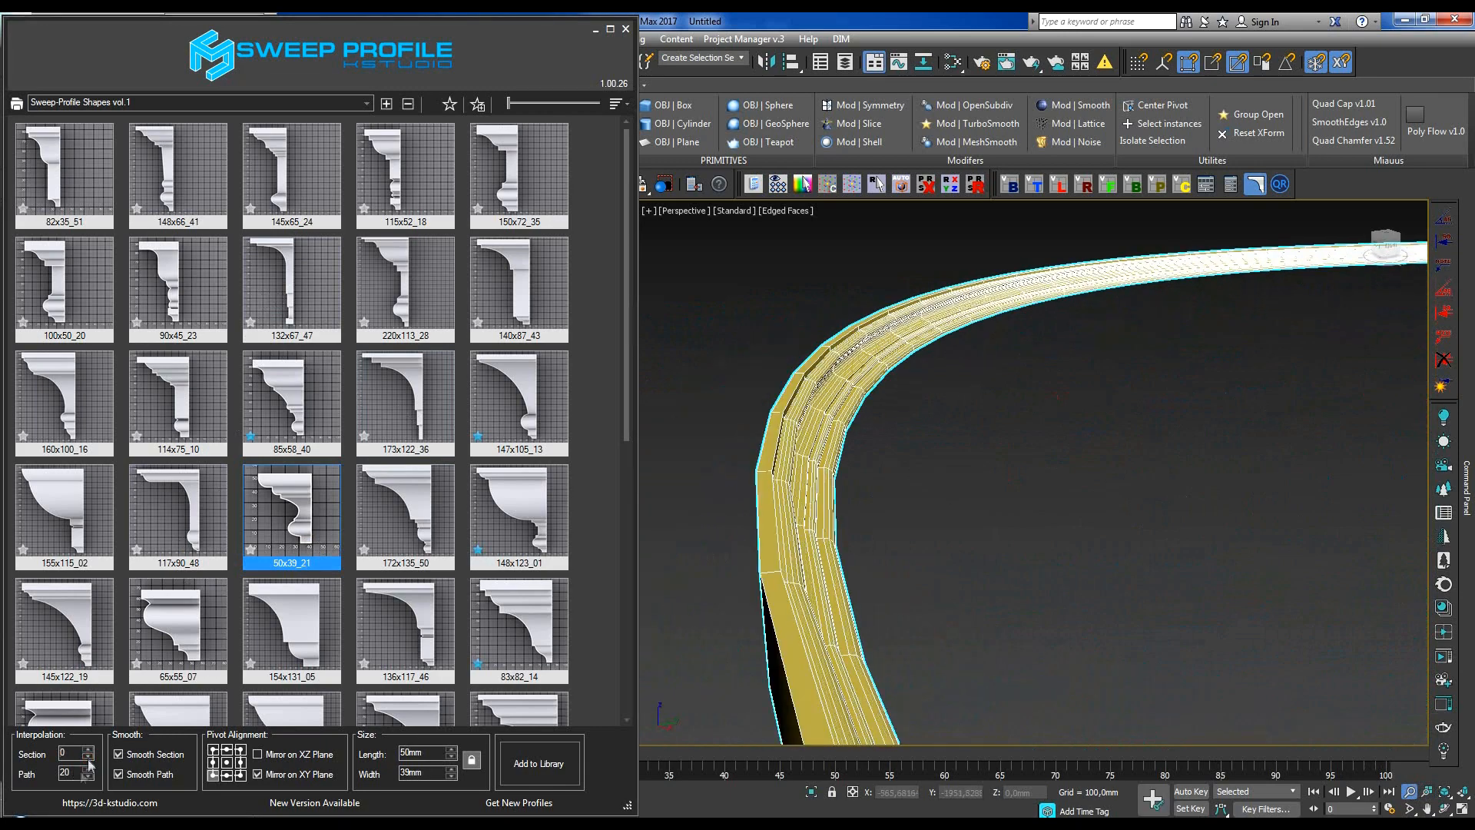
{"action": "left_click", "coordinate": [89, 778]}
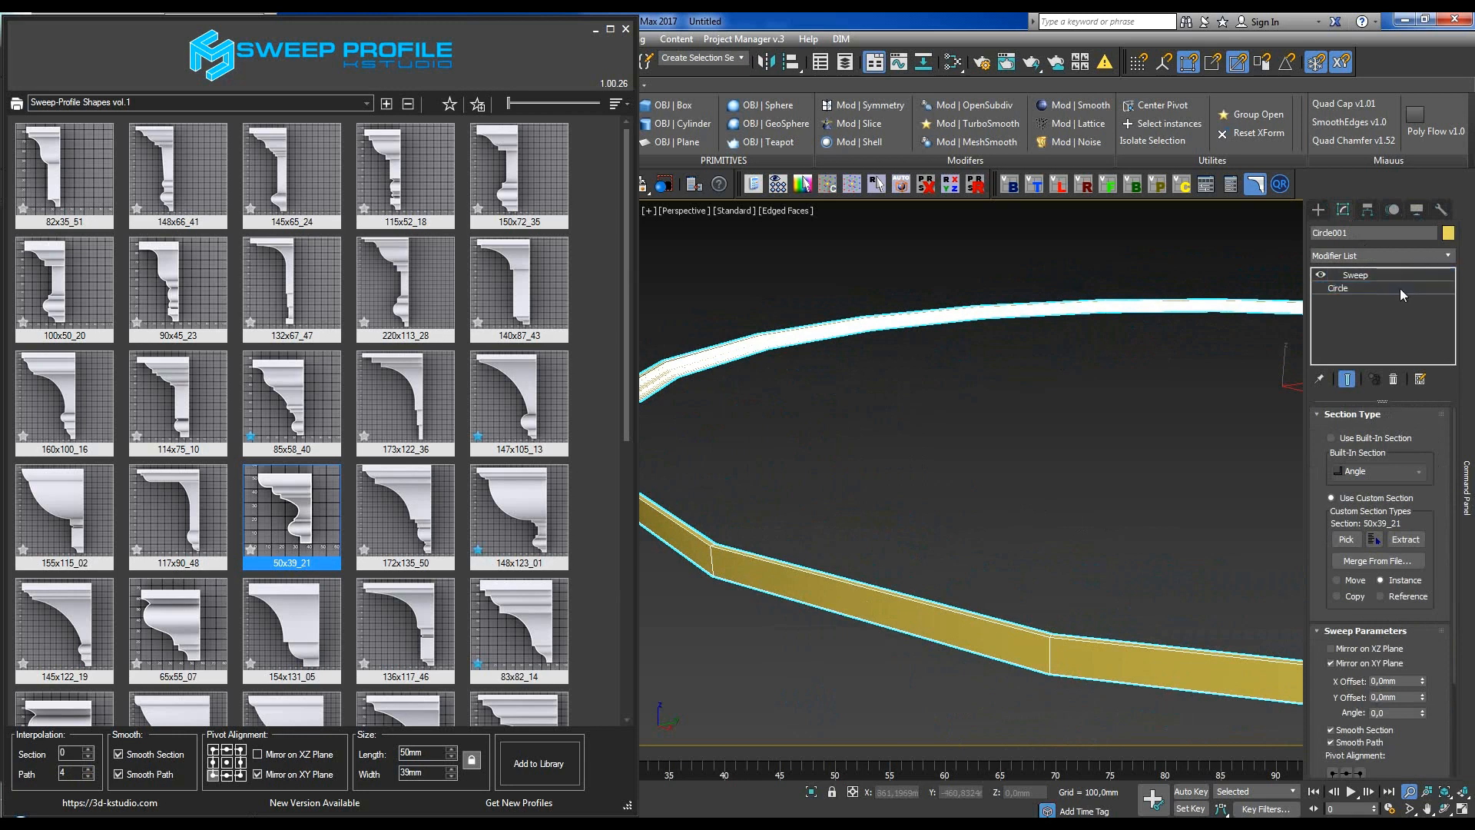
Re-sweep the selected circle with 150x72_35 and browse the Casings-A-part-1 library.
{"action": "left_click", "coordinate": [1337, 288]}
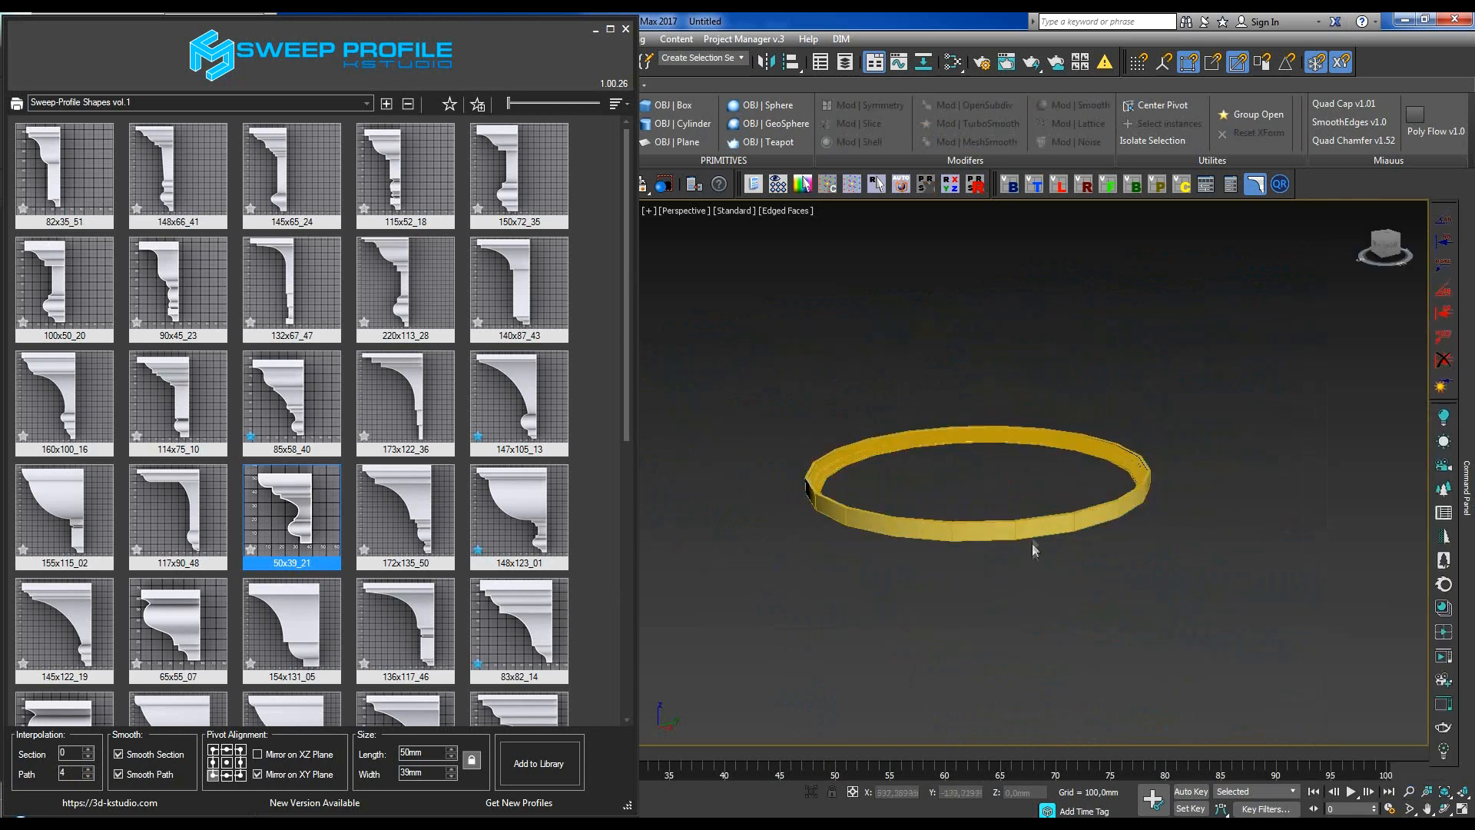
{"action": "left_click", "coordinate": [519, 176]}
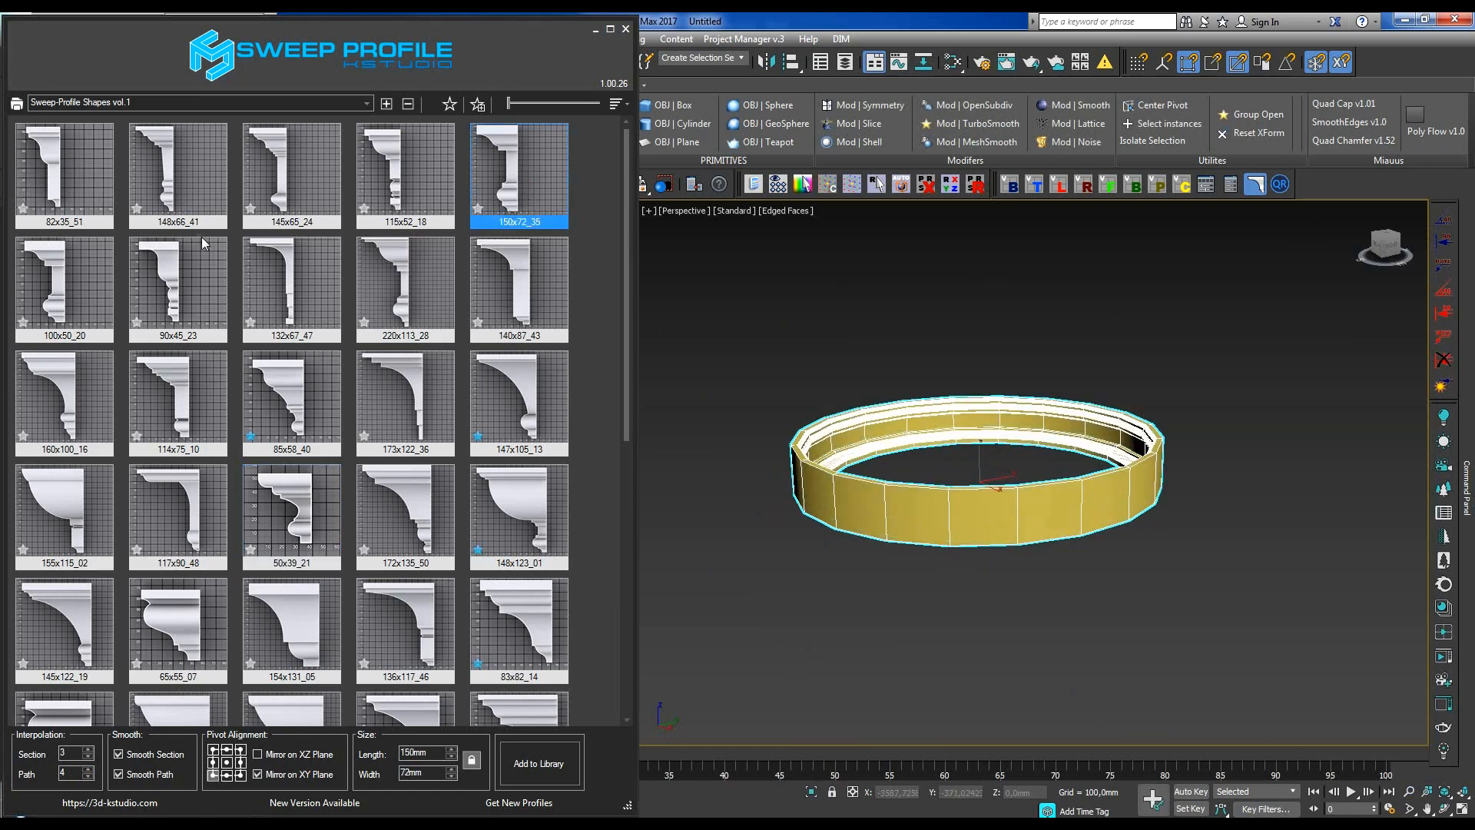
{"action": "left_click", "coordinate": [64, 628]}
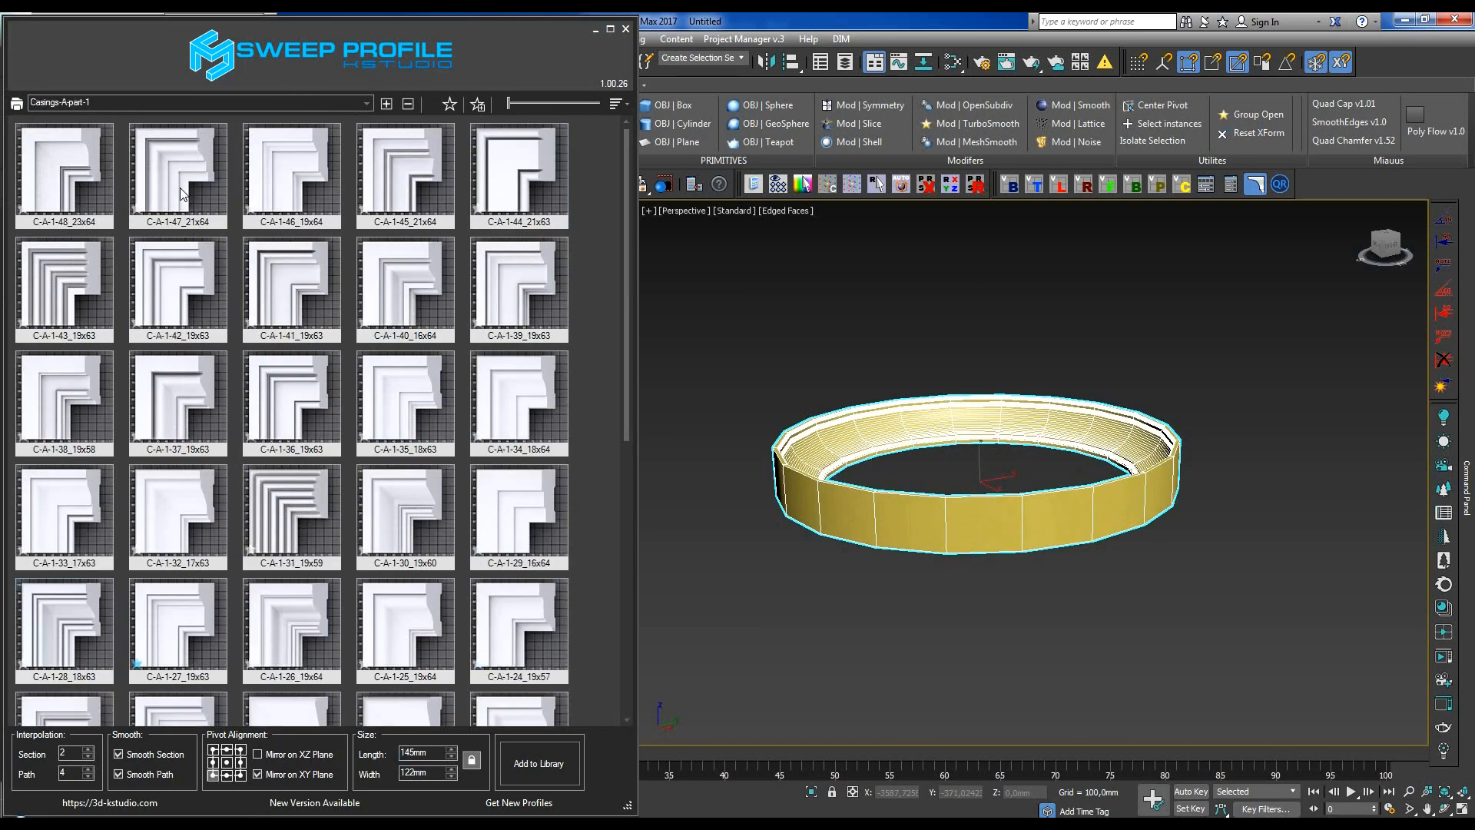
In Project Manager, scroll the Cornice models and merge the Decomaster cornice set.
{"action": "left_click", "coordinate": [177, 174]}
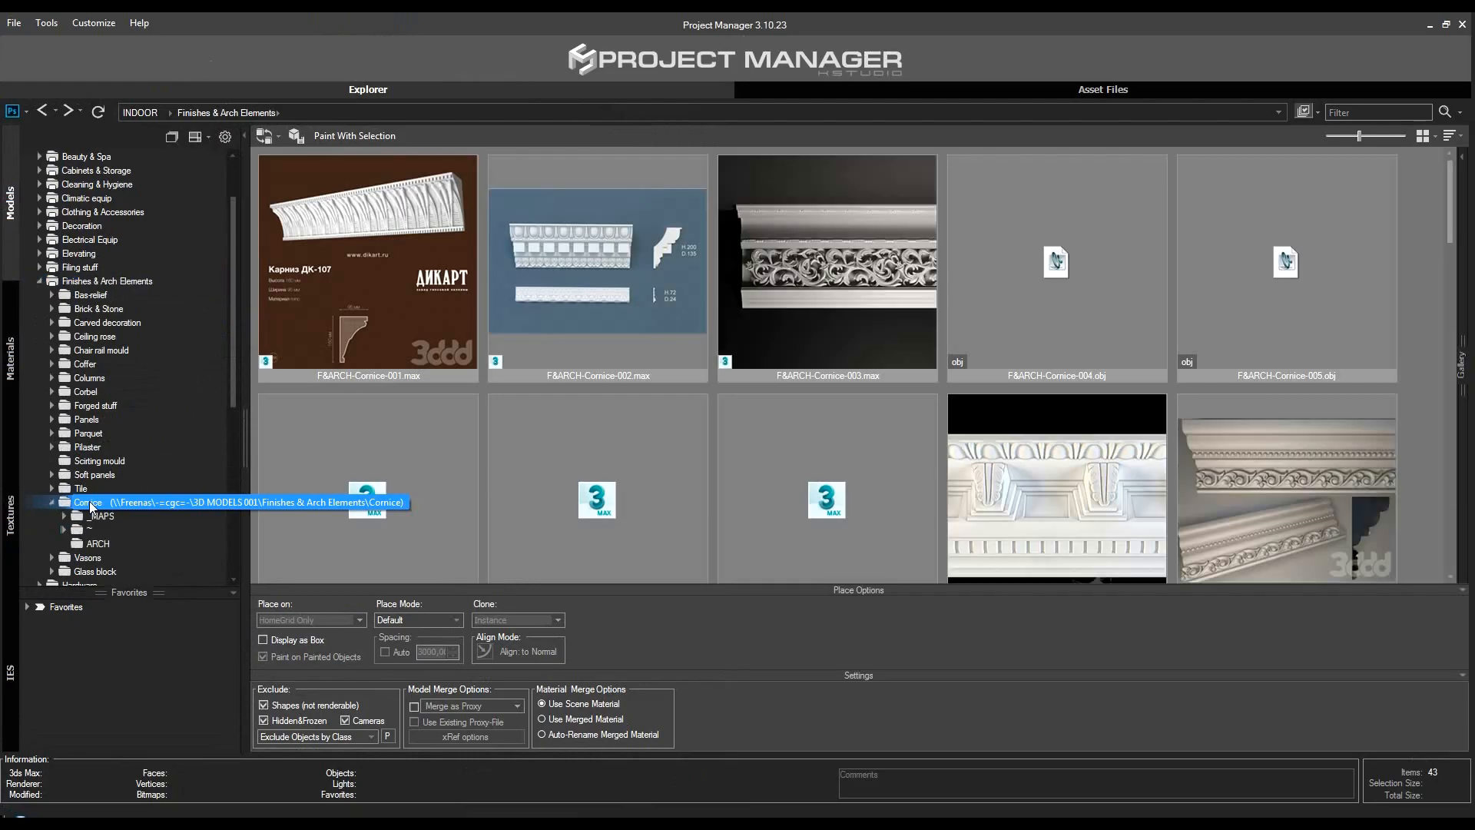
{"action": "scroll", "scroll_direction": "down", "scroll_amount": 3}
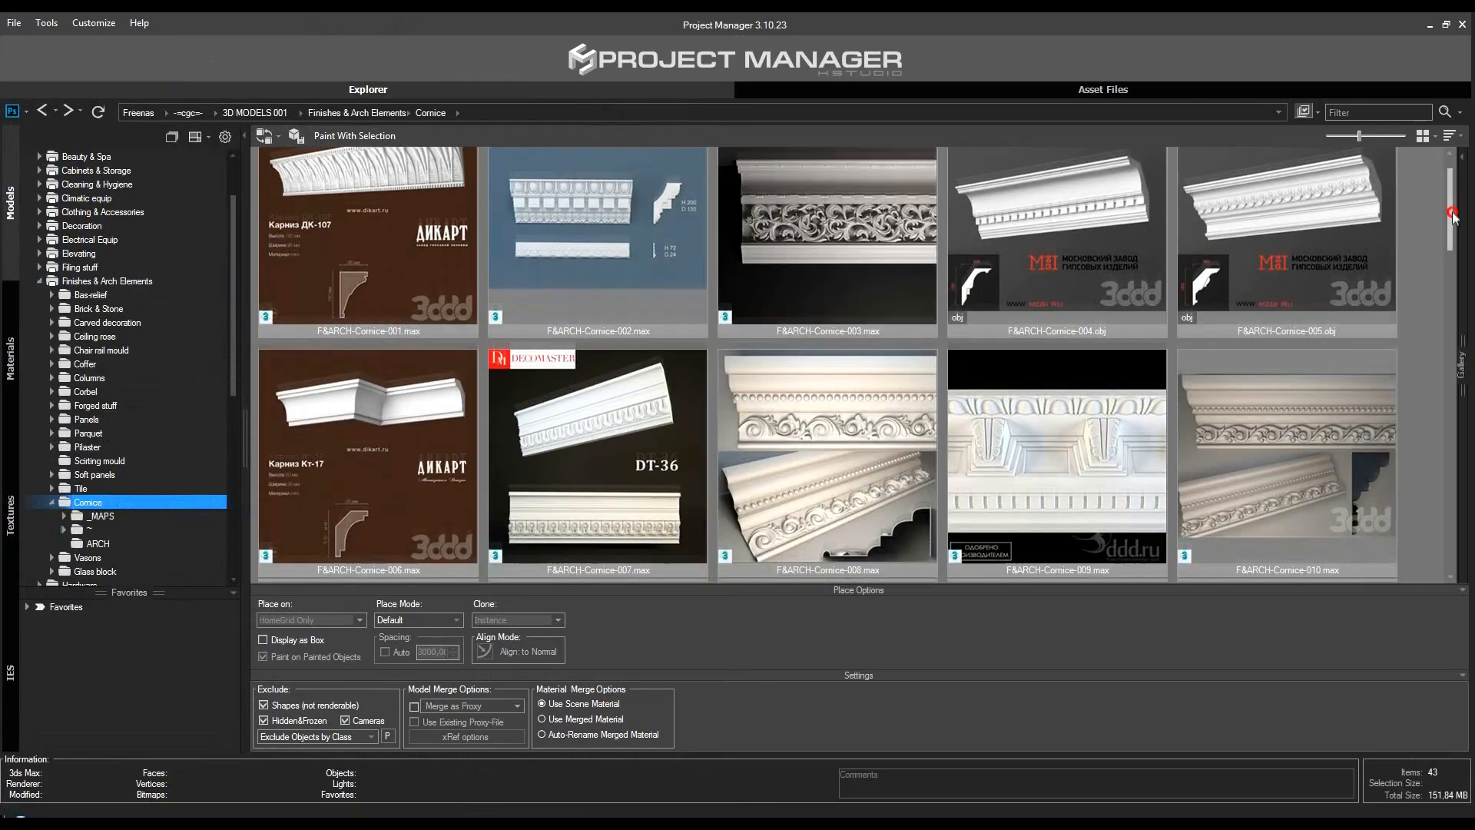
{"action": "scroll", "scroll_direction": "down", "scroll_amount": 3}
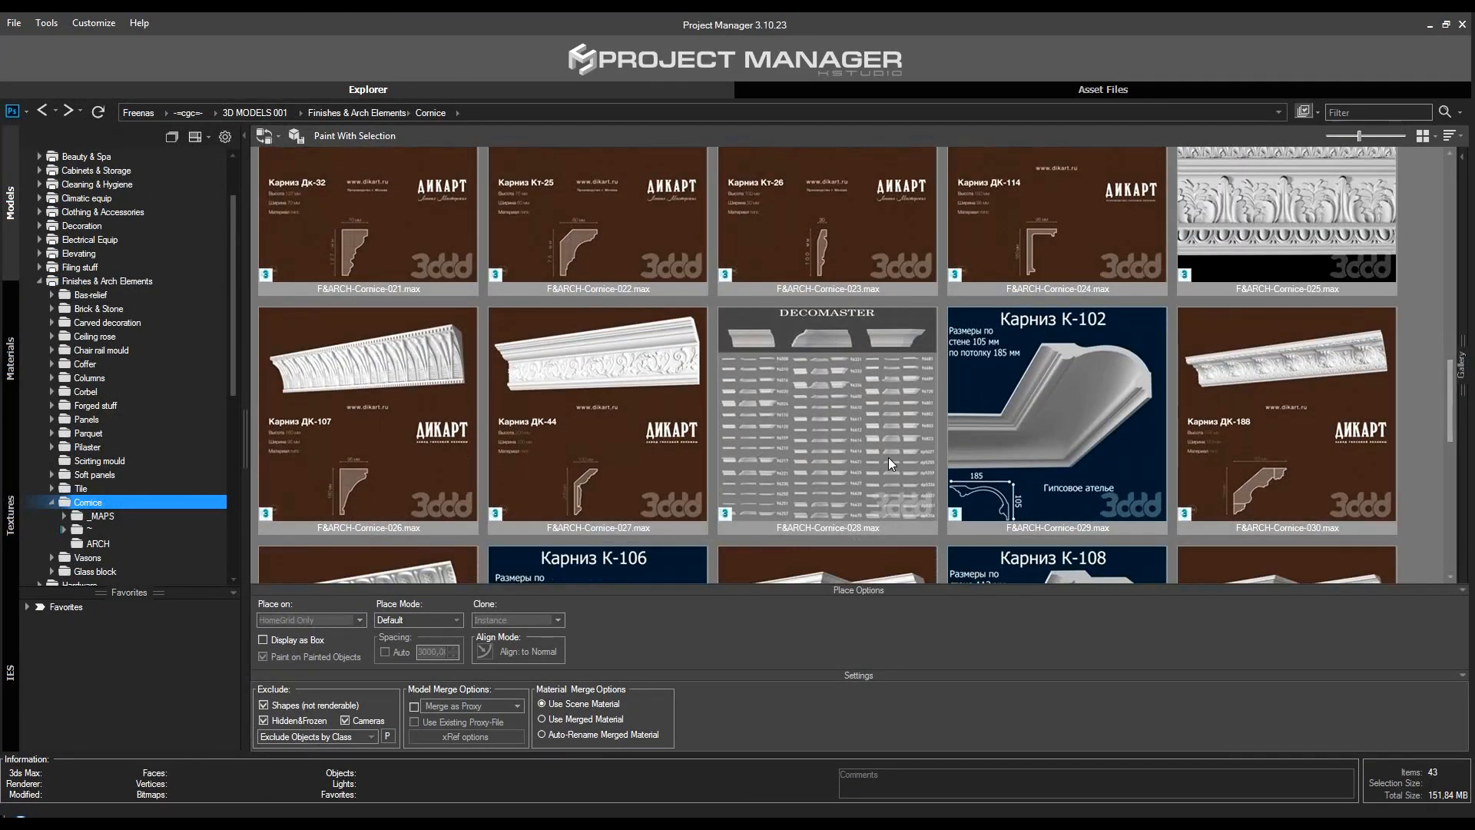
{"action": "left_click", "coordinate": [826, 419]}
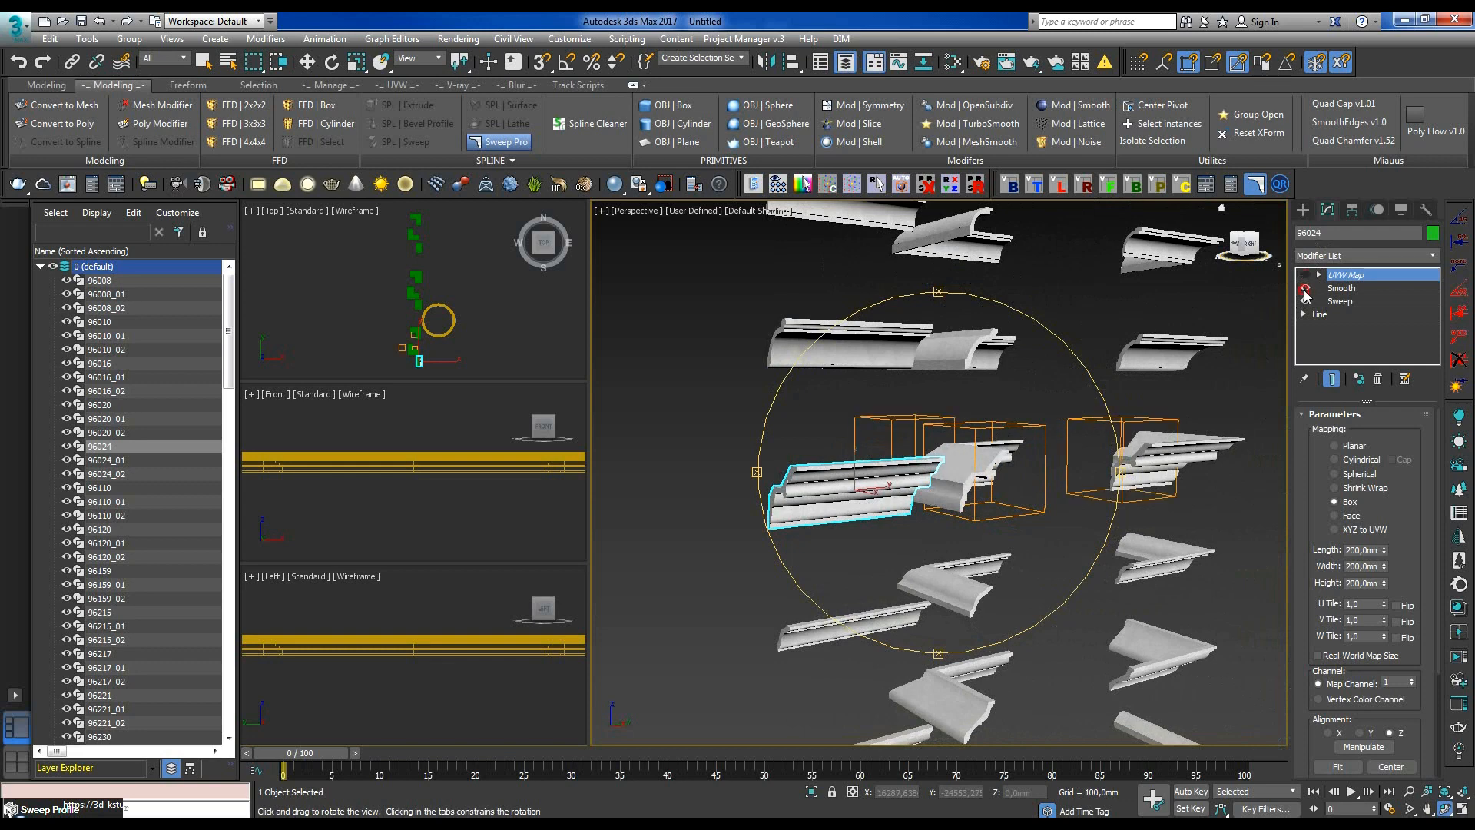
Remove the UVW Map, Smooth and Sweep modifiers from cornice 96024 and isolate its Line.
{"action": "left_click", "coordinate": [1340, 300]}
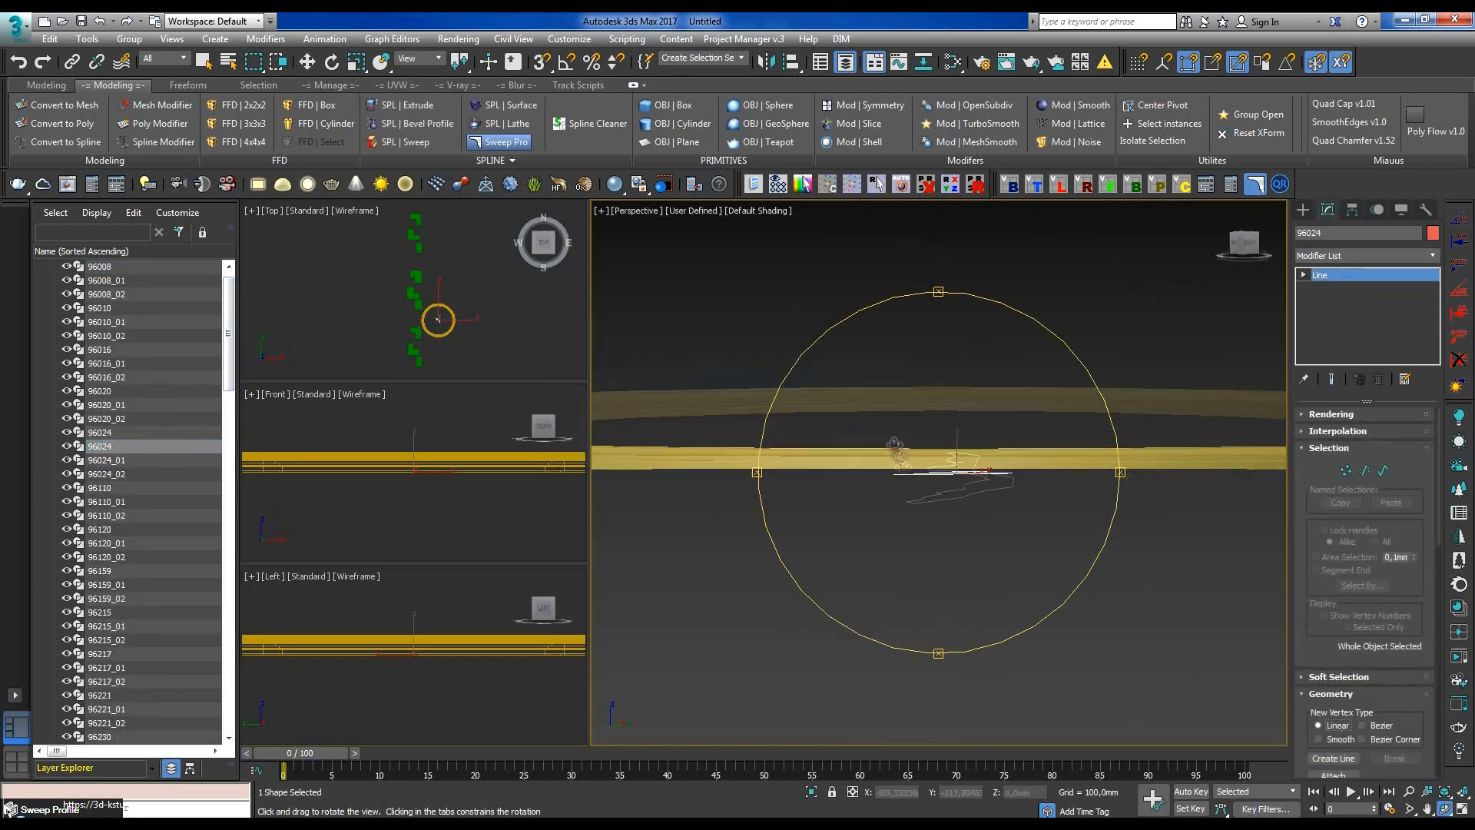
{"action": "left_click", "coordinate": [502, 142]}
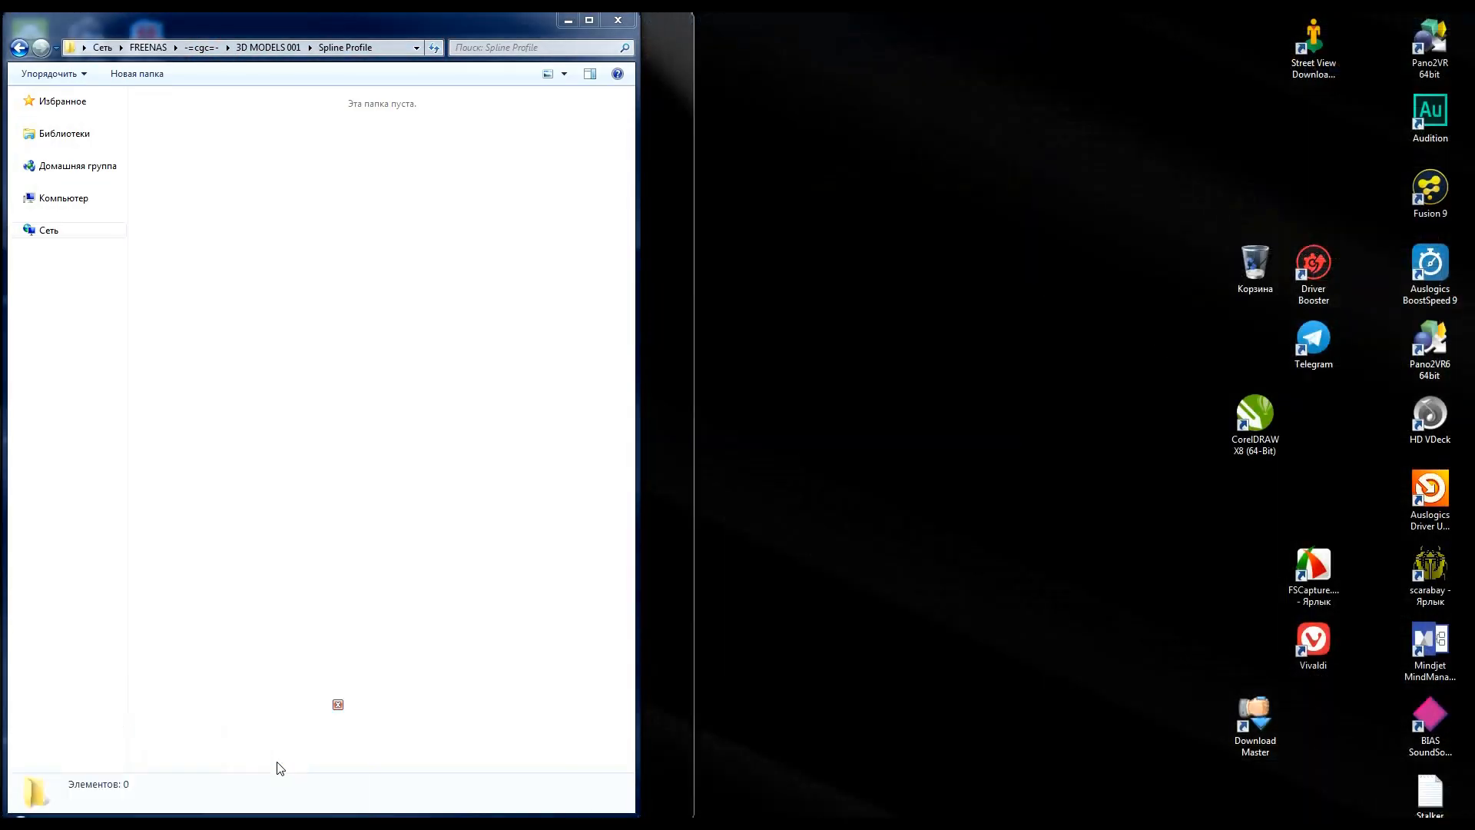
Create a new folder named Decormaster in Spline Profile and open it.
{"action": "right_click", "coordinate": [424, 443]}
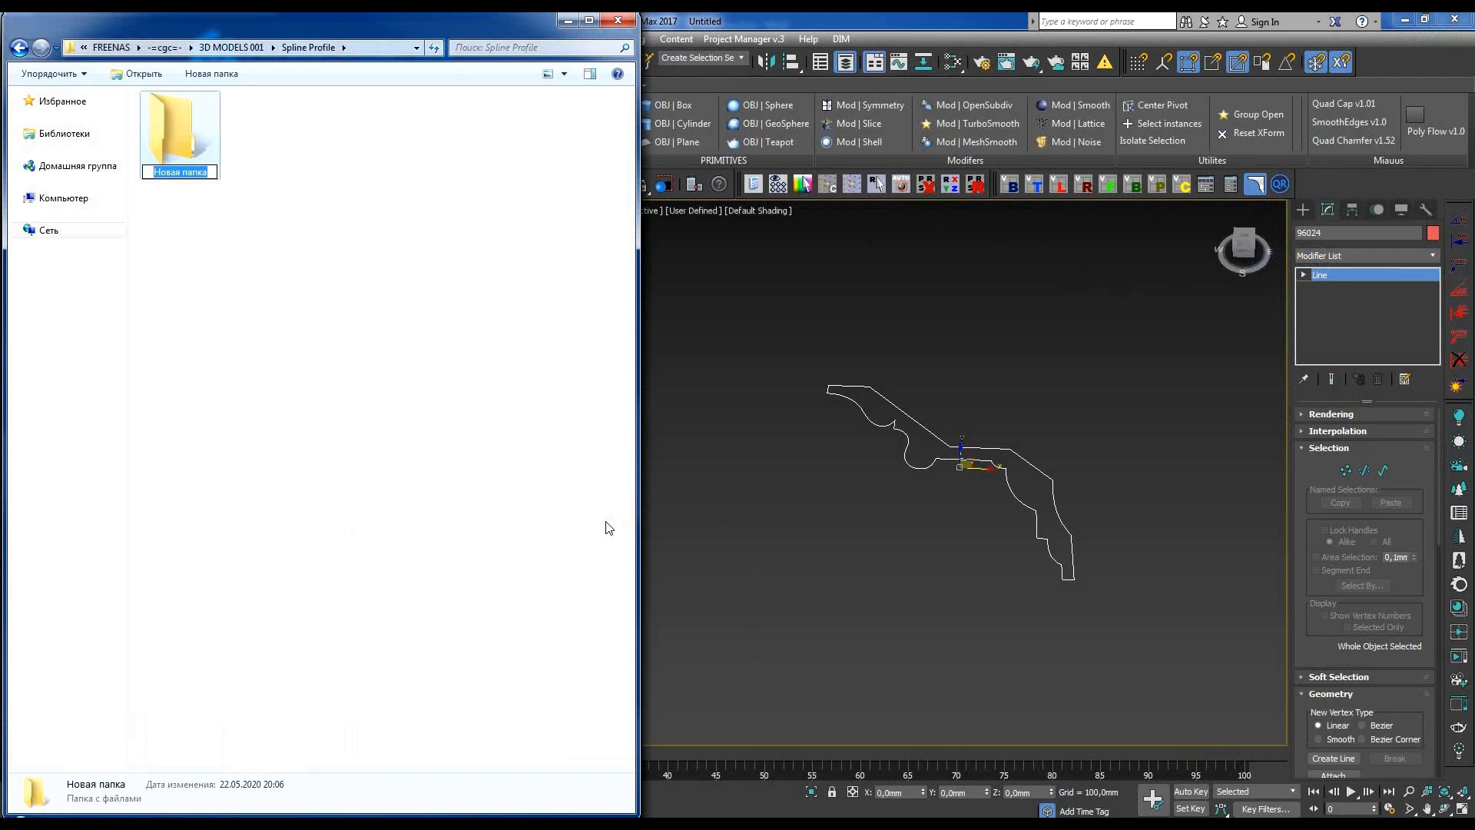
{"action": "type", "text": "Decormaster"}
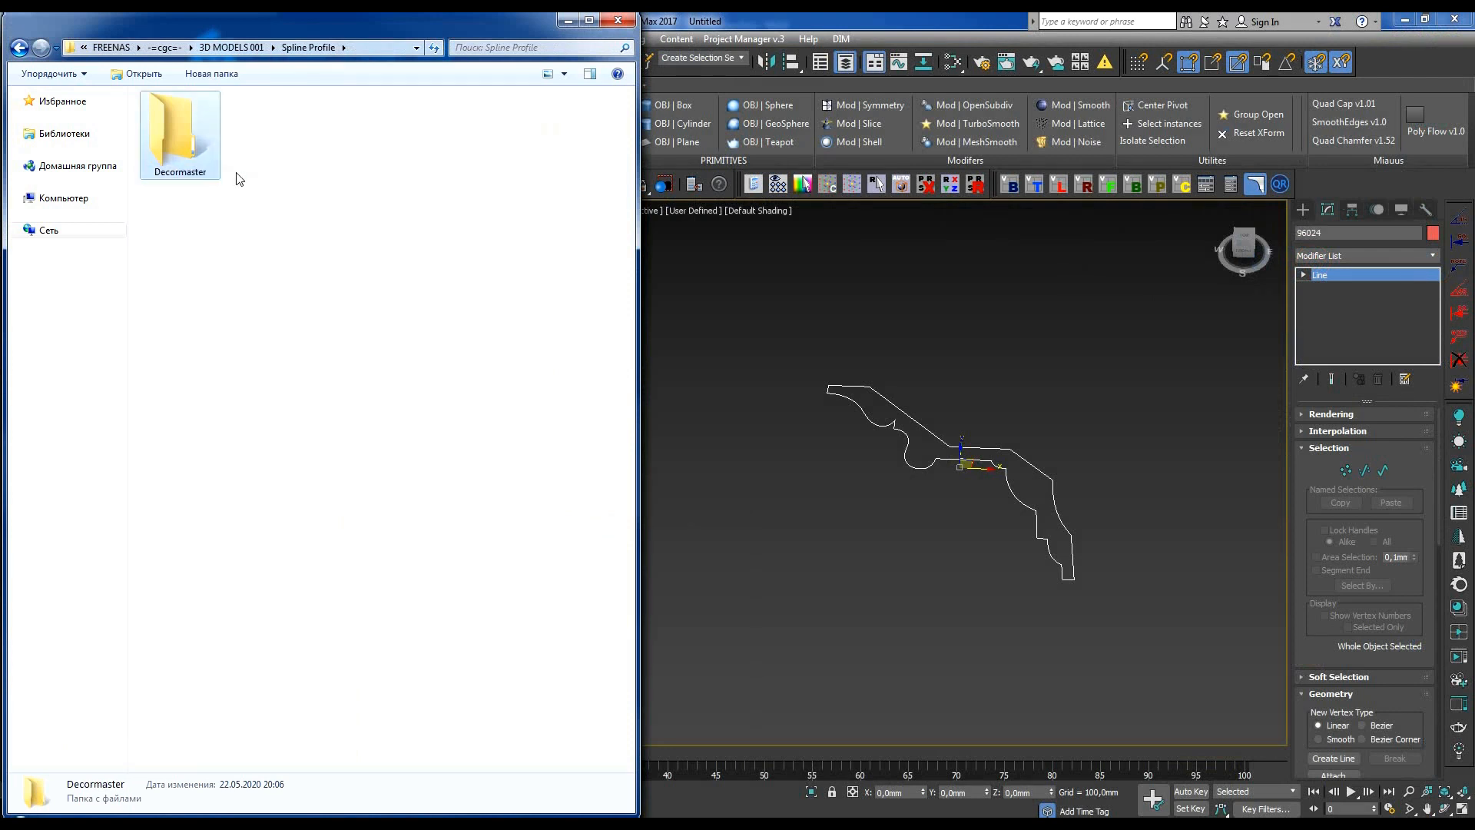
{"action": "double_click", "coordinate": [180, 131]}
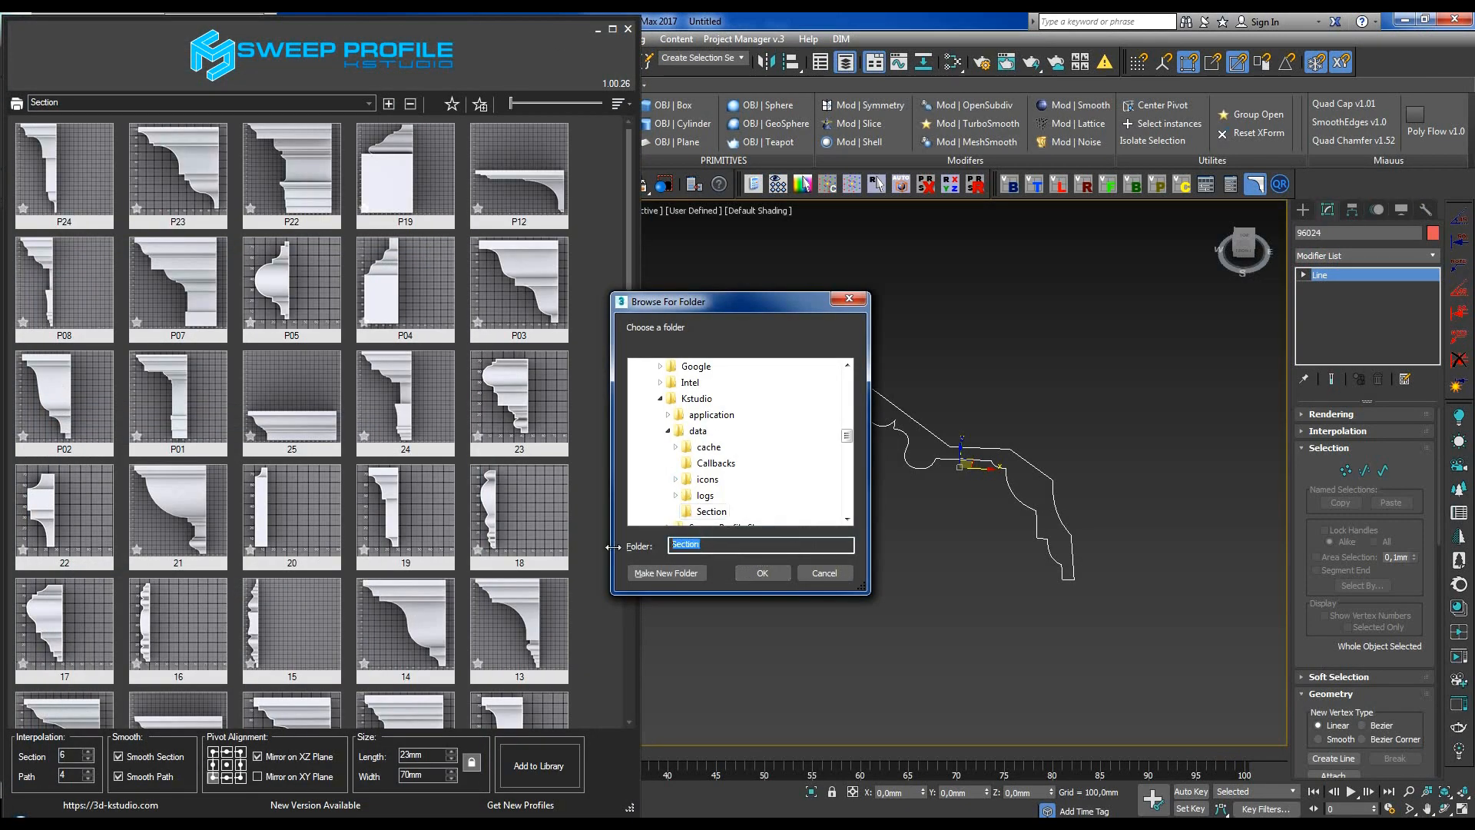
Confirm the target folder in Browse For Folder to reach the render Parameters.
{"action": "left_click", "coordinate": [762, 572]}
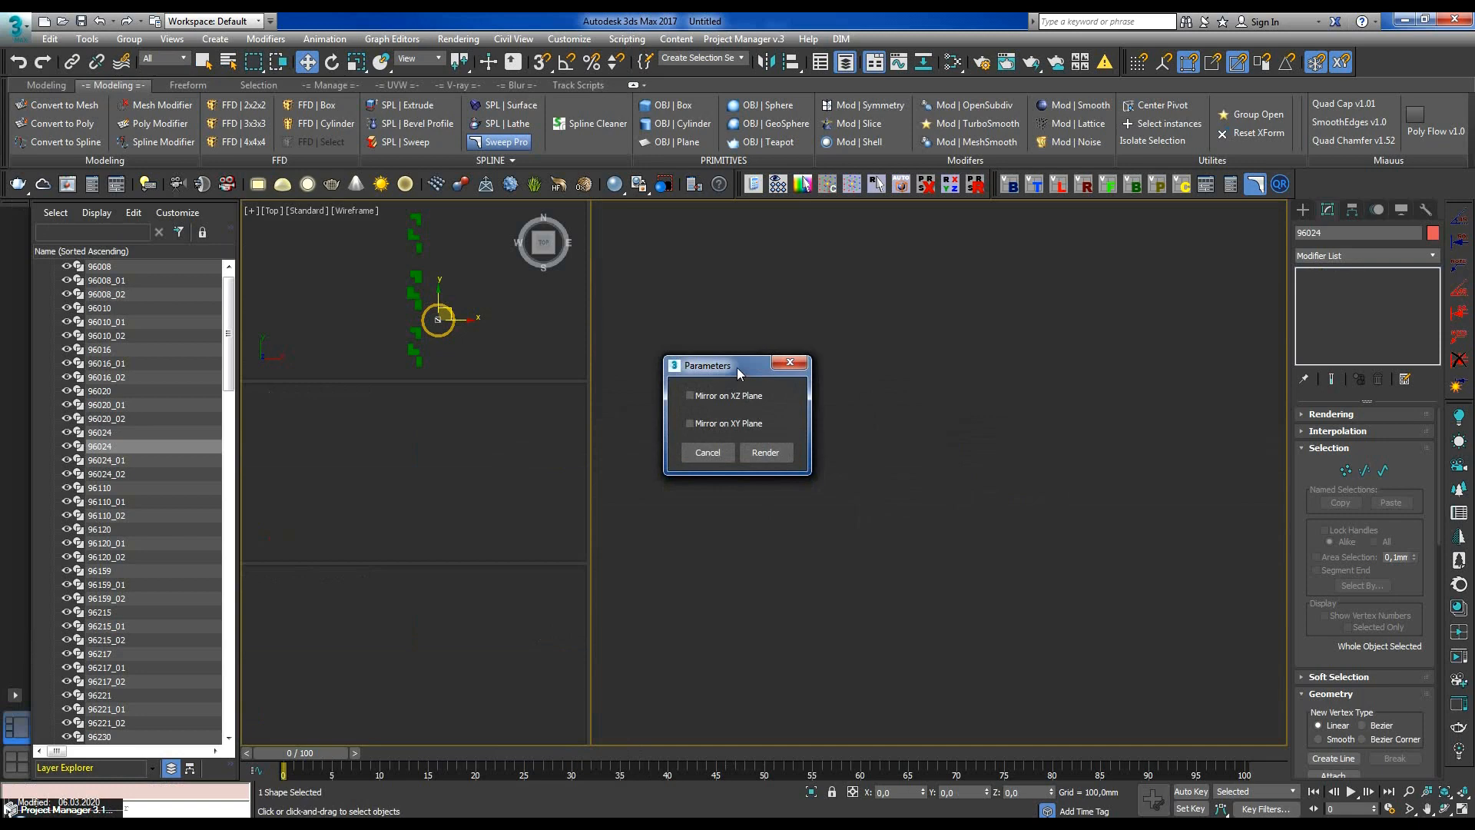
Check the XY mirror orientation, then render the 130x125 profile preview into Decormaster.
{"action": "left_click_drag", "start_coordinate": [738, 365], "coordinate": [1160, 295]}
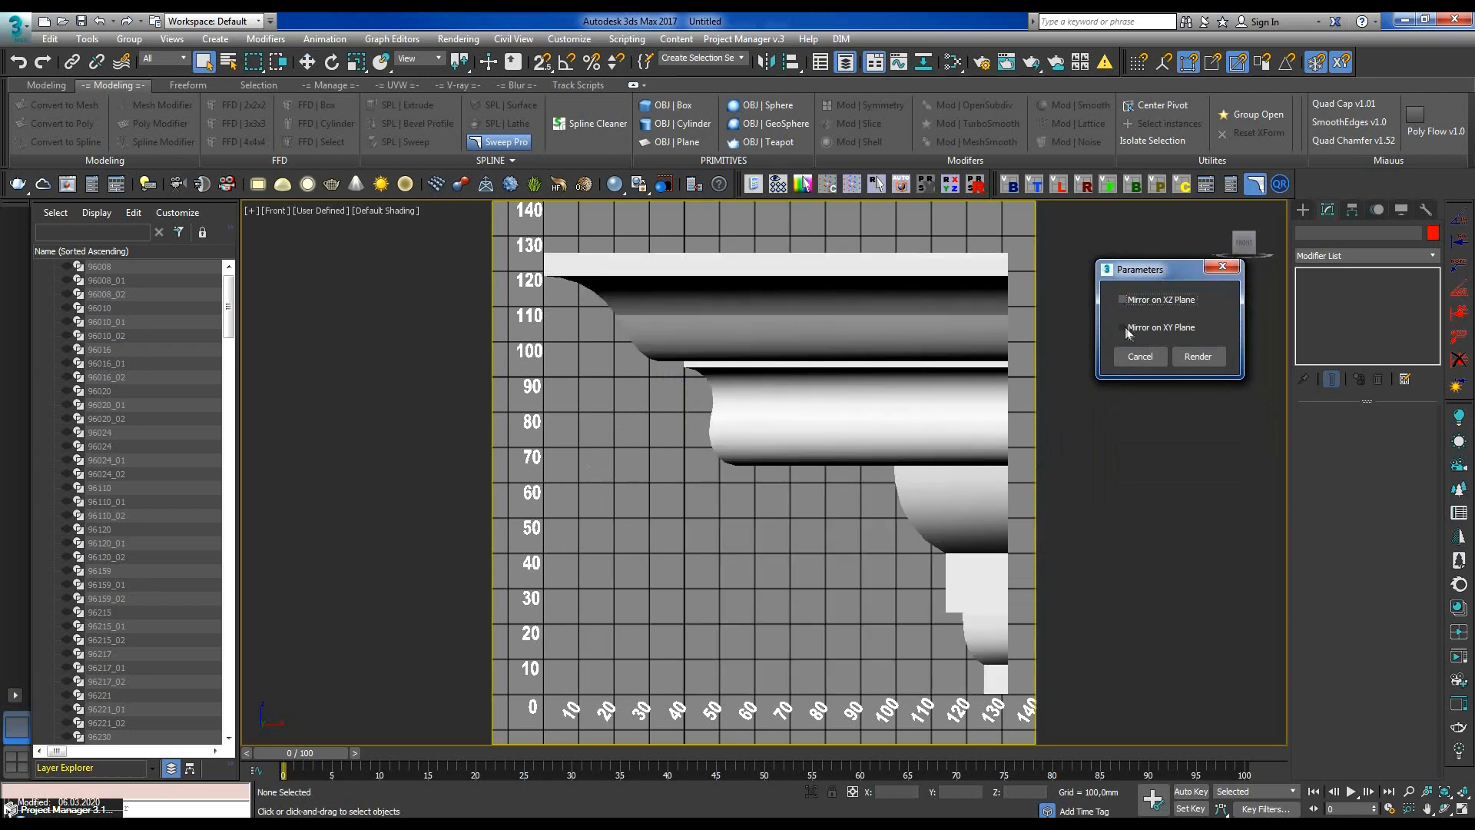
{"action": "left_click", "coordinate": [1122, 328]}
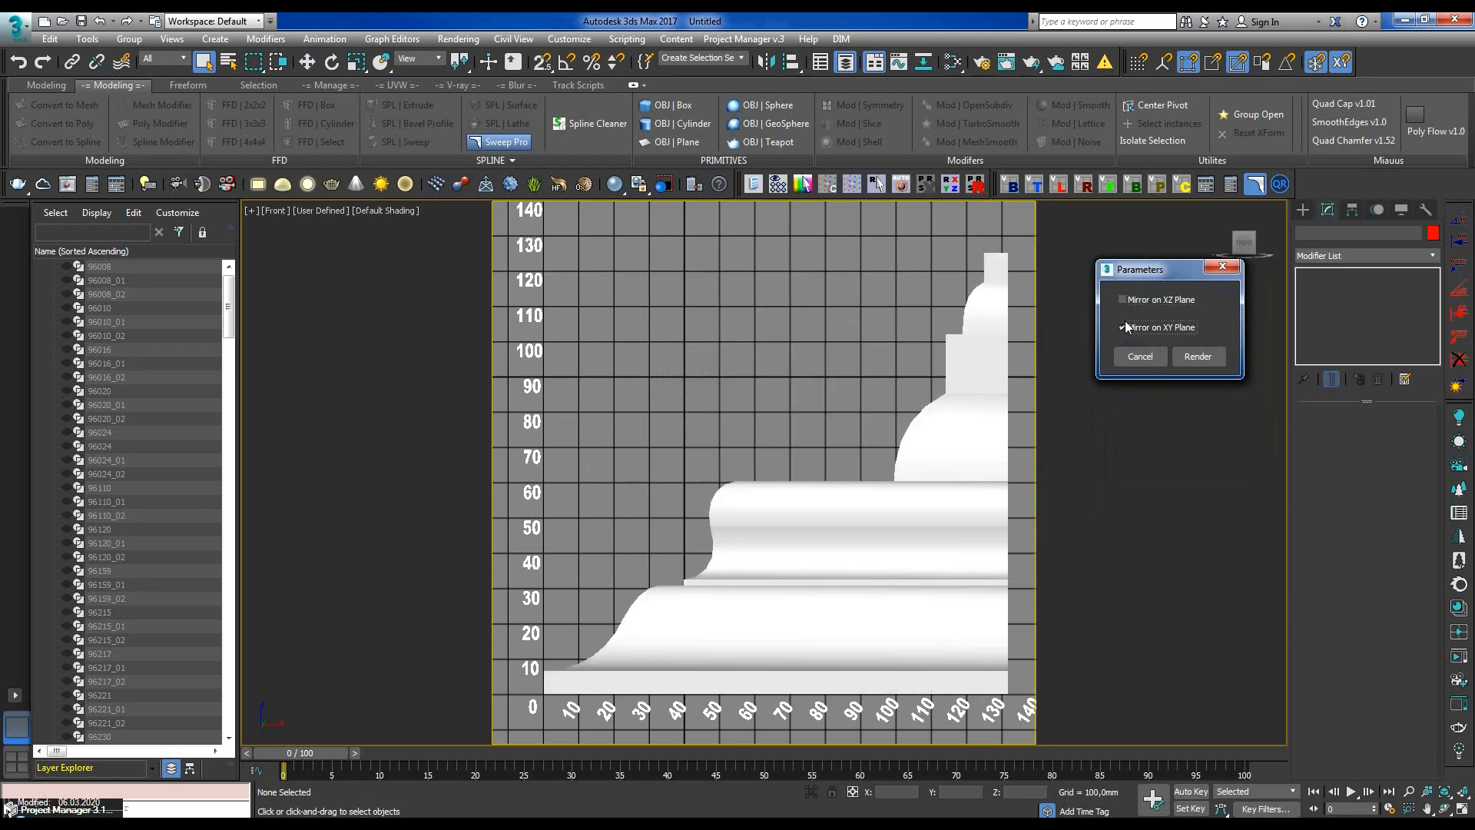
{"action": "left_click", "coordinate": [1123, 299]}
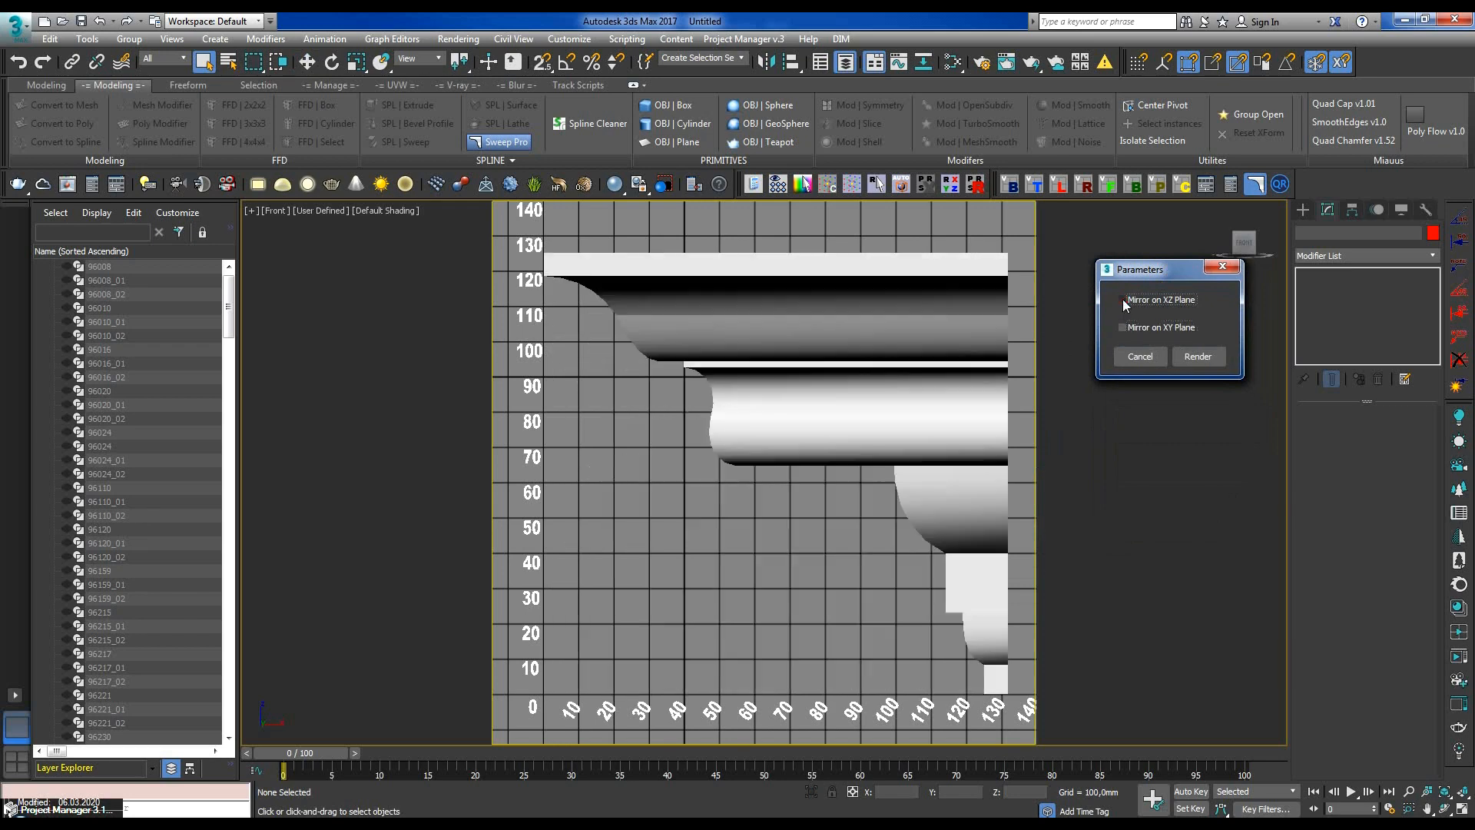
{"action": "left_click", "coordinate": [1197, 356]}
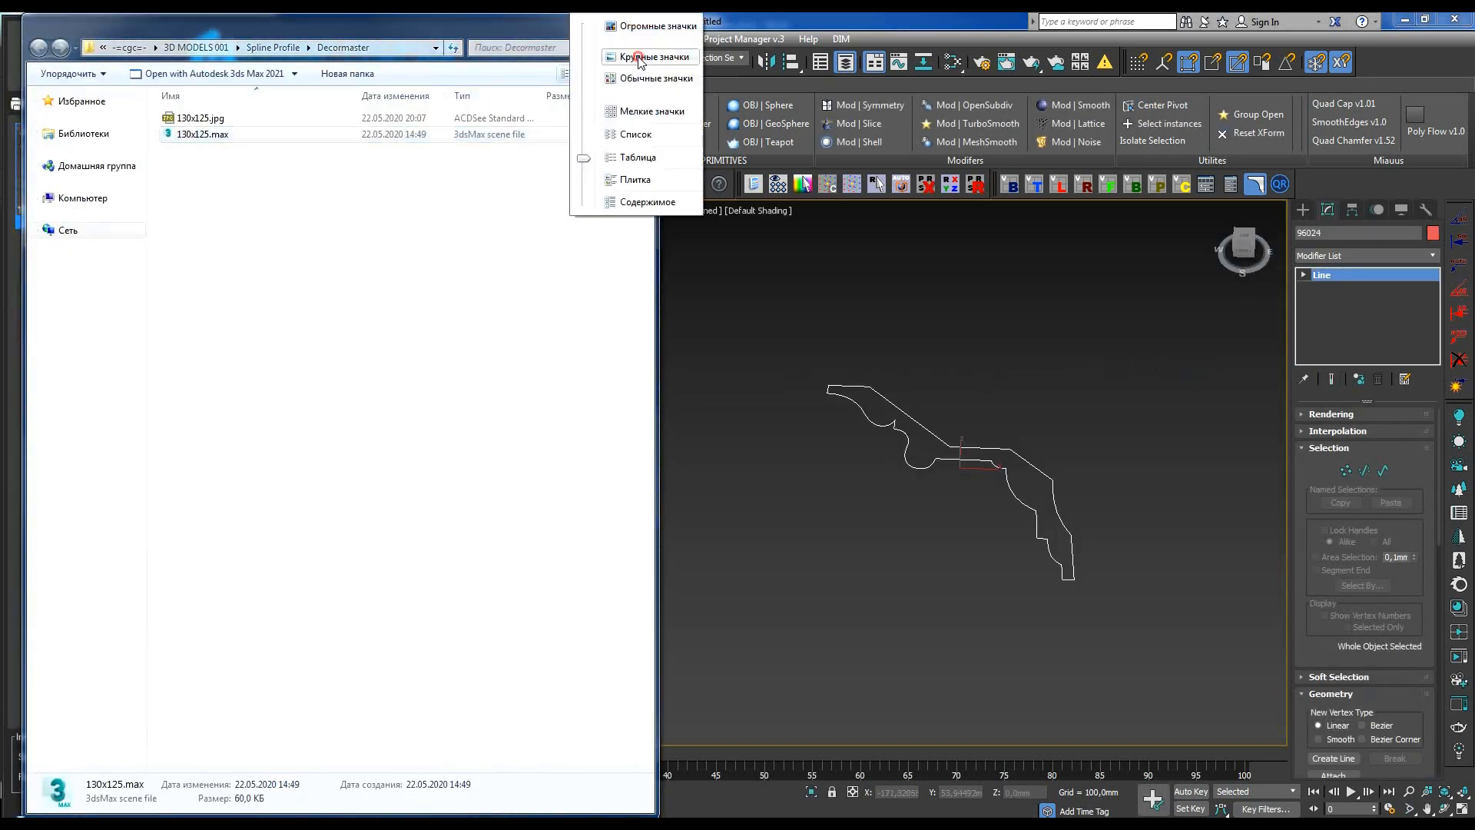
Switch the Decormaster folder view to Large icons.
{"action": "left_click", "coordinate": [650, 57]}
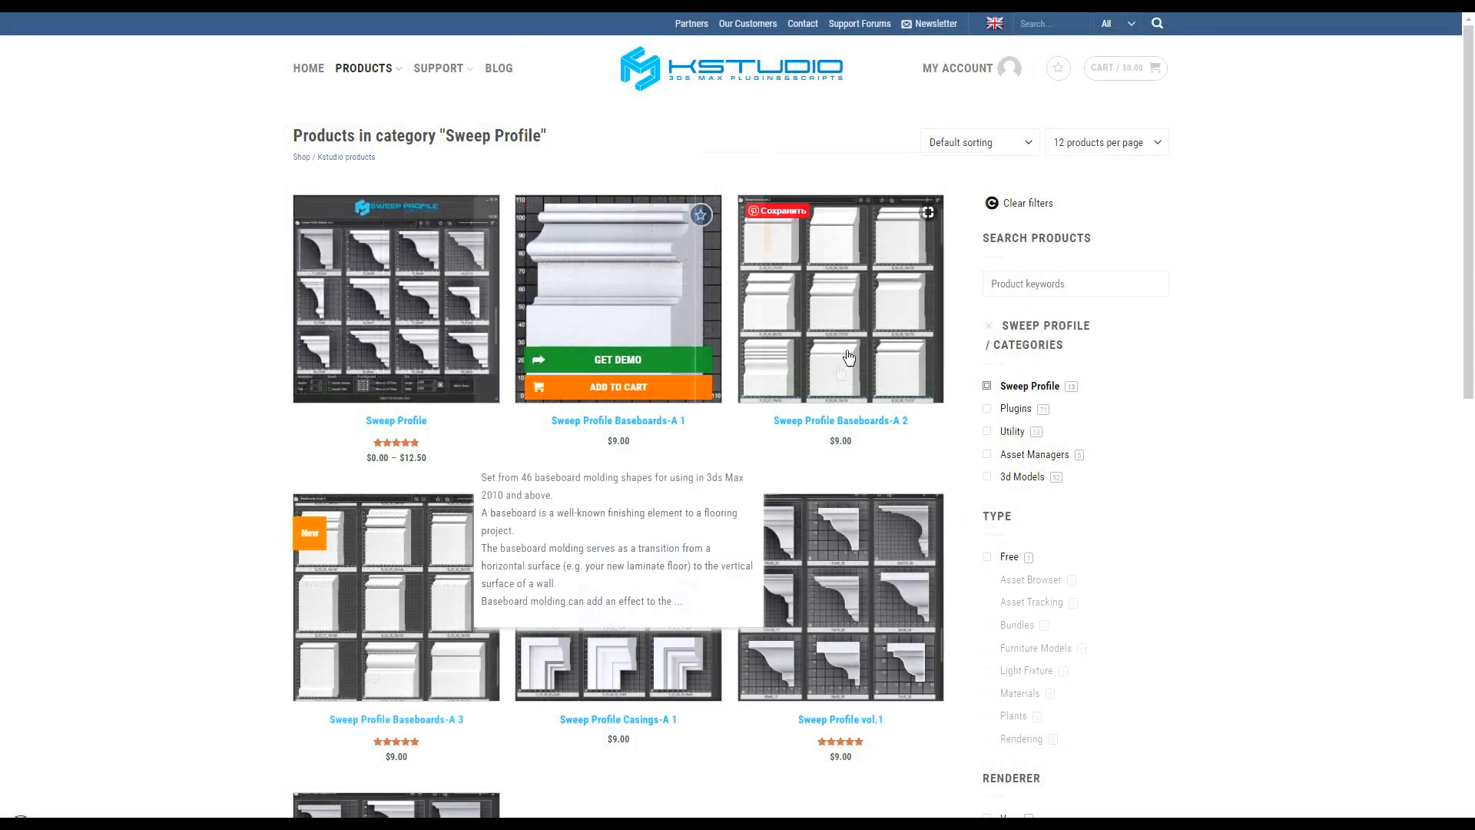
{"action": "scroll", "scroll_direction": "down", "scroll_amount": 3}
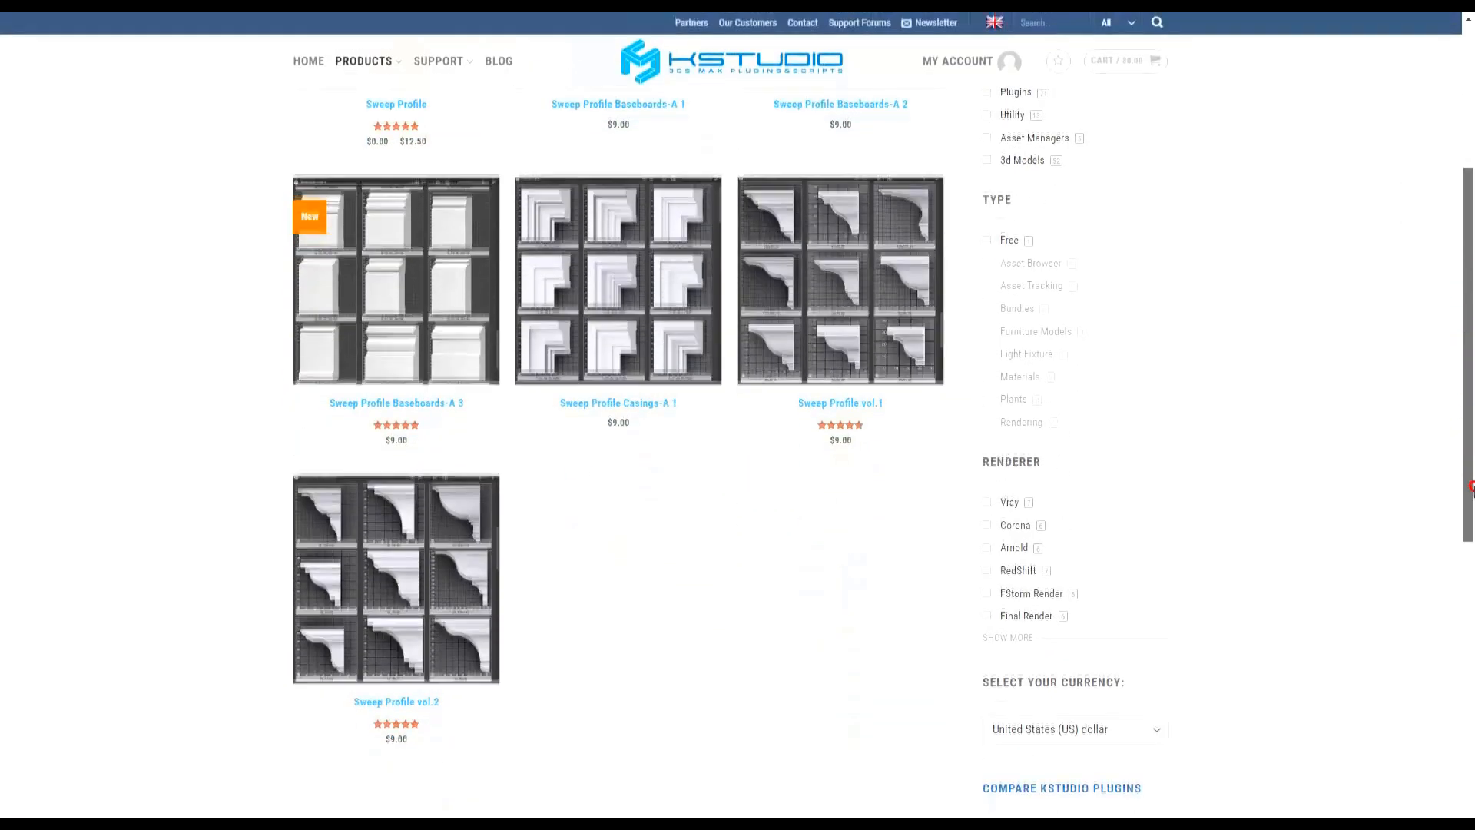
{"action": "mouse_move", "coordinate": [618, 280]}
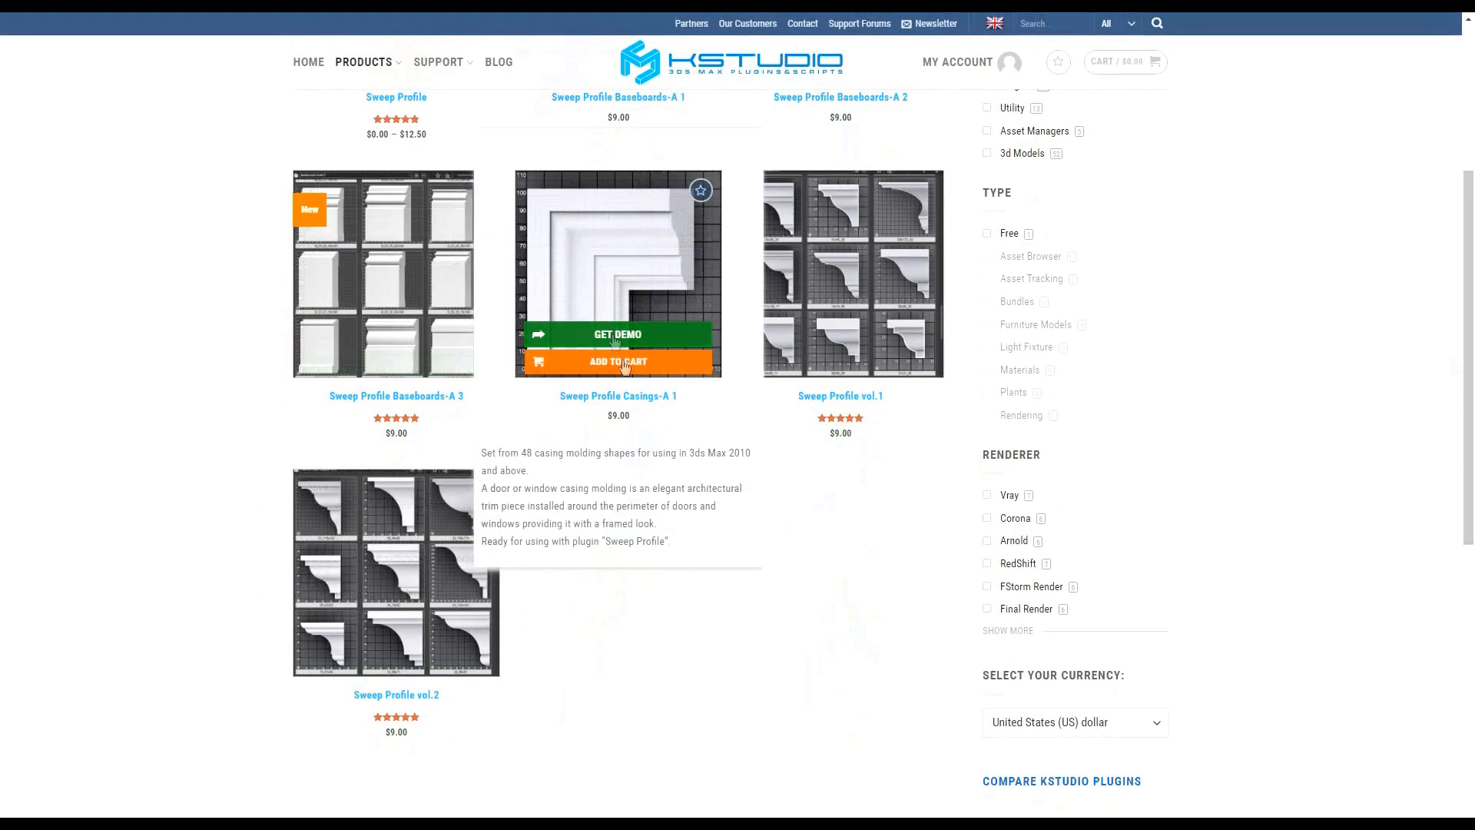
{"action": "mouse_move", "coordinate": [437, 566]}
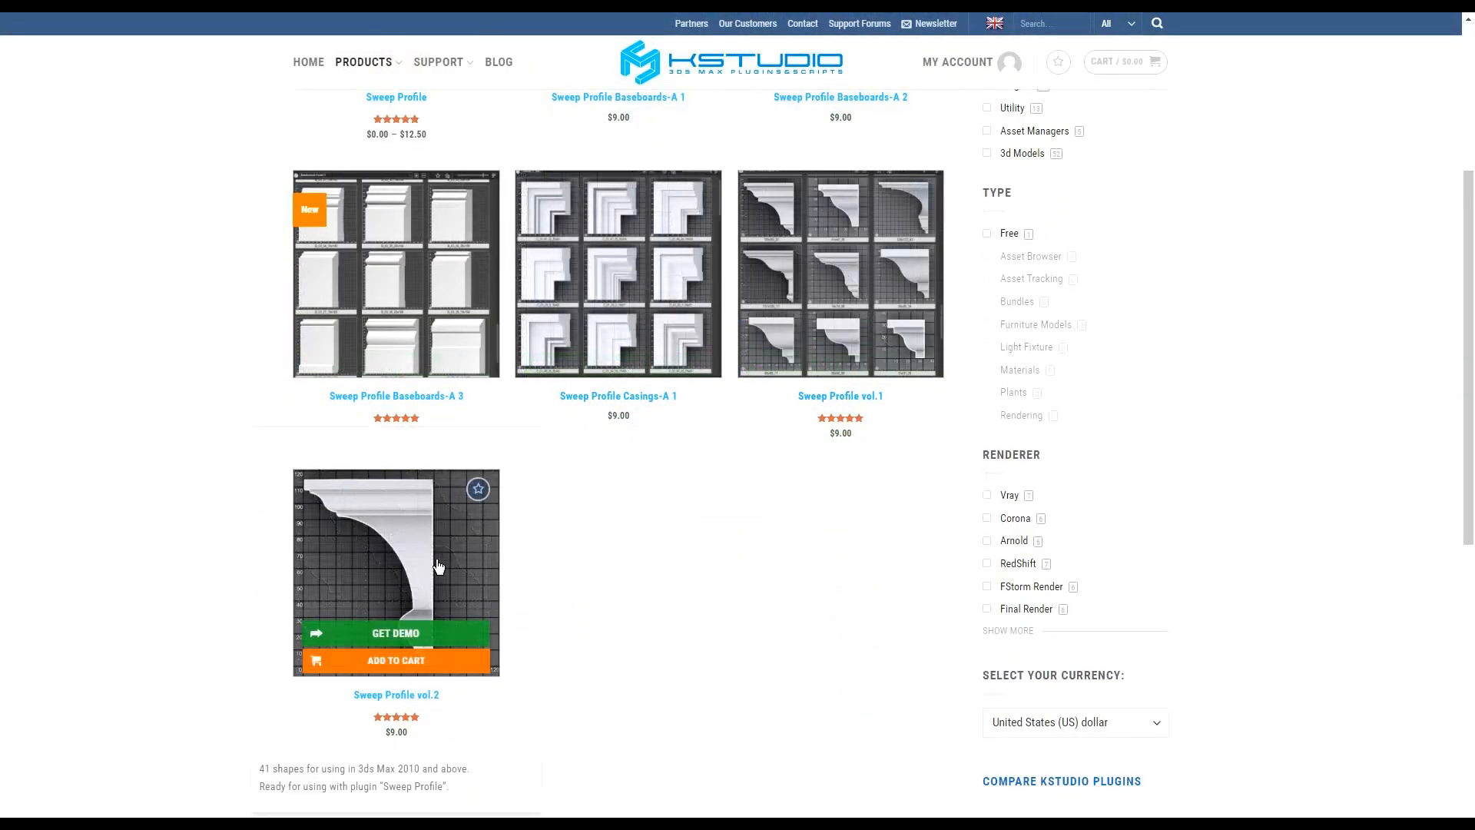